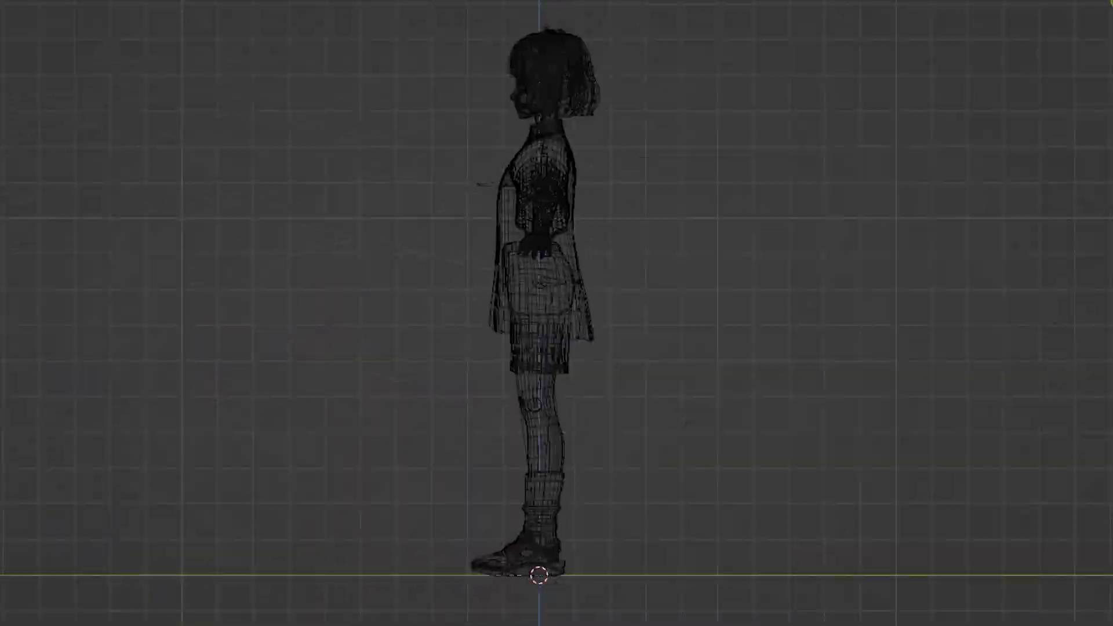
# Expand PHIA Avatar, Armature and Hips in the Hierarchy to show the bones and Body mesh
pyautogui.click(518, 554)
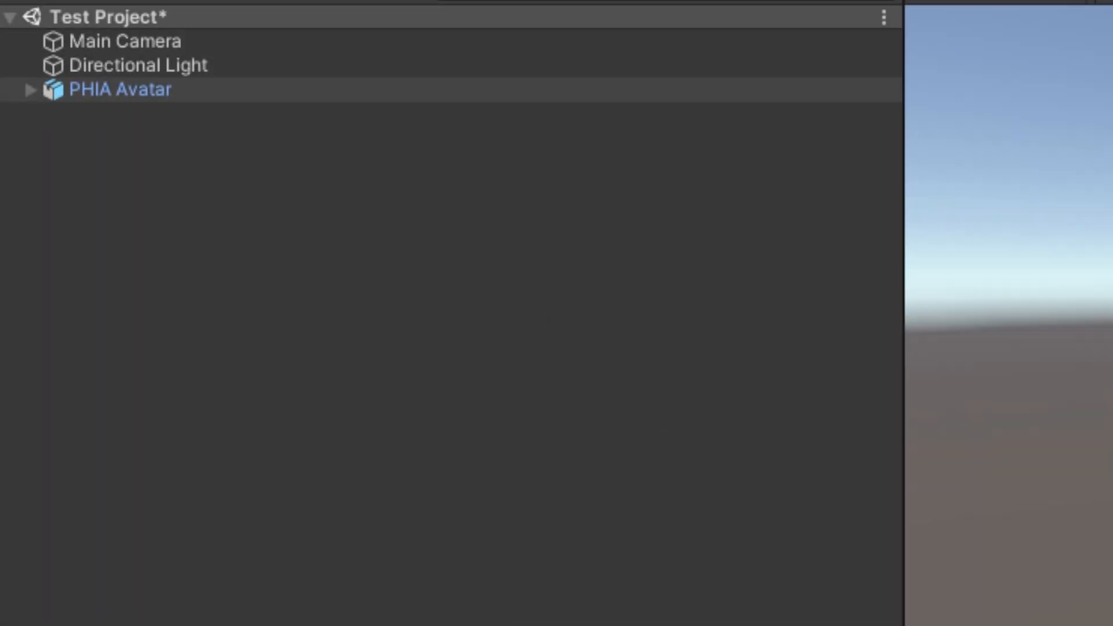
pyautogui.click(30, 90)
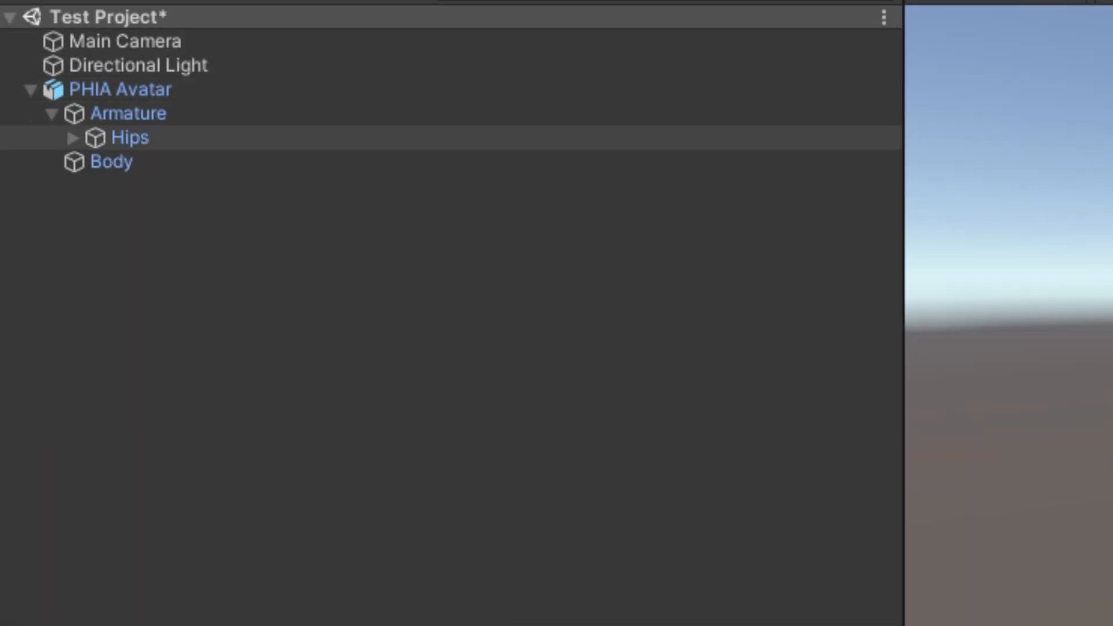
pyautogui.click(72, 137)
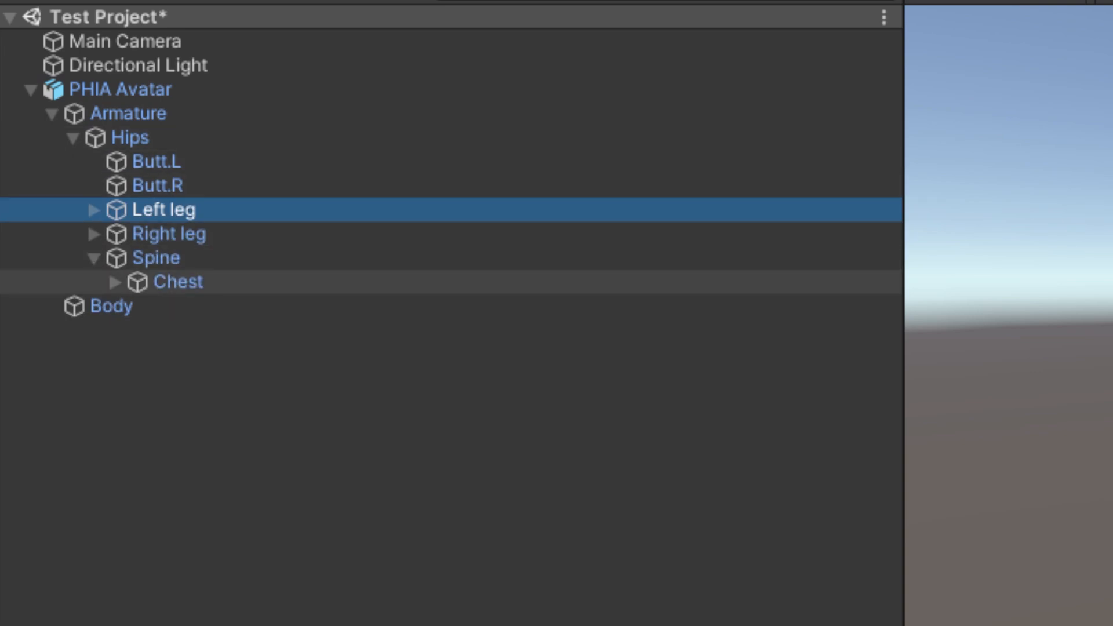
pyautogui.click(116, 281)
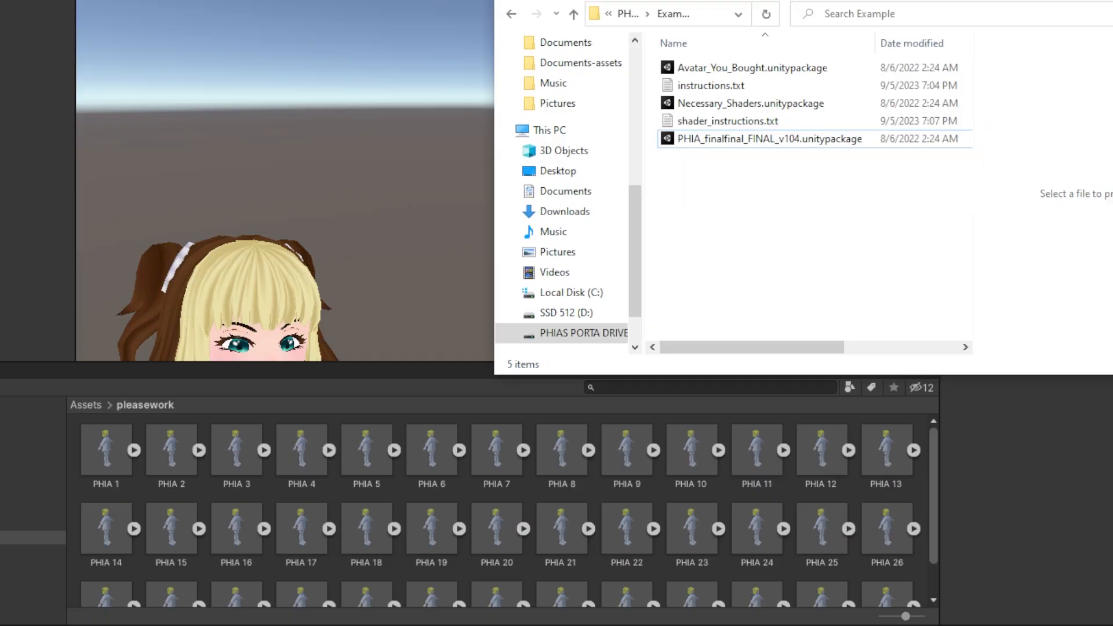
# Open Karin_v1.11.unitypackage from File Explorer to bring up Unity's import list
pyautogui.click(769, 138)
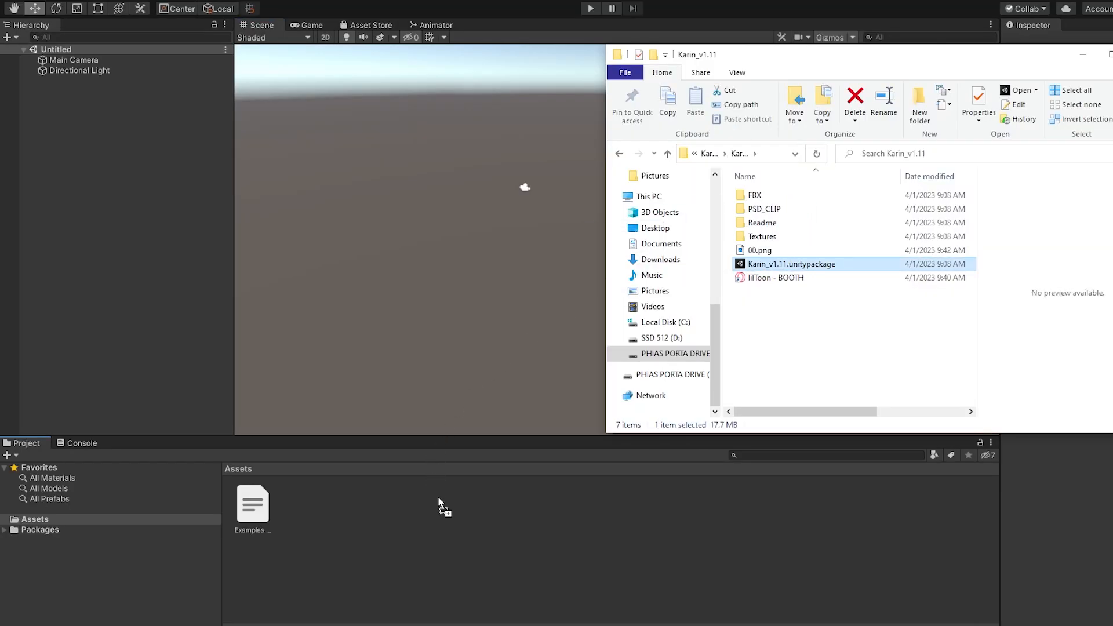
pyautogui.doubleClick(788, 263)
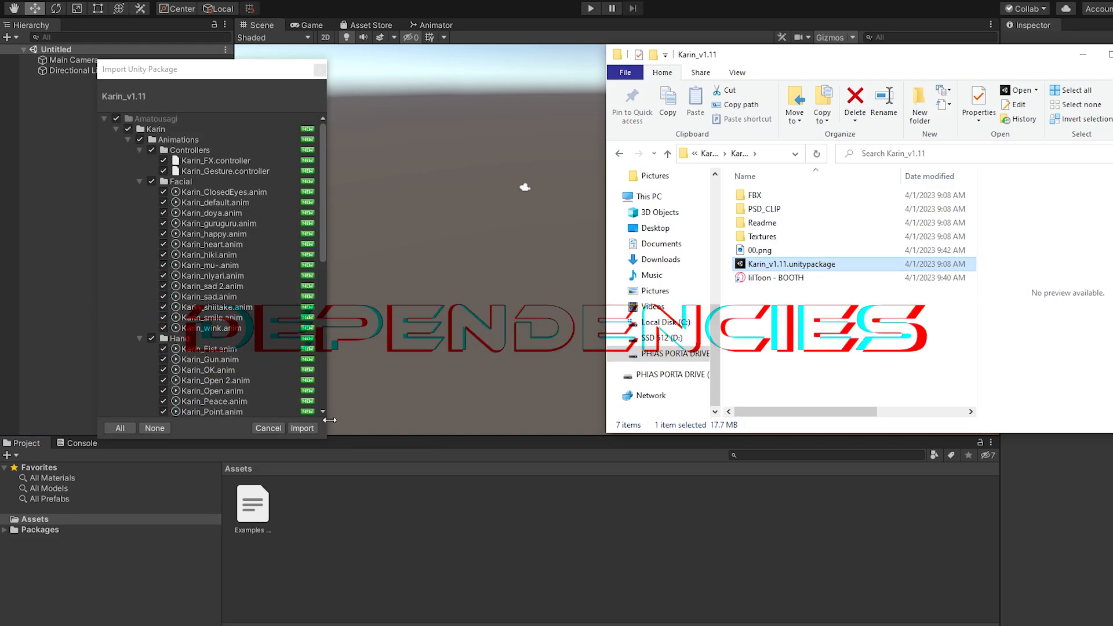
pyautogui.click(301, 428)
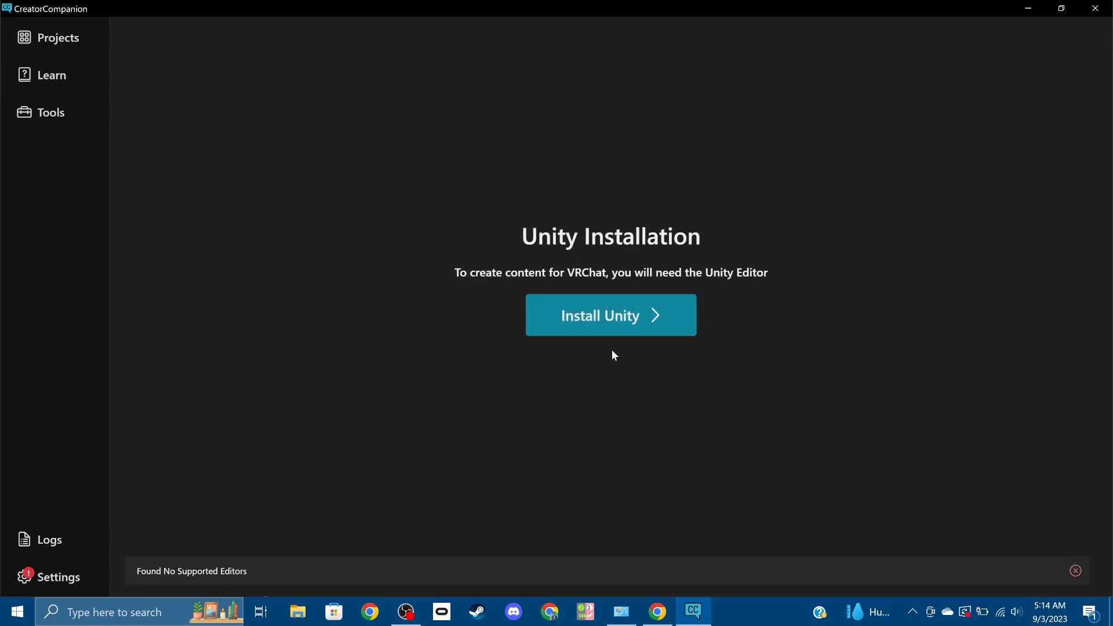
# Walk through Creator Companion to install Unity 2019.4.31f1, confirming Unity Hub is present
pyautogui.click(609, 314)
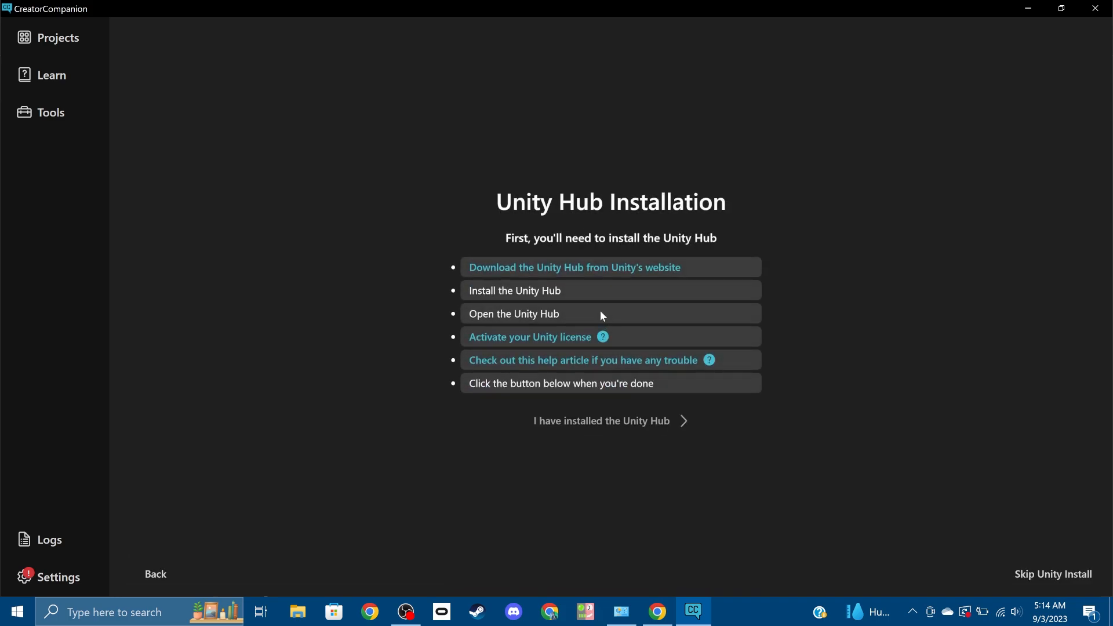
pyautogui.click(606, 419)
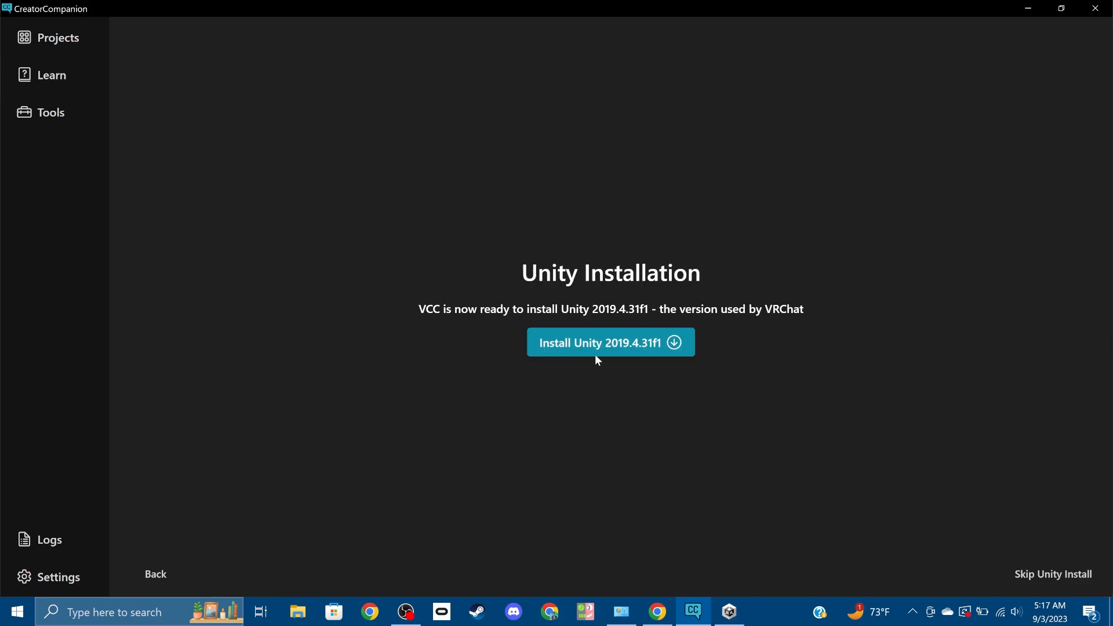
pyautogui.click(608, 342)
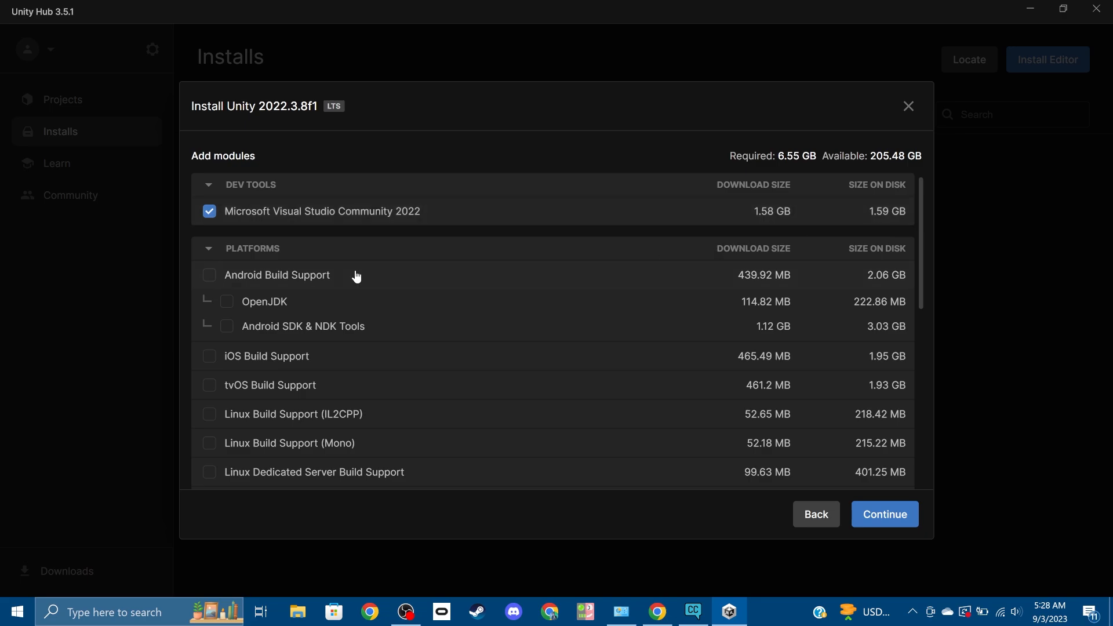
# Include Android Build Support in the module list and continue to the Visual Studio license terms
pyautogui.click(209, 274)
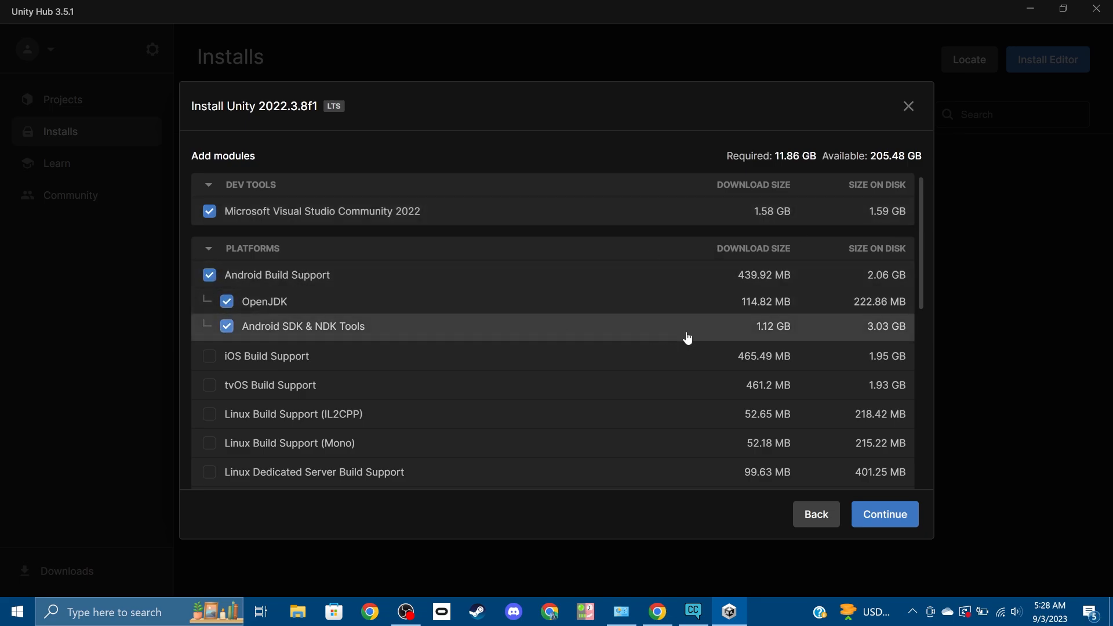
pyautogui.click(883, 513)
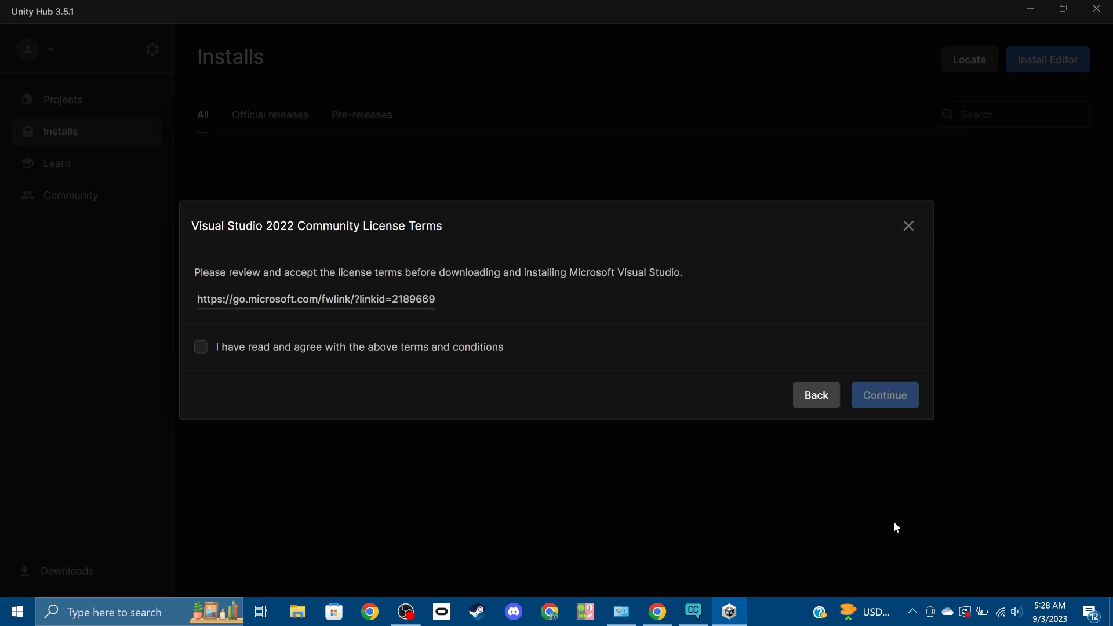
pyautogui.click(201, 346)
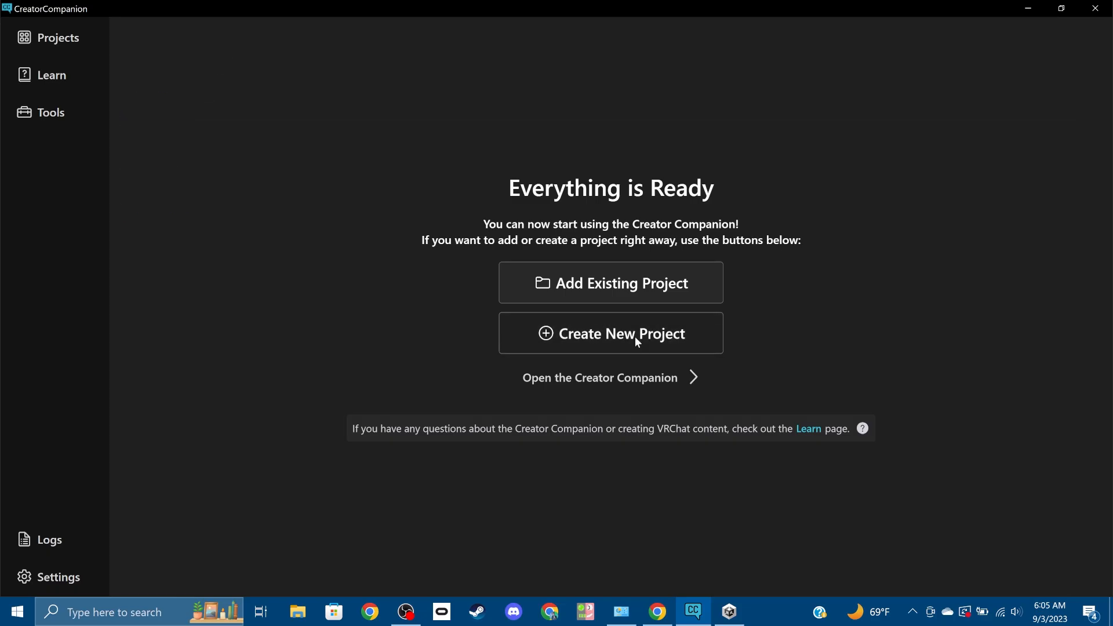
# Create an avatar project named Example, add the Avatars 3.0 Manager package and open it in Unity
pyautogui.click(609, 333)
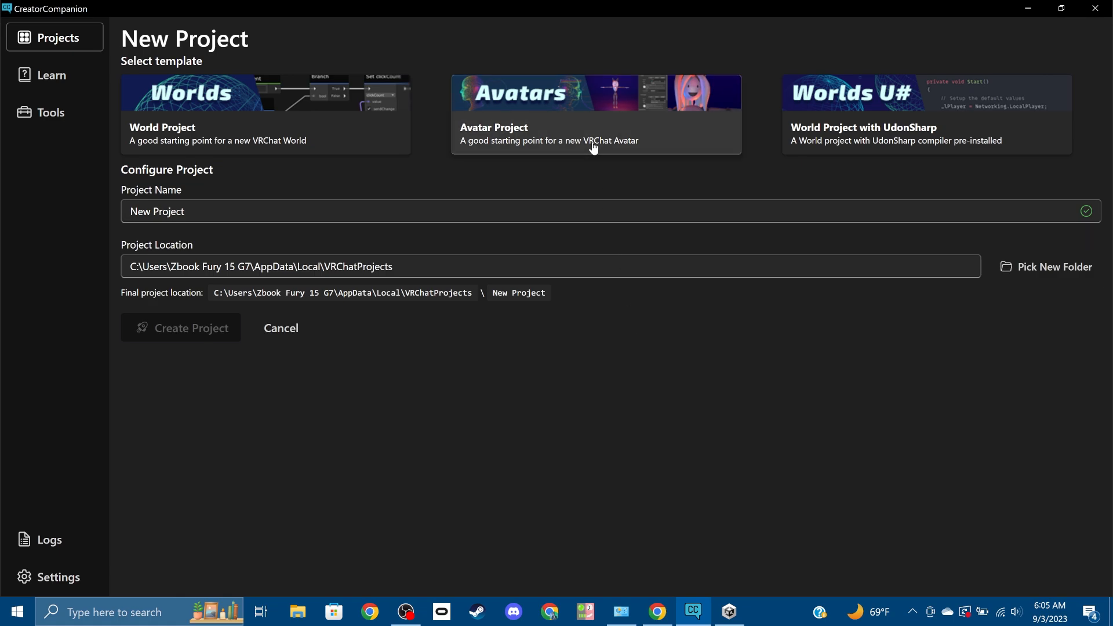
pyautogui.write('Example')
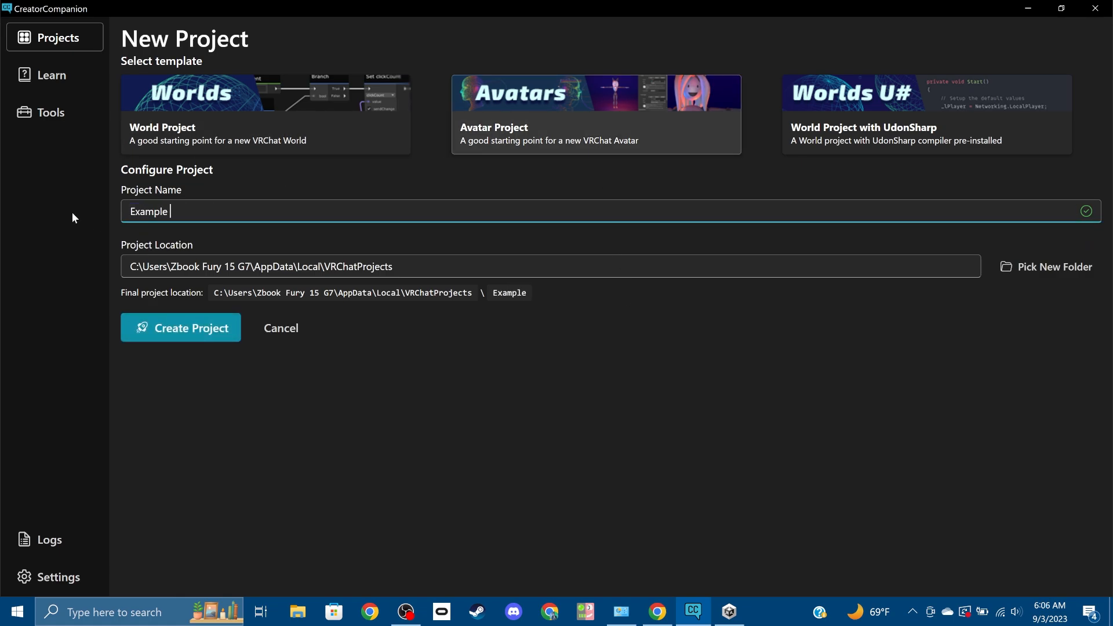
pyautogui.click(181, 327)
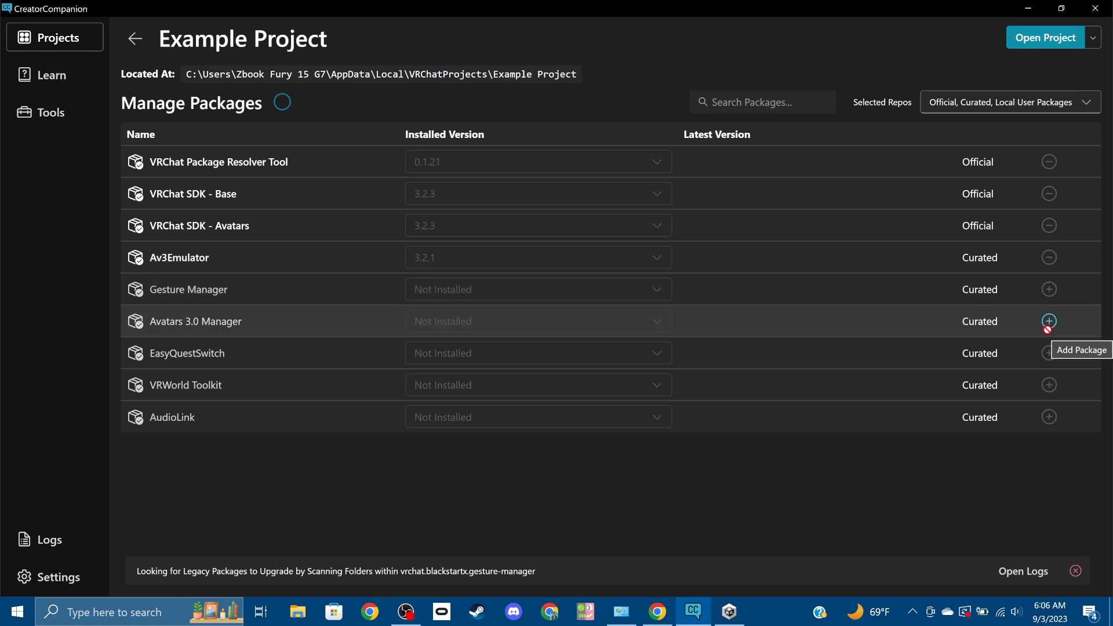
pyautogui.click(1048, 321)
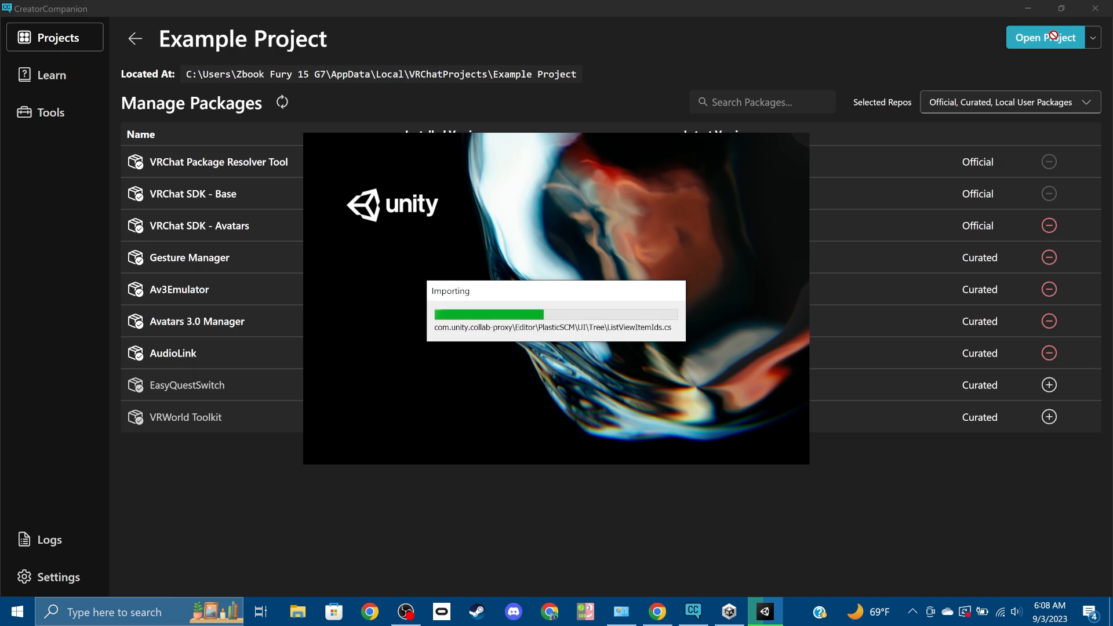
pyautogui.click(1044, 37)
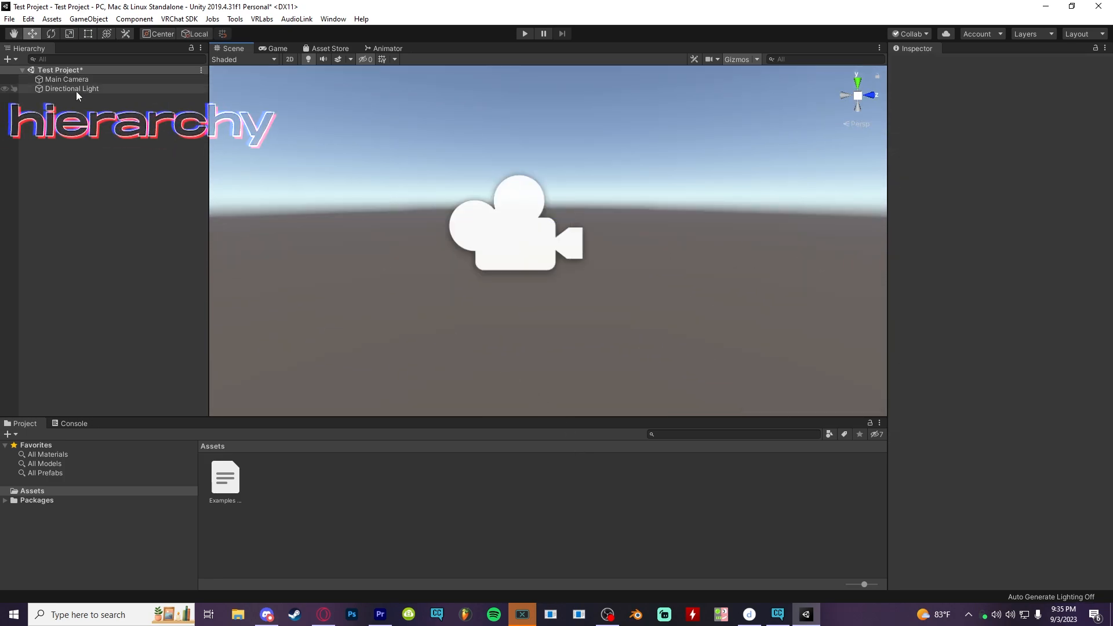
pyautogui.click(67, 78)
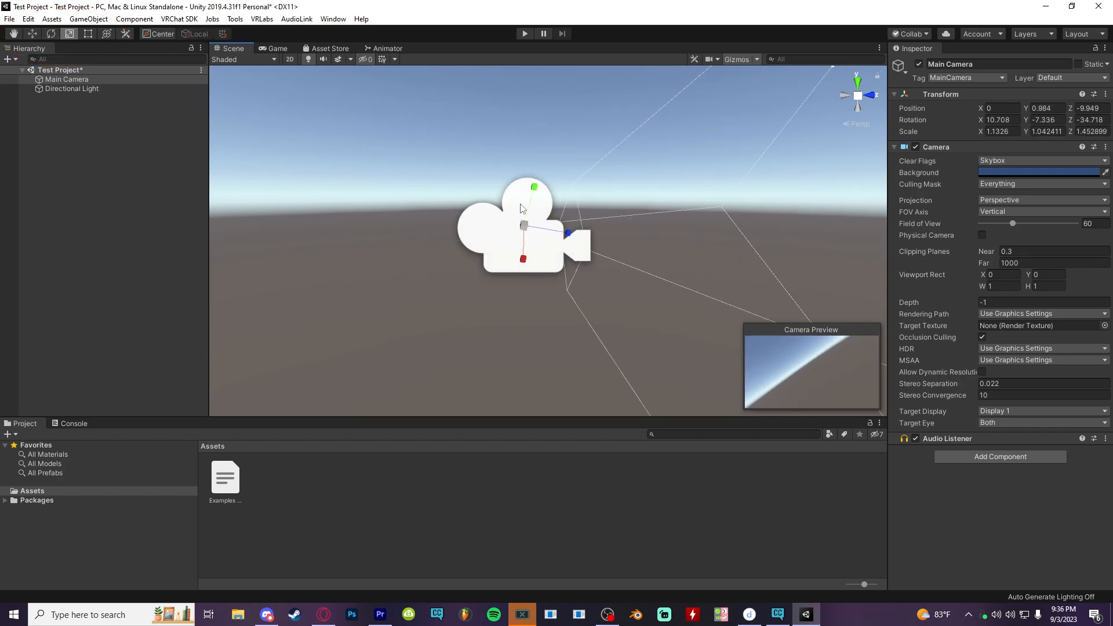
pyautogui.click(524, 34)
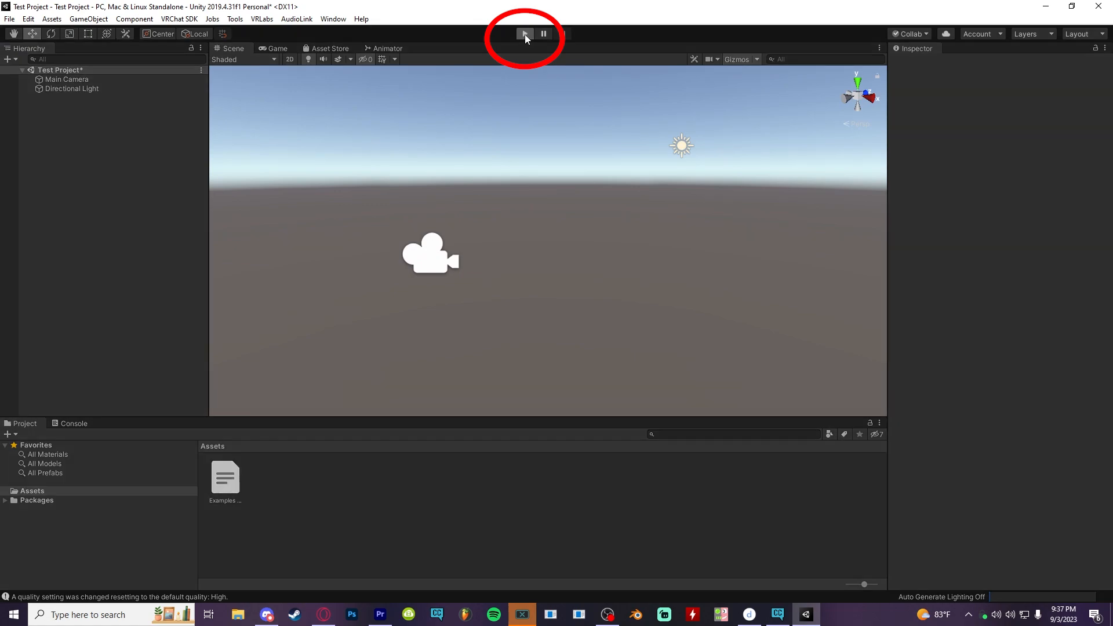
pyautogui.click(524, 33)
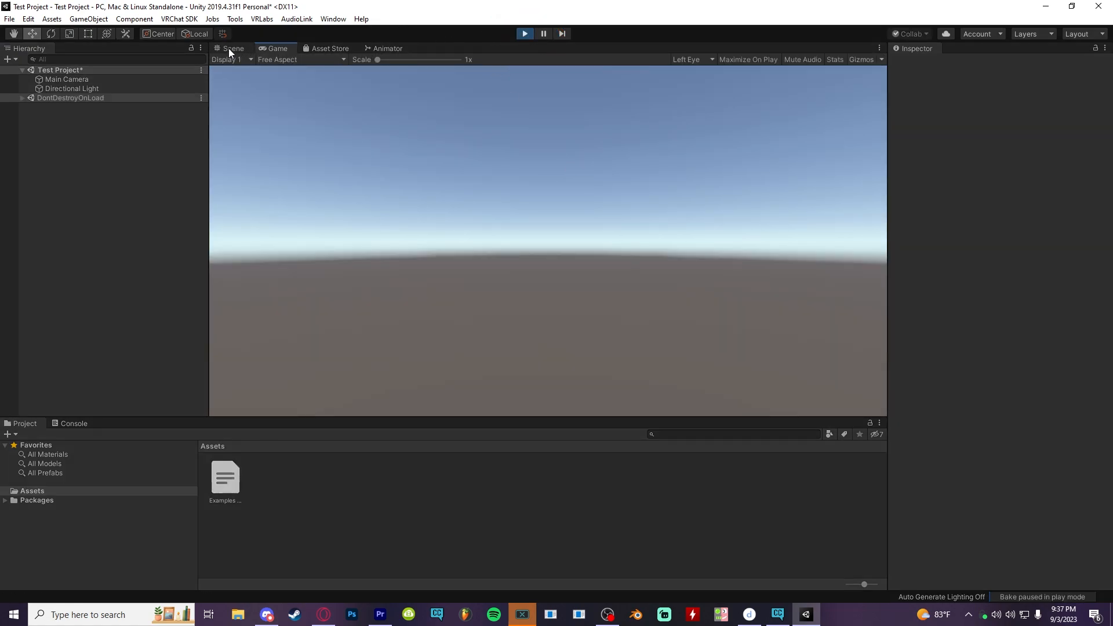
pyautogui.click(232, 49)
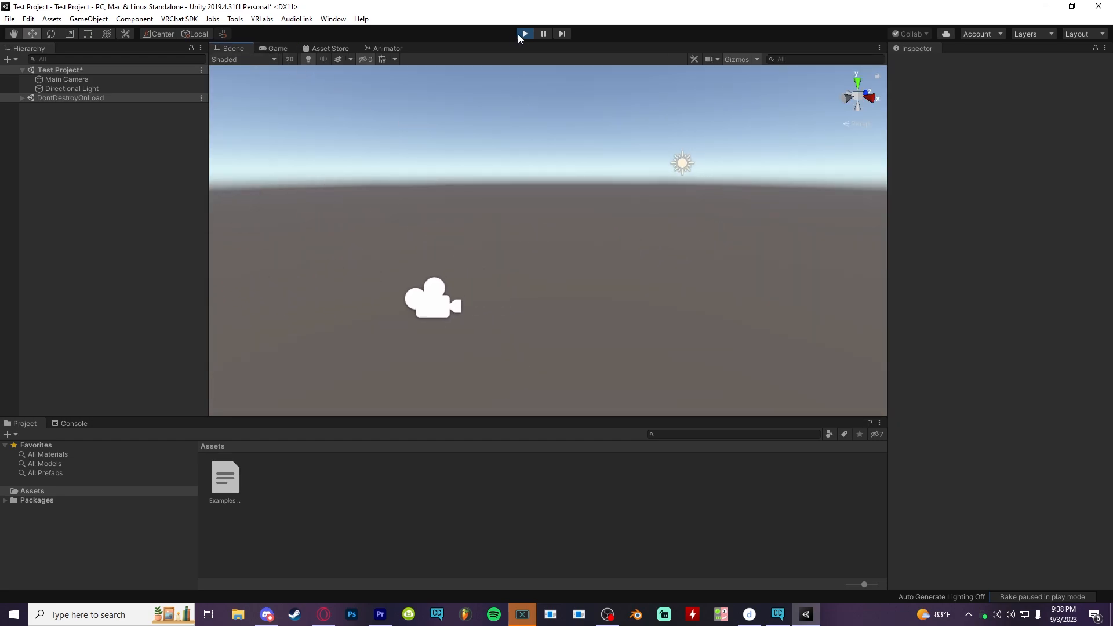
pyautogui.click(524, 34)
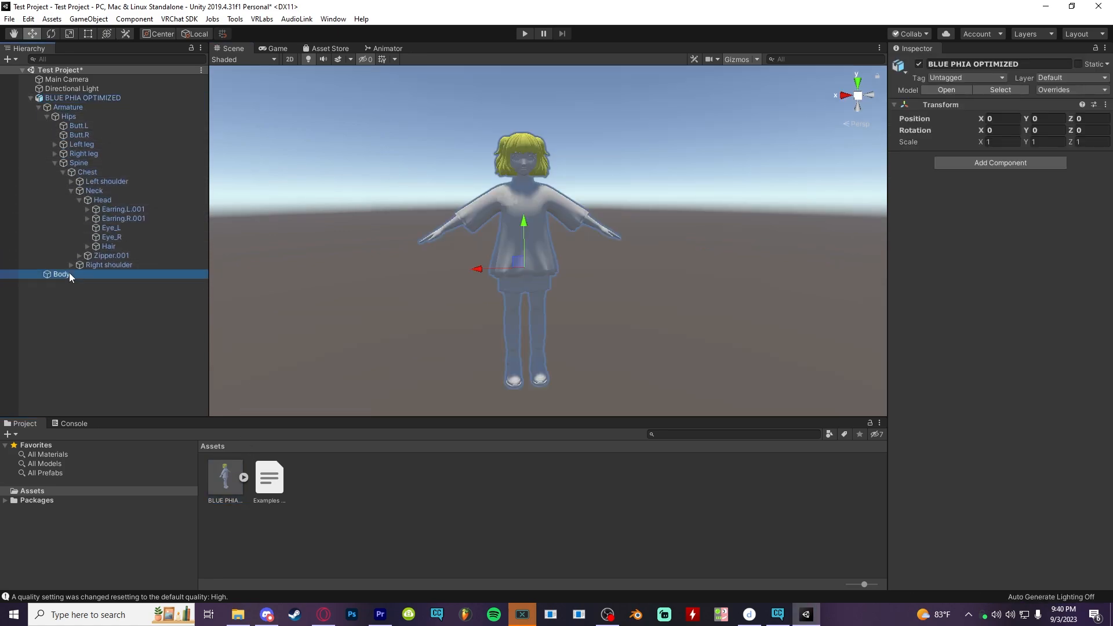
# Select the model's Body mesh and the BLUE PHIA OPTIMIZED FBX asset to show its import settings
pyautogui.click(61, 273)
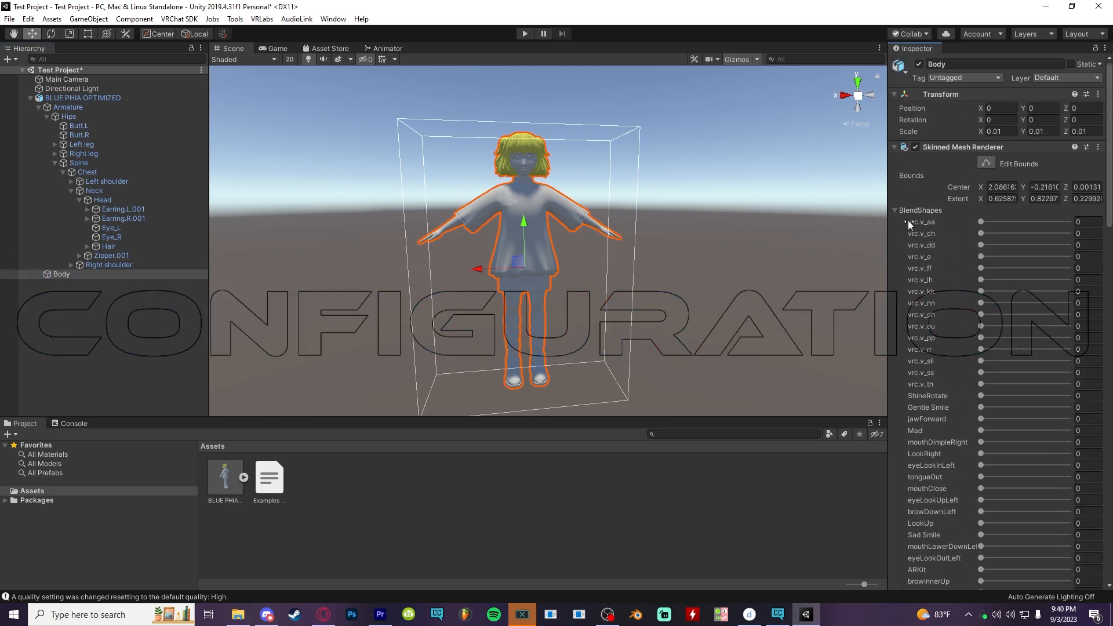
pyautogui.click(225, 475)
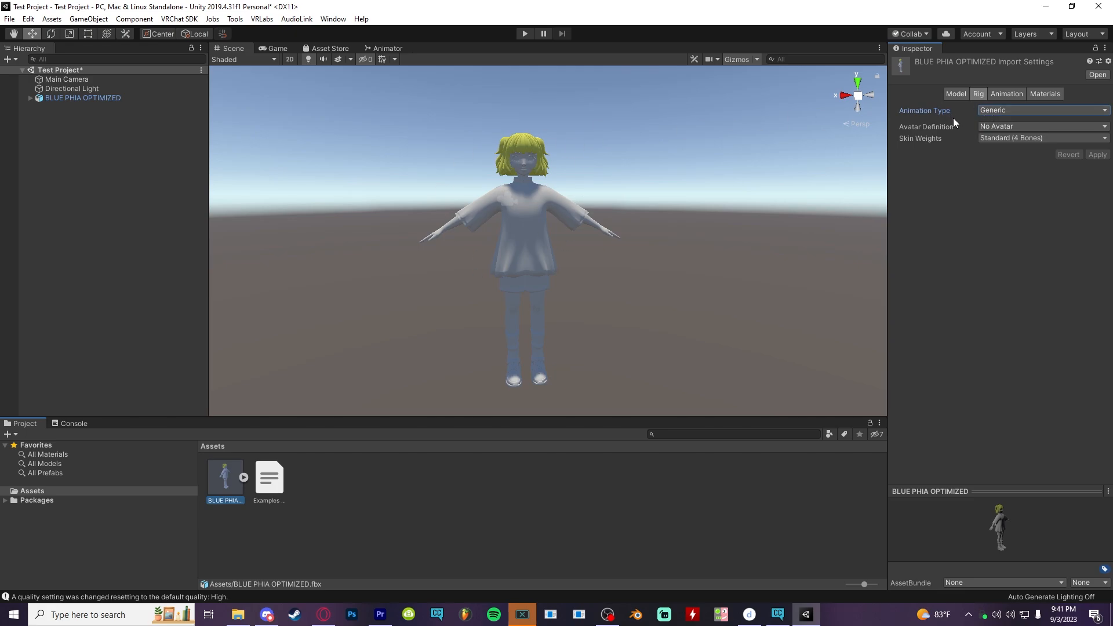
# Set the rig to Humanoid and assign the Chest bone in the Configure Avatar mapping
pyautogui.click(1040, 110)
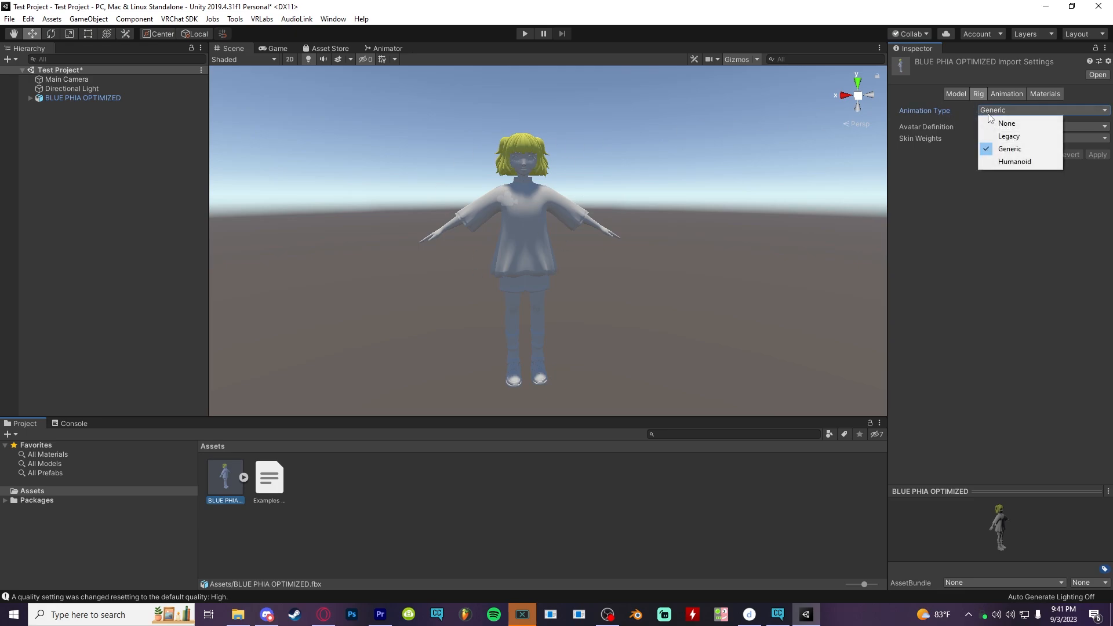
pyautogui.click(1014, 161)
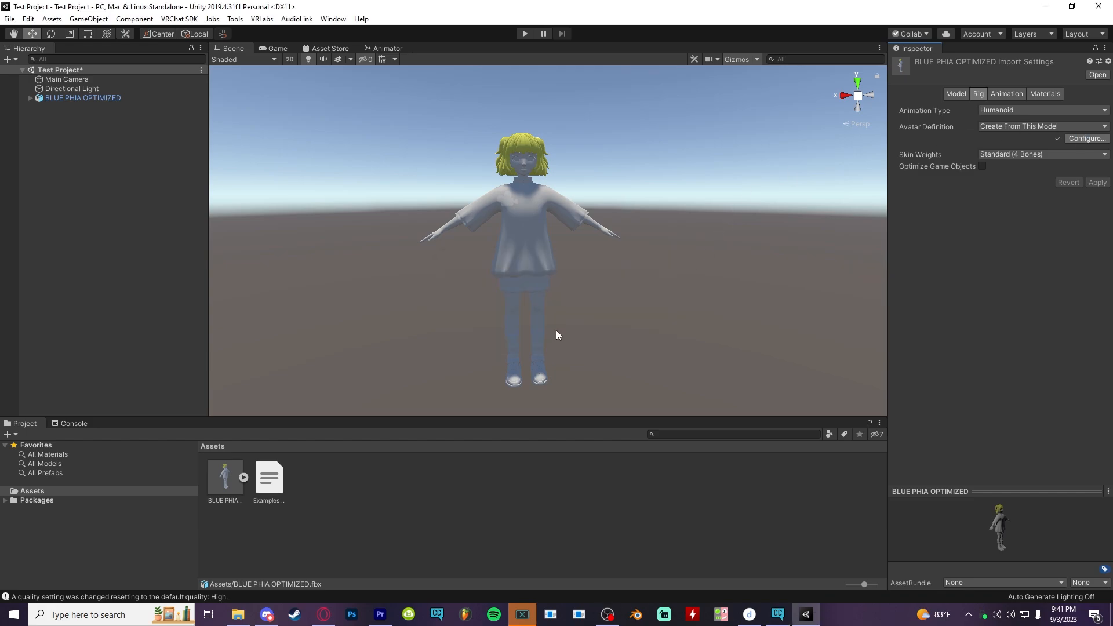
pyautogui.click(1086, 138)
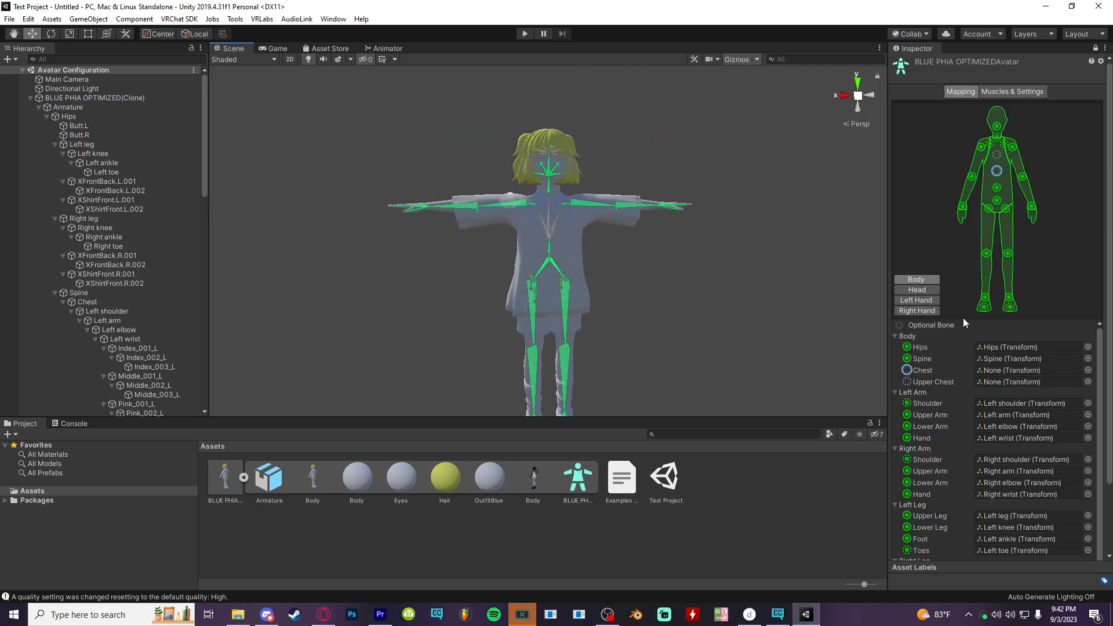
pyautogui.click(1087, 370)
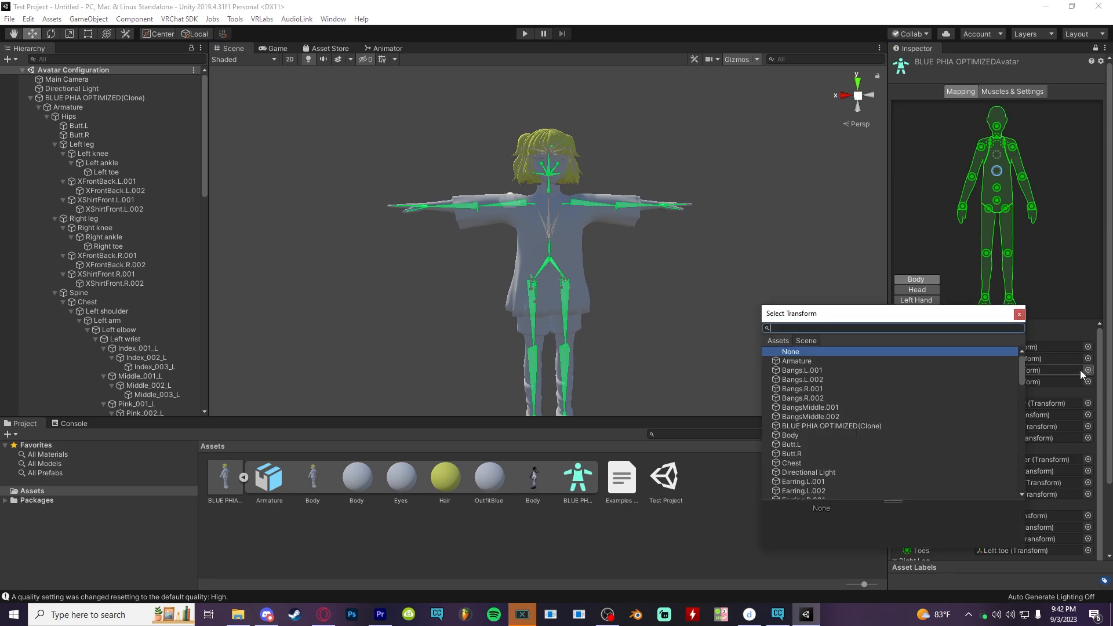
pyautogui.moveTo(799, 468)
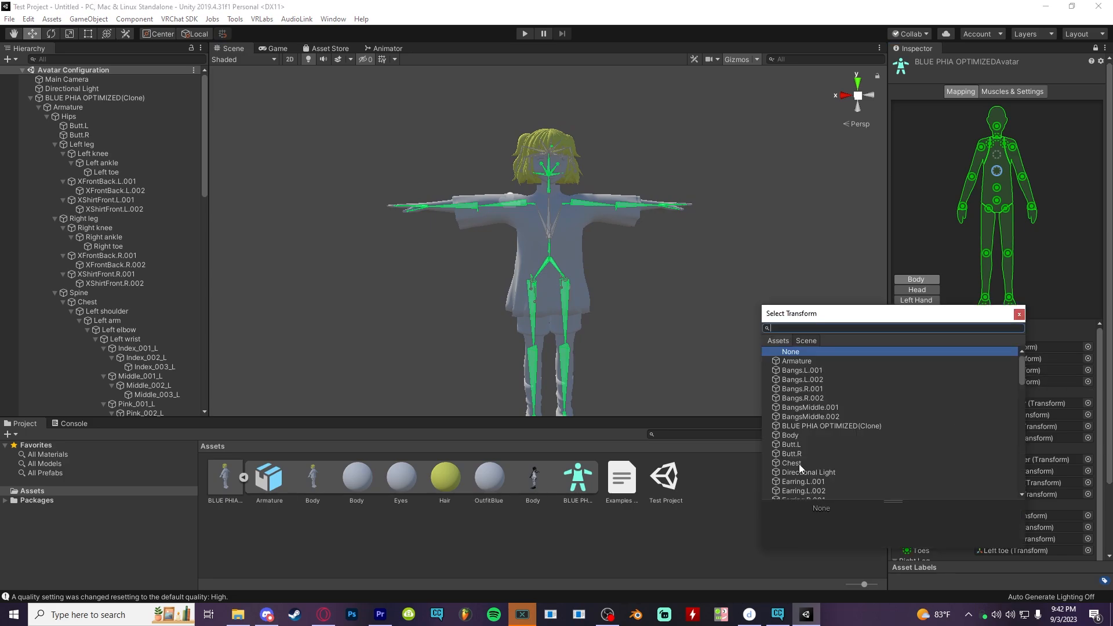
pyautogui.click(1017, 314)
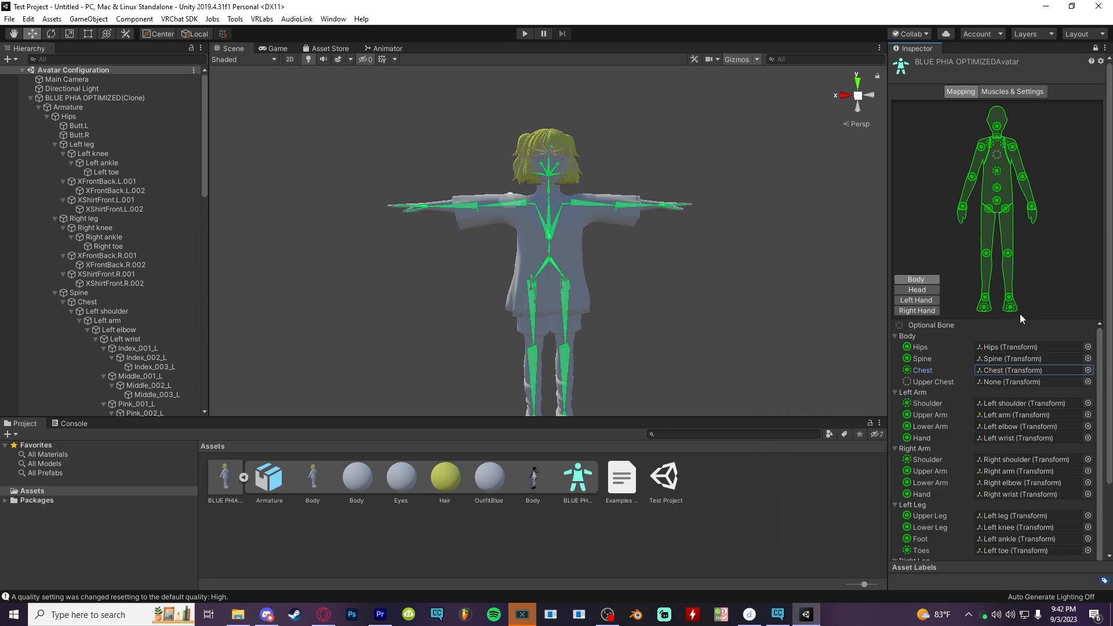
# Leave the head's Jaw slot with no bone and apply the updated humanoid mapping
pyautogui.click(916, 290)
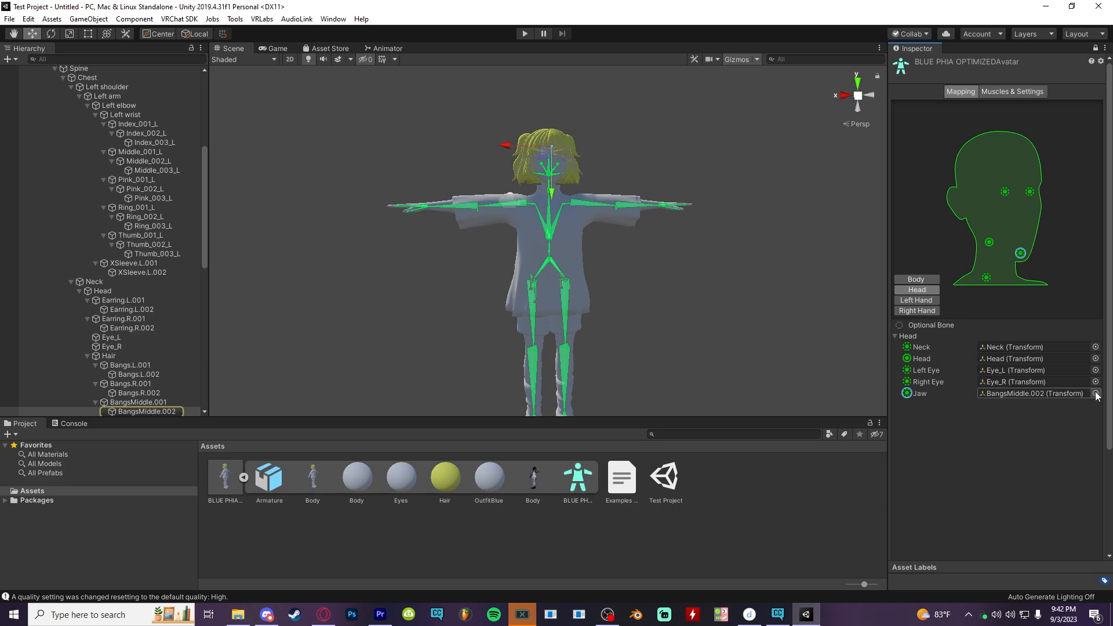
pyautogui.click(1096, 393)
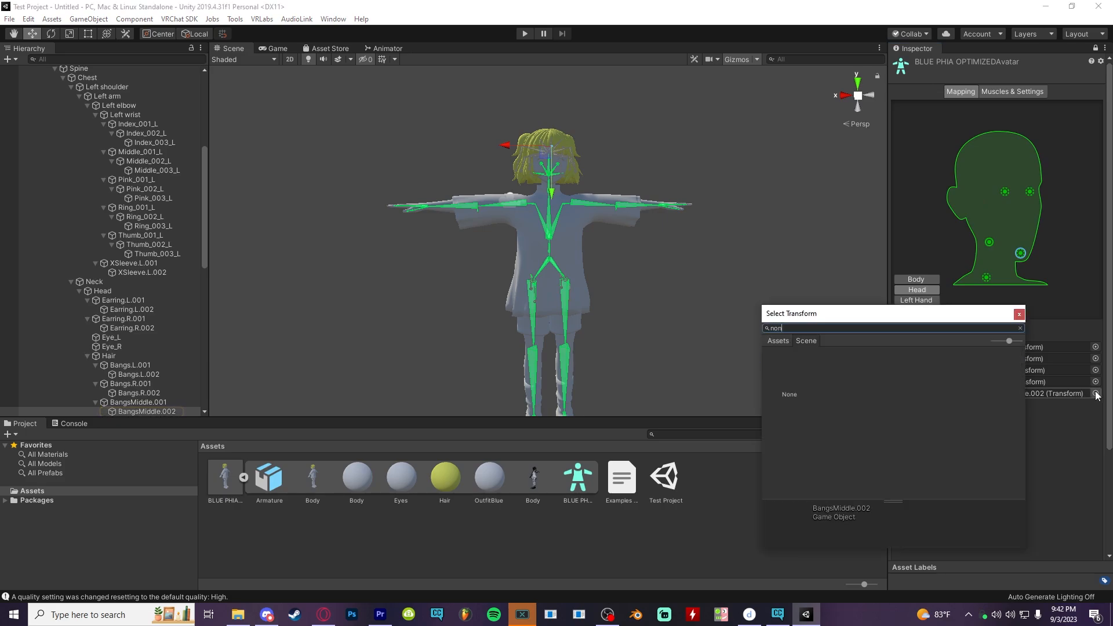
pyautogui.click(788, 394)
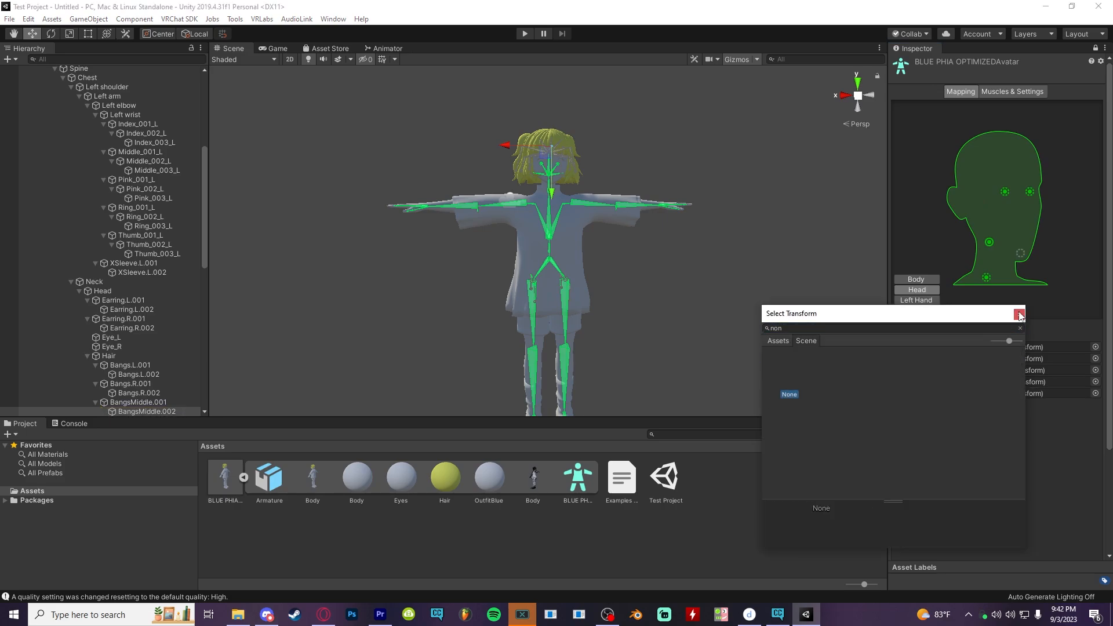
pyautogui.click(1019, 314)
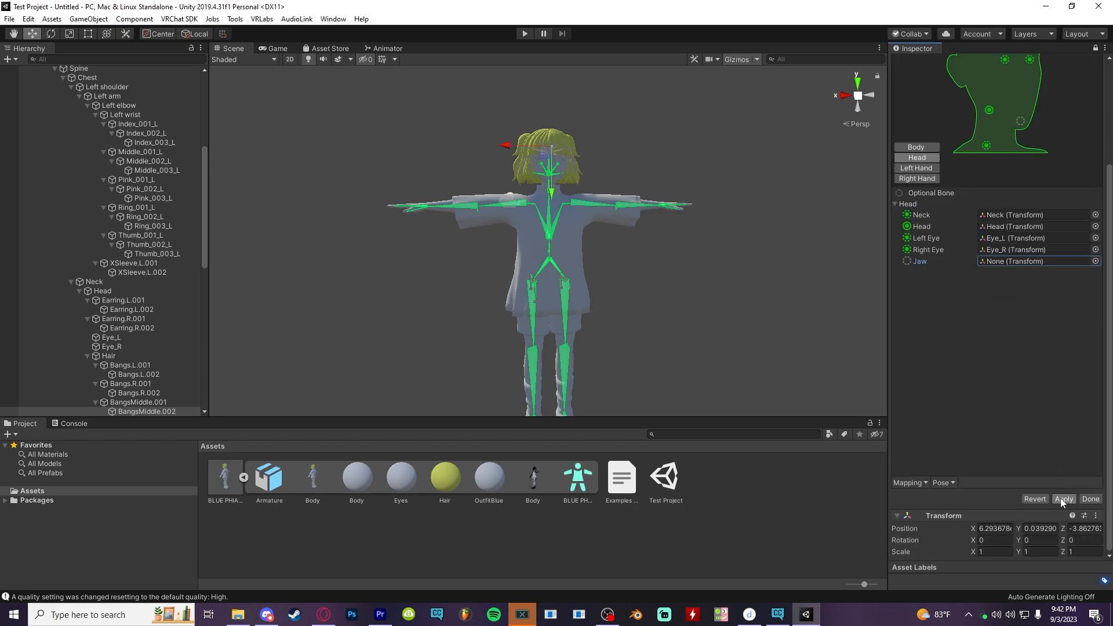
pyautogui.click(1090, 498)
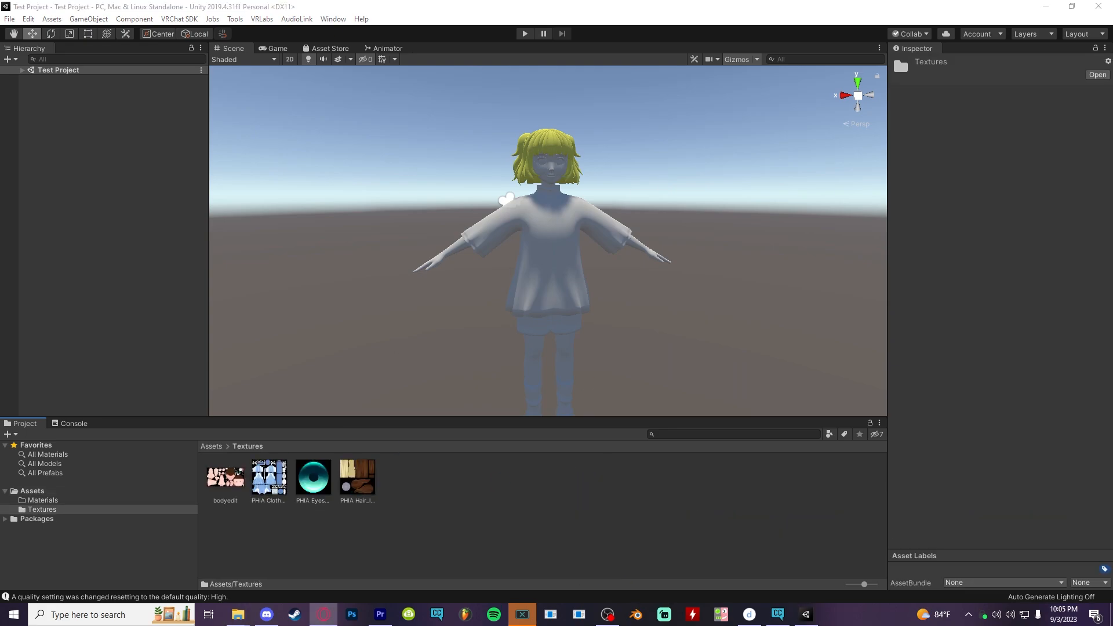
# Create a new material, import Poiyomi and switch the Body material to the Poiyomi Toon shader
pyautogui.rightClick(42, 499)
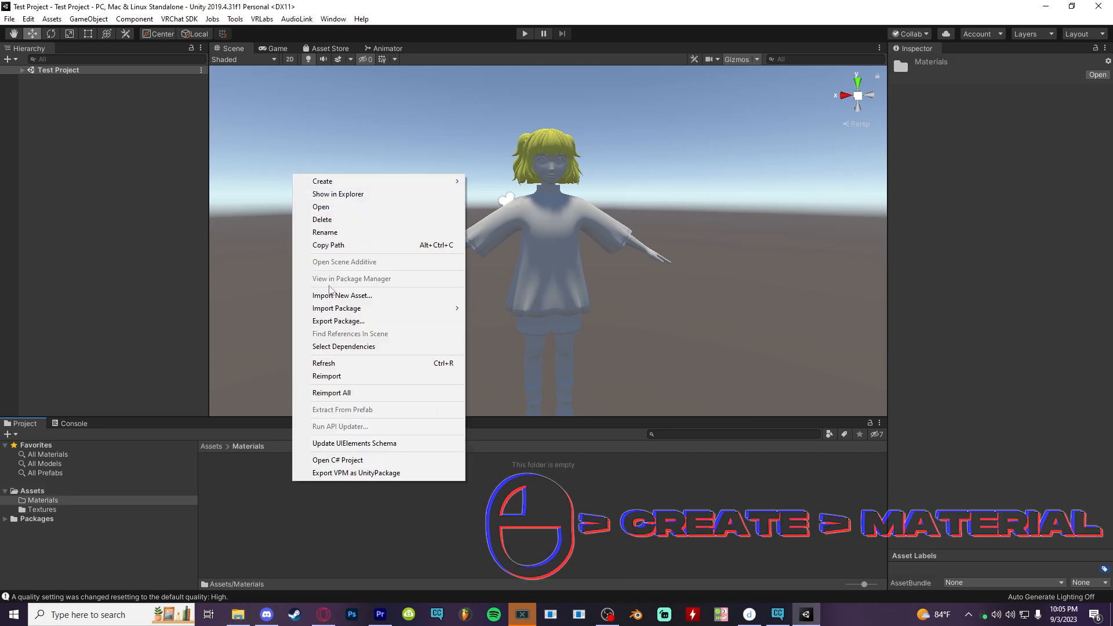
pyautogui.click(321, 181)
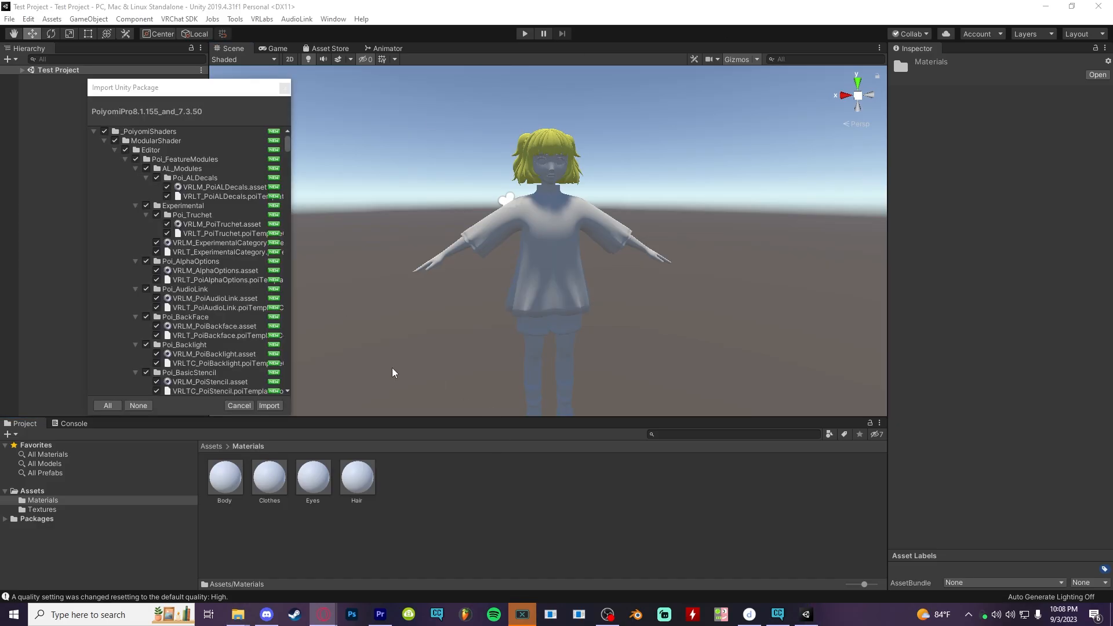
pyautogui.click(269, 406)
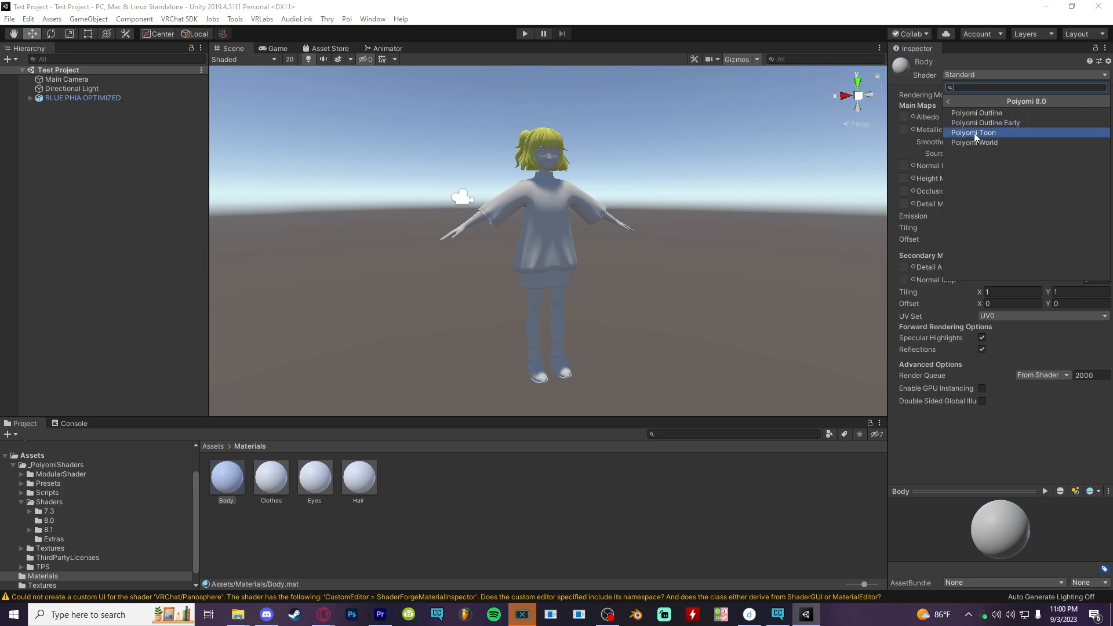
pyautogui.click(973, 132)
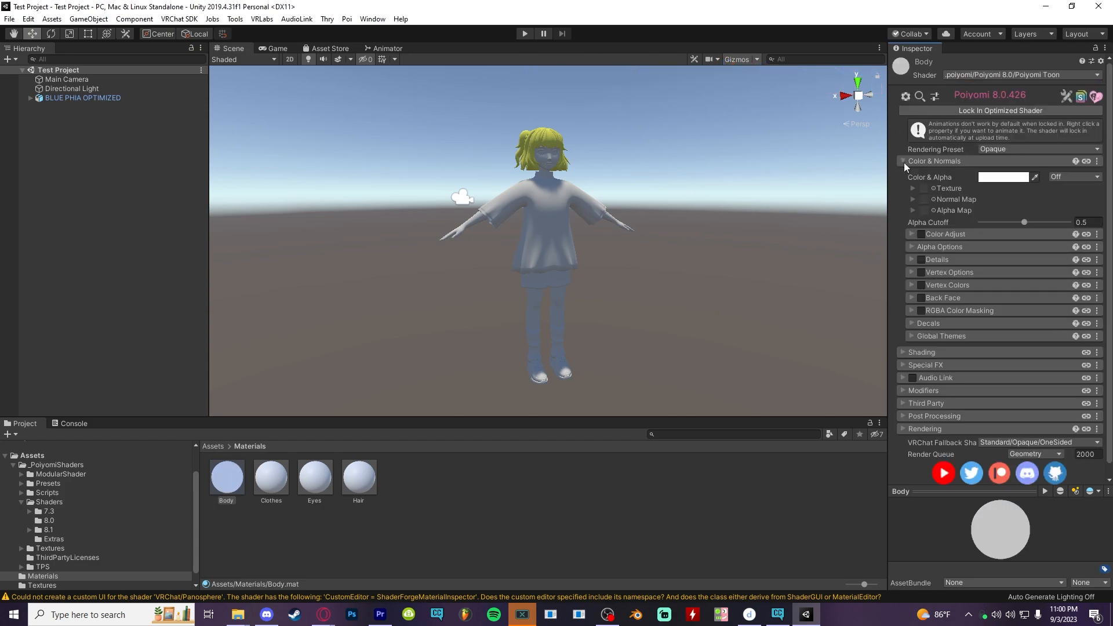
pyautogui.click(913, 187)
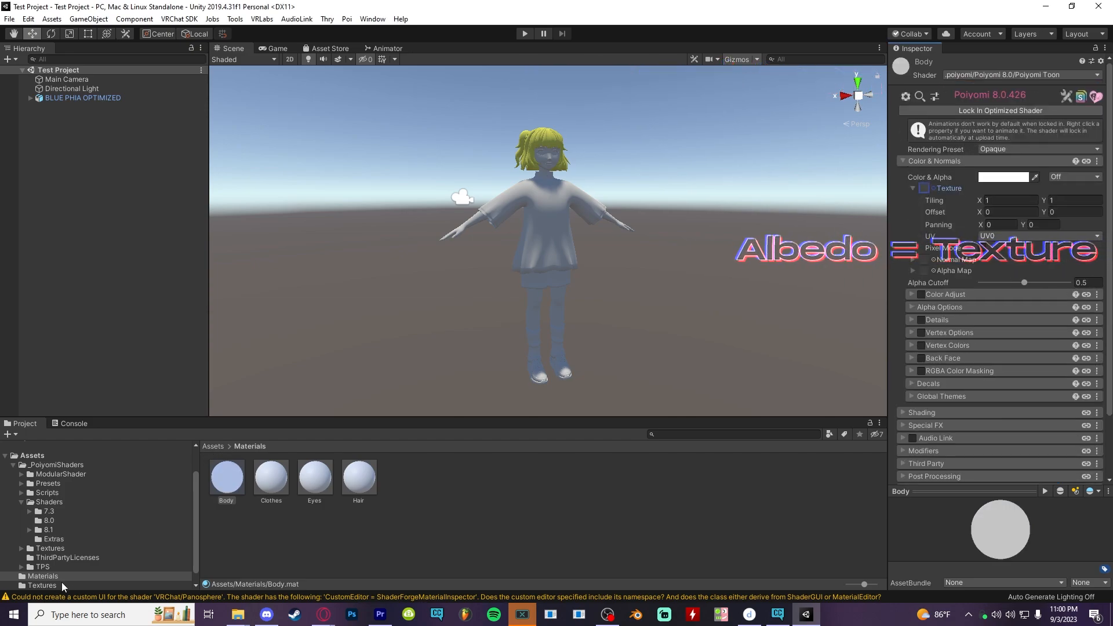
# Mark bodyedit's alpha as transparency and give the Body material the texture with a Cutout preset
pyautogui.click(41, 584)
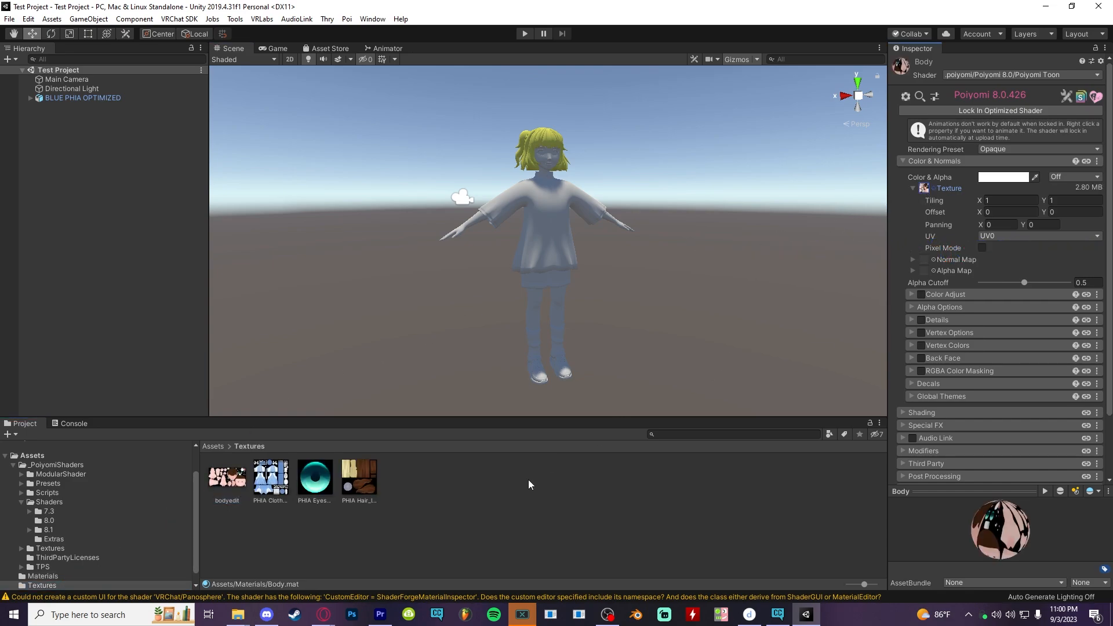
pyautogui.click(226, 475)
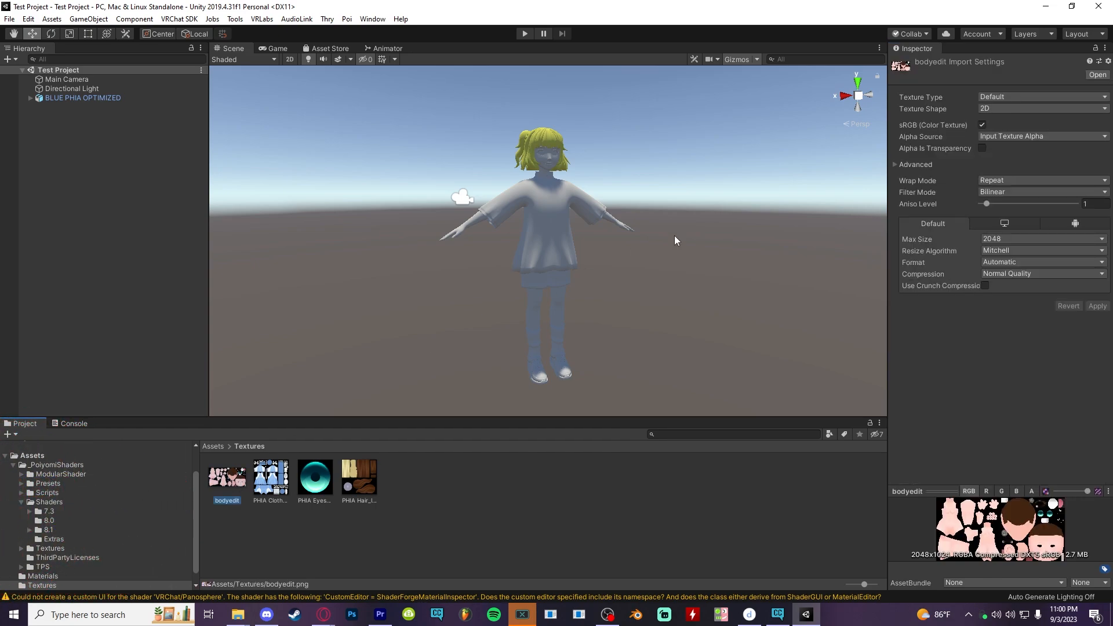
pyautogui.click(982, 149)
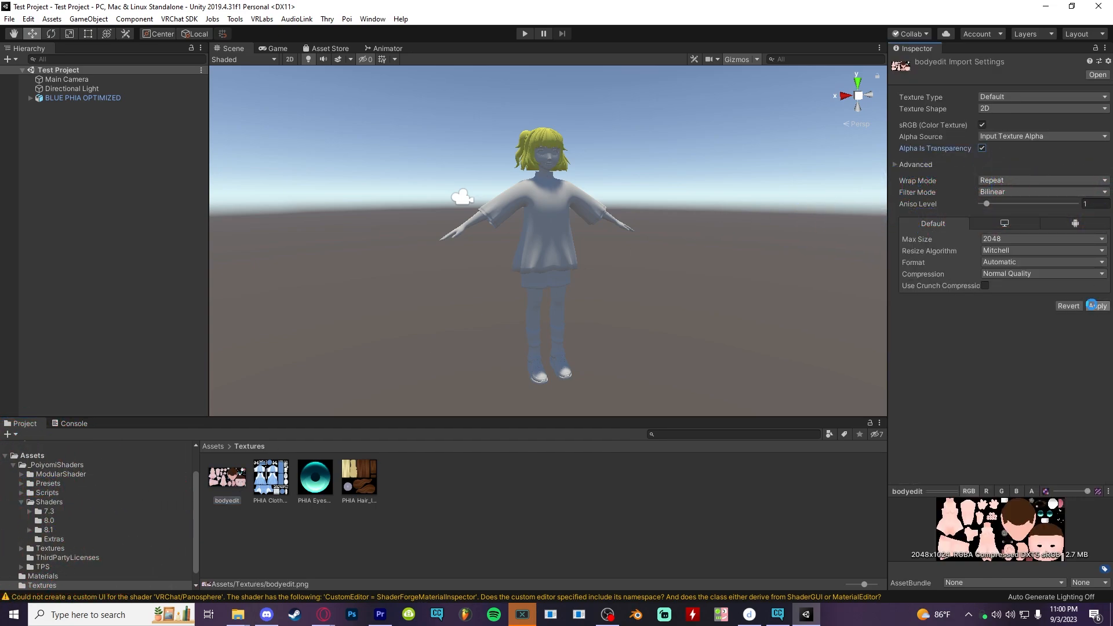
pyautogui.click(42, 576)
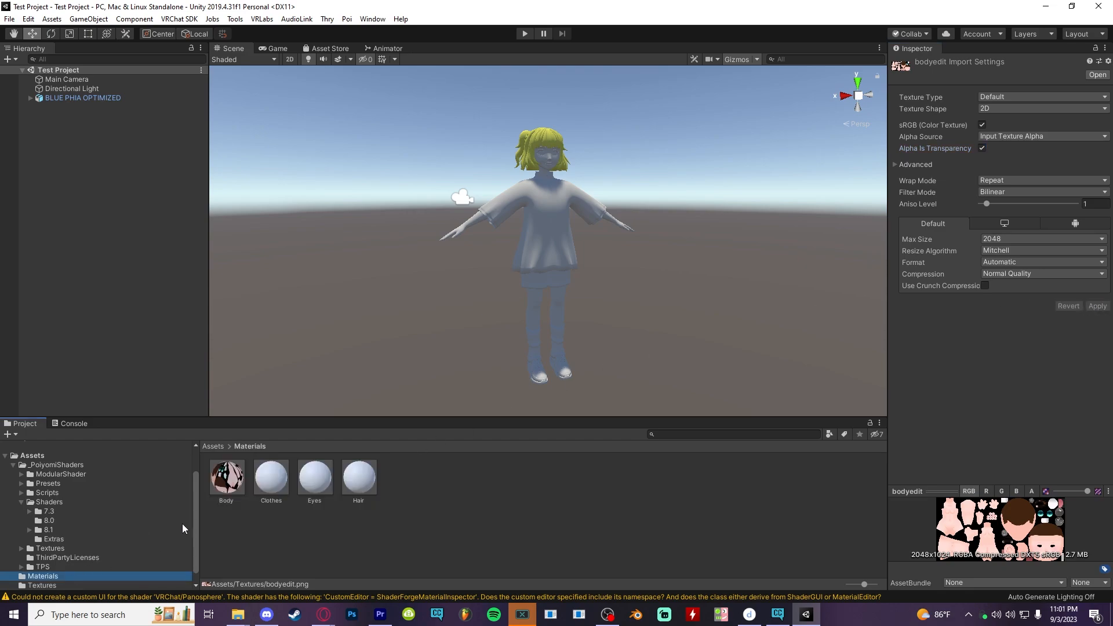
pyautogui.click(226, 475)
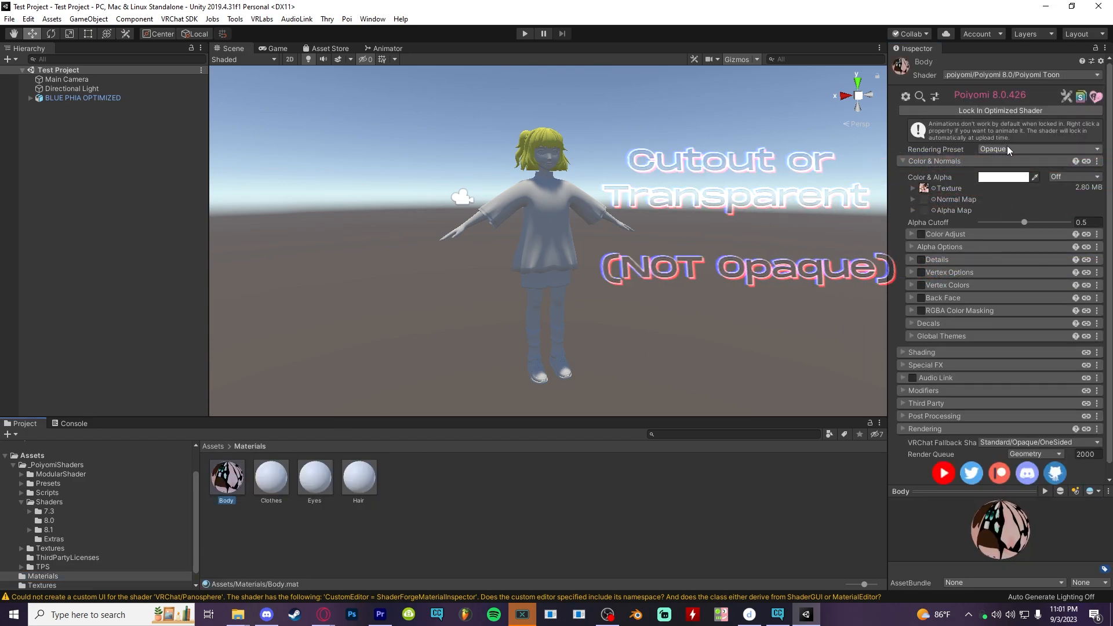
pyautogui.click(1037, 149)
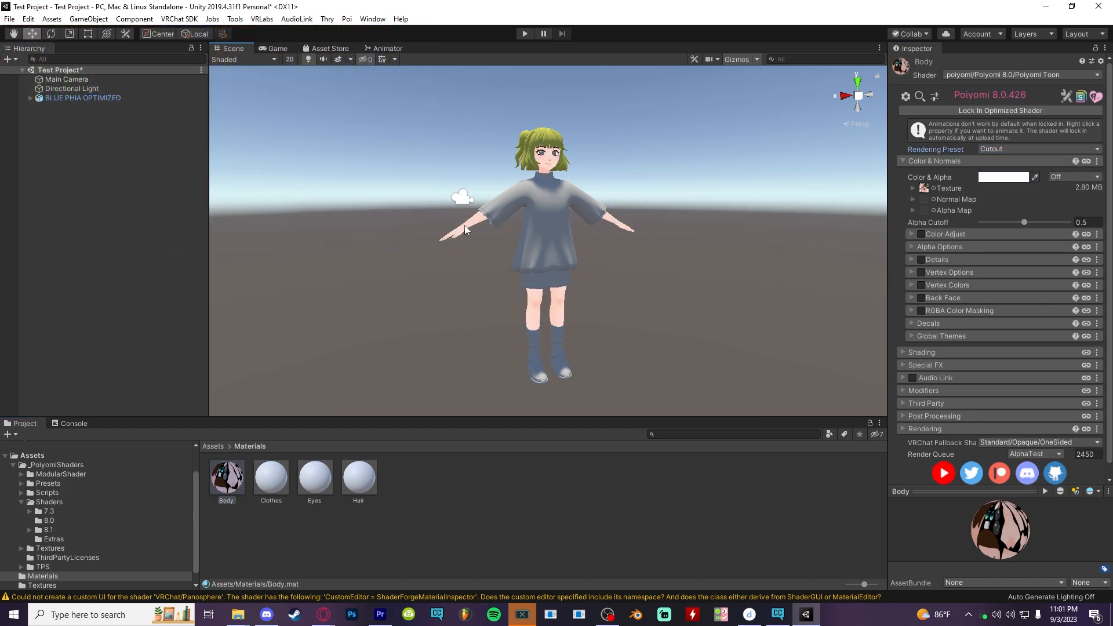
# Select the Hair material and Body object, then pick the PHIA Clothing and eye mask textures for the emission setup
pyautogui.click(358, 475)
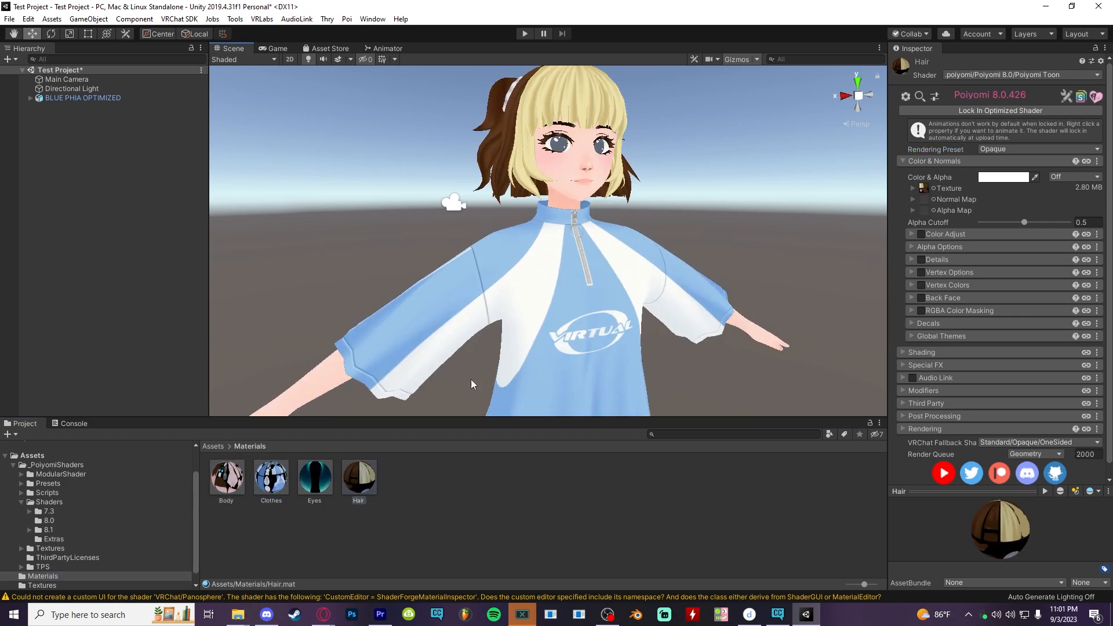
pyautogui.click(33, 97)
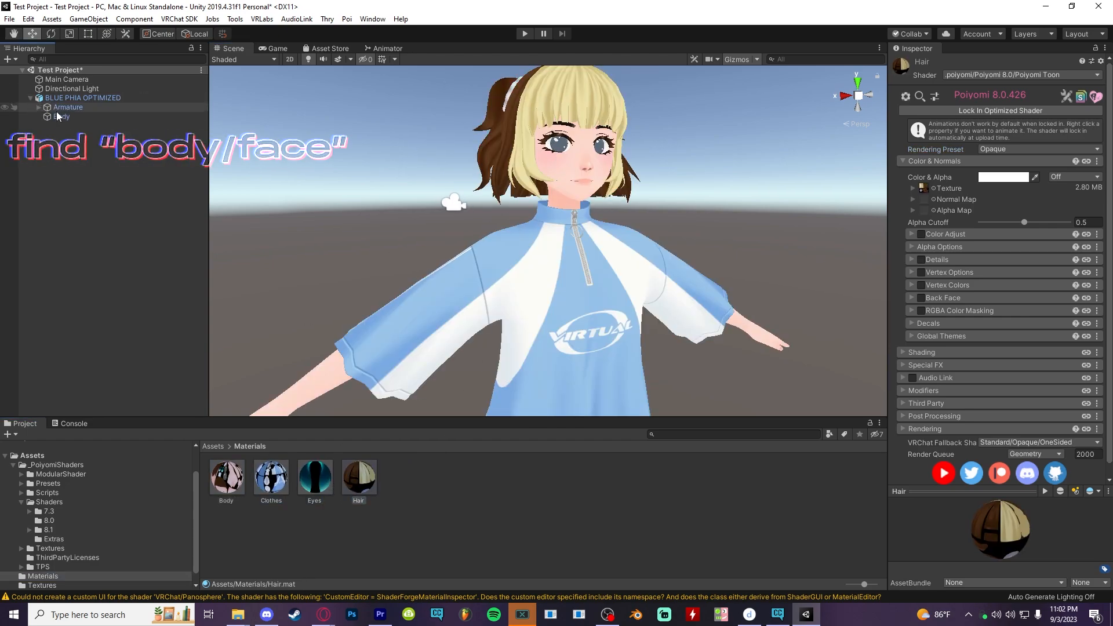
pyautogui.click(62, 116)
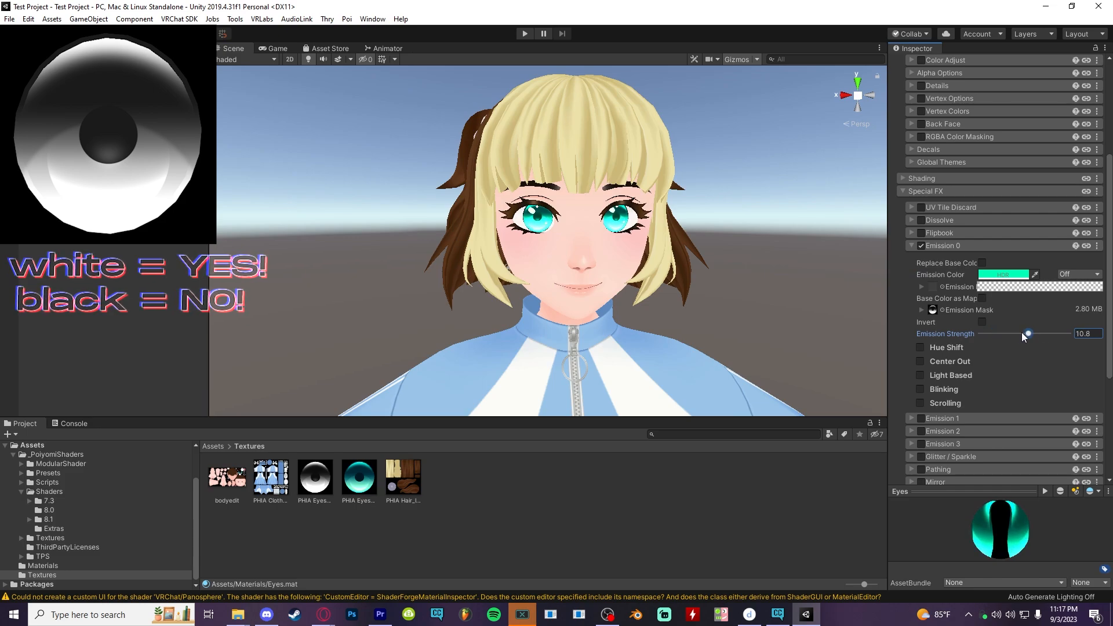
pyautogui.click(270, 476)
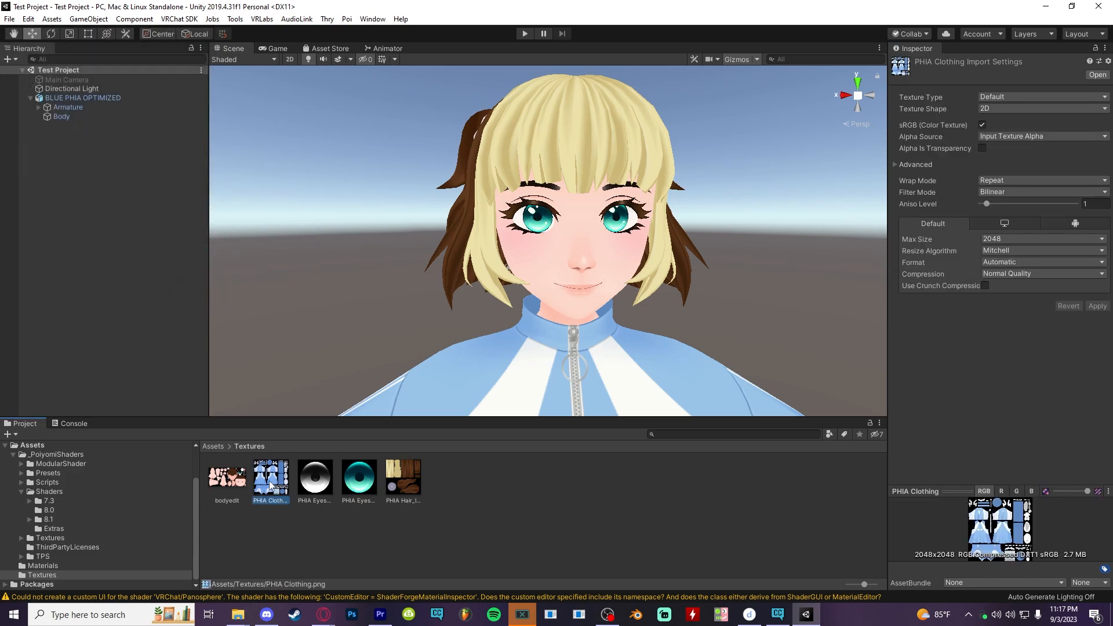
pyautogui.rightClick(494, 279)
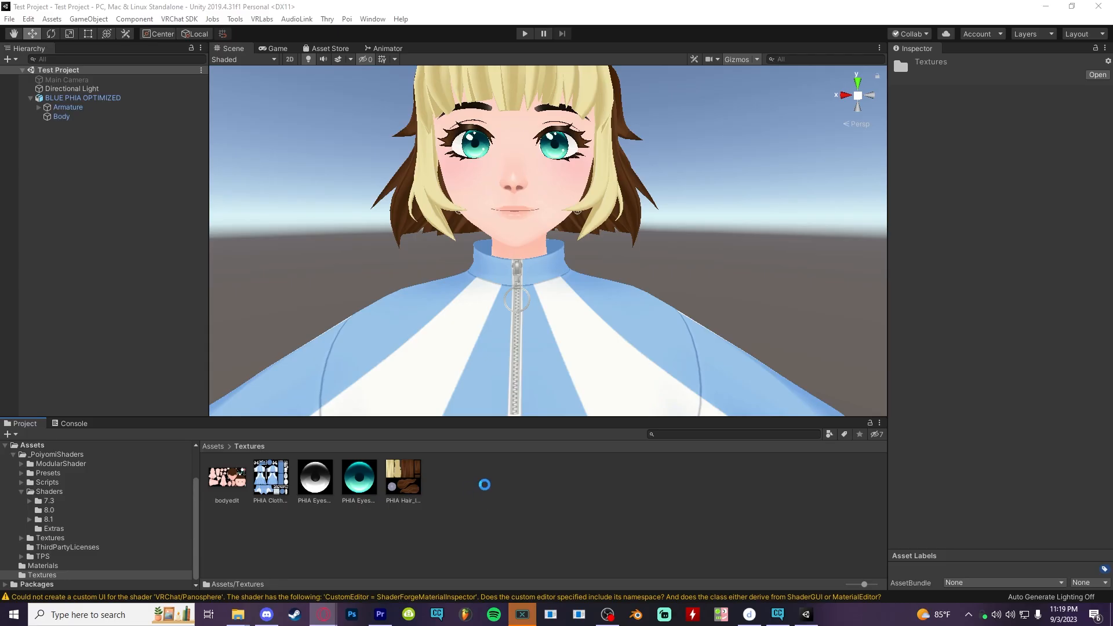
pyautogui.click(314, 477)
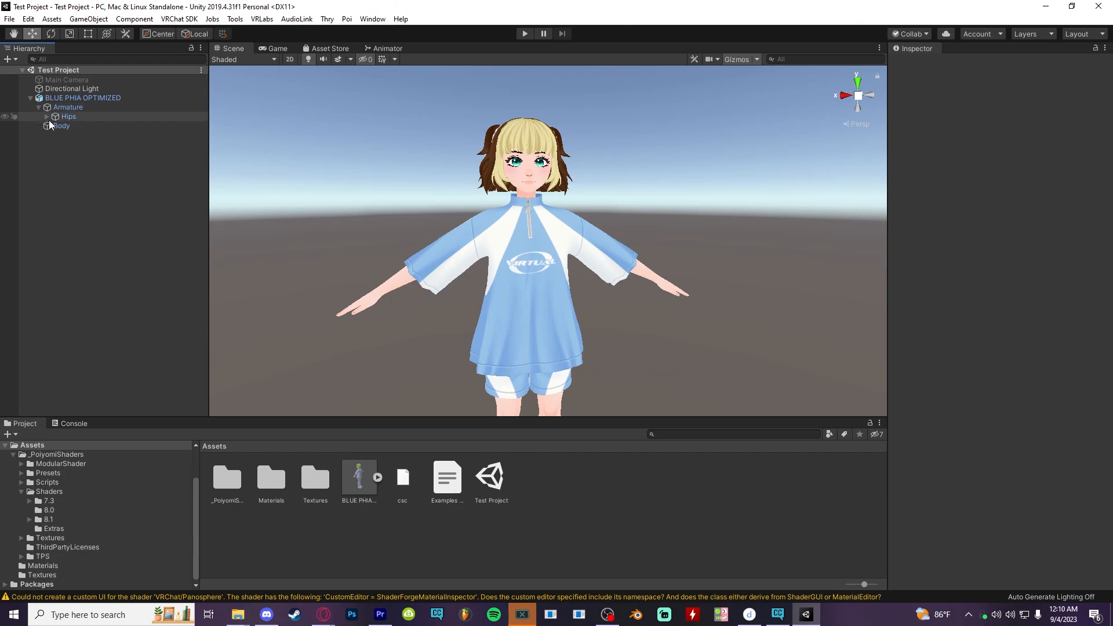
# Add a VRC Phys Bone to the Hair bone and tune its forces in play mode
pyautogui.click(87, 172)
pyautogui.write('phy')
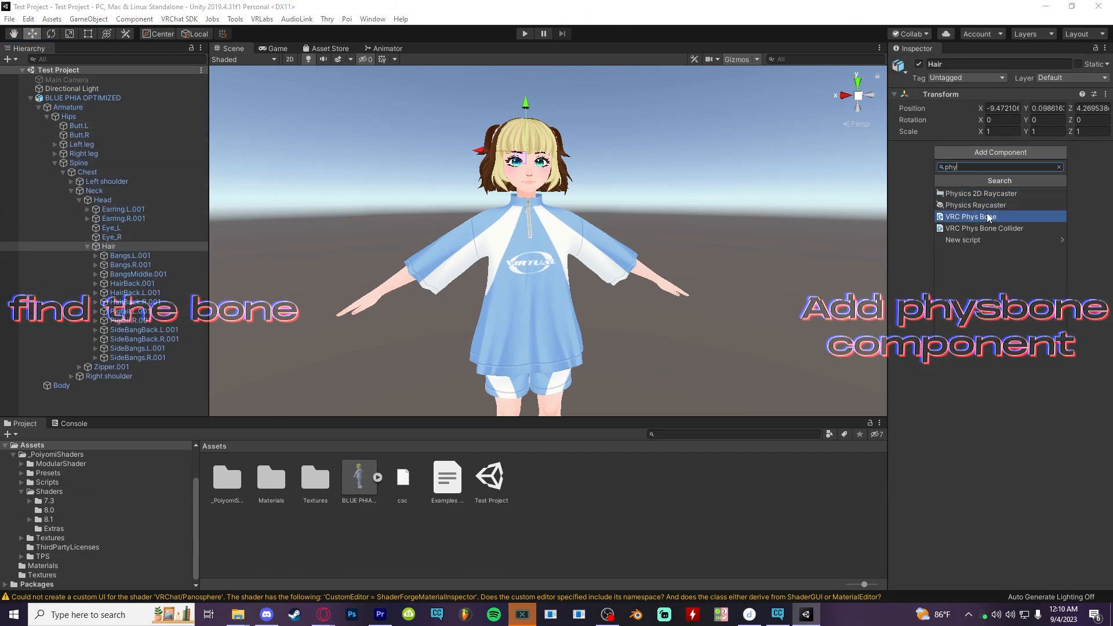
pyautogui.click(972, 216)
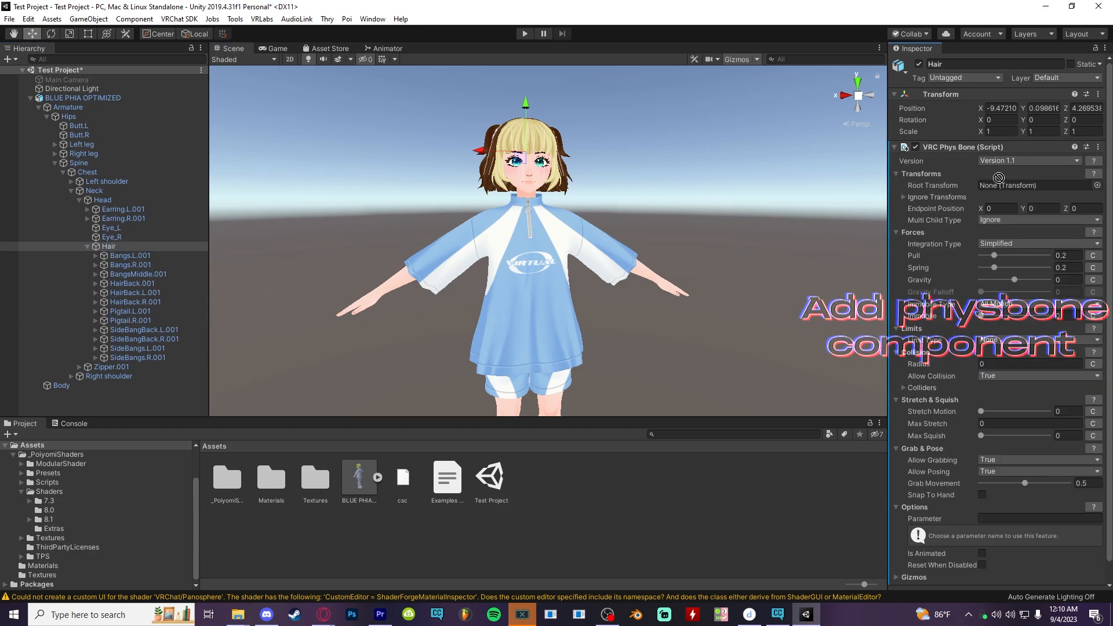
pyautogui.click(524, 34)
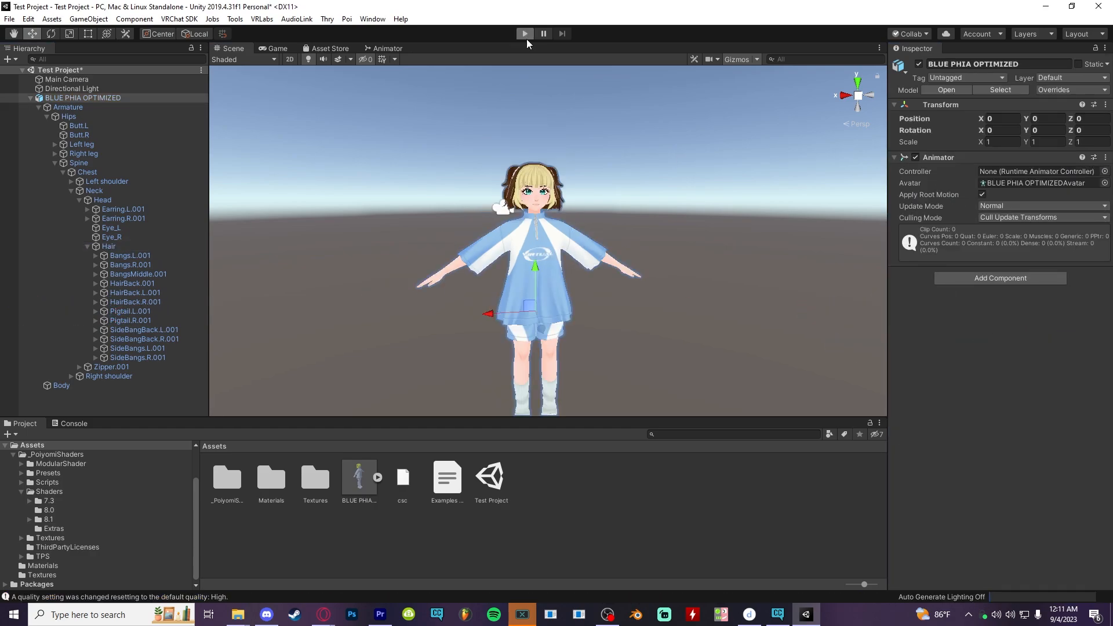
pyautogui.click(524, 34)
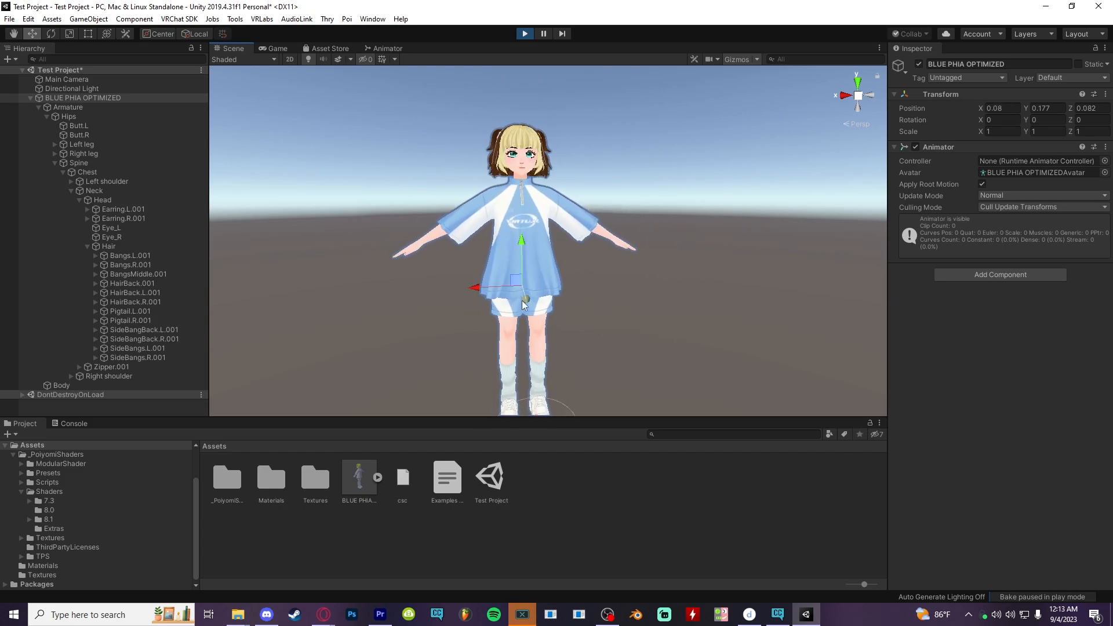
pyautogui.click(1099, 148)
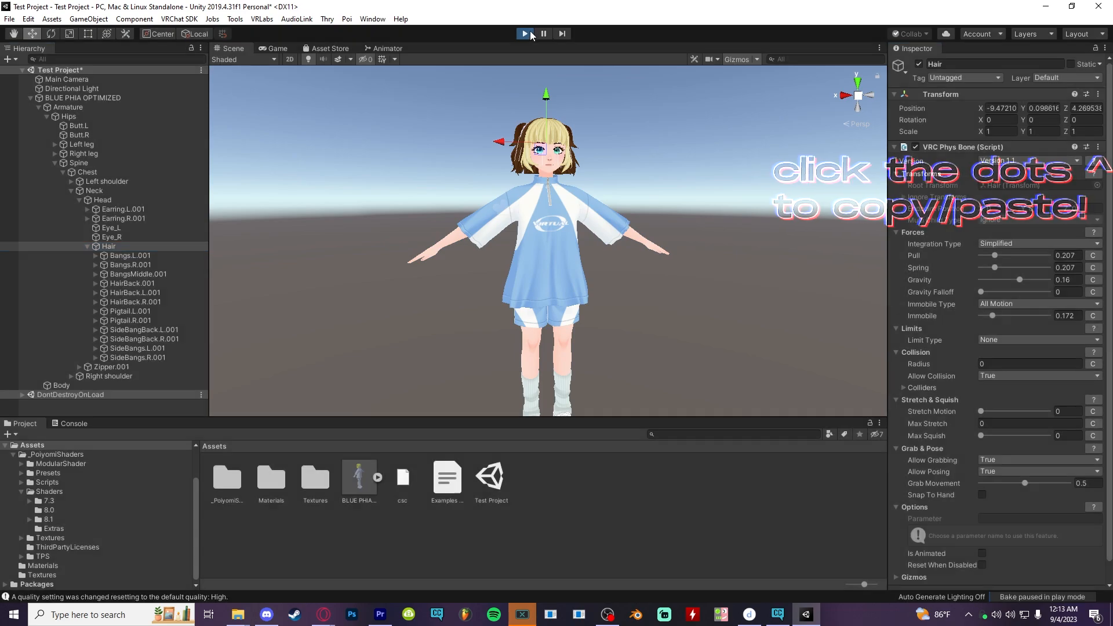
pyautogui.click(1095, 147)
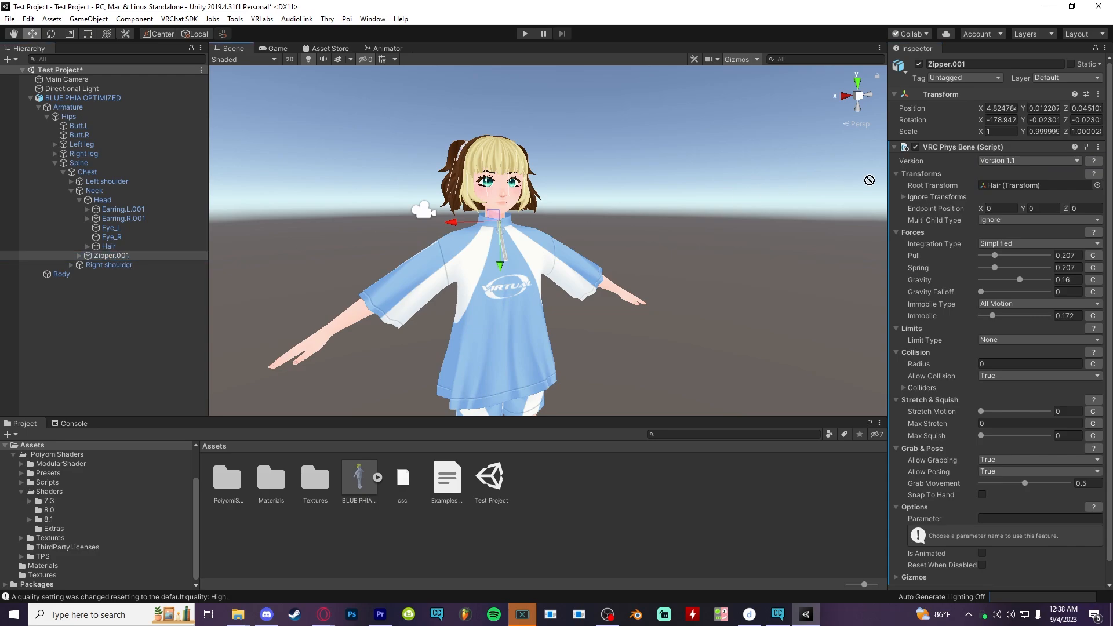
# Add a capsule-shaped VRC Phys Bone Collider to the Head bone and fit it to the head
pyautogui.click(1029, 185)
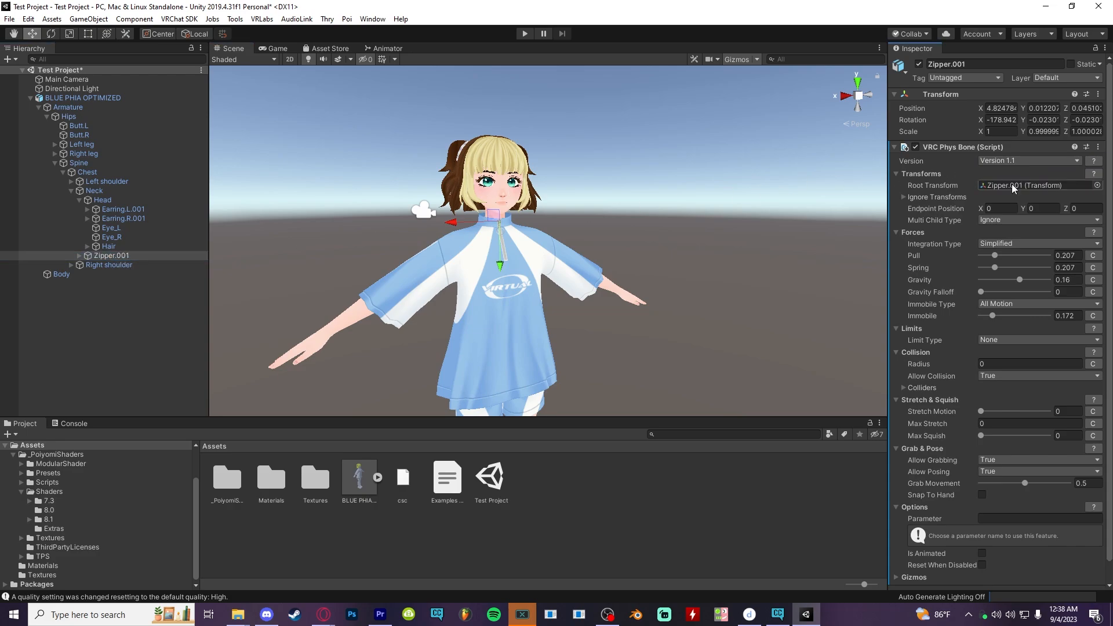
pyautogui.click(524, 34)
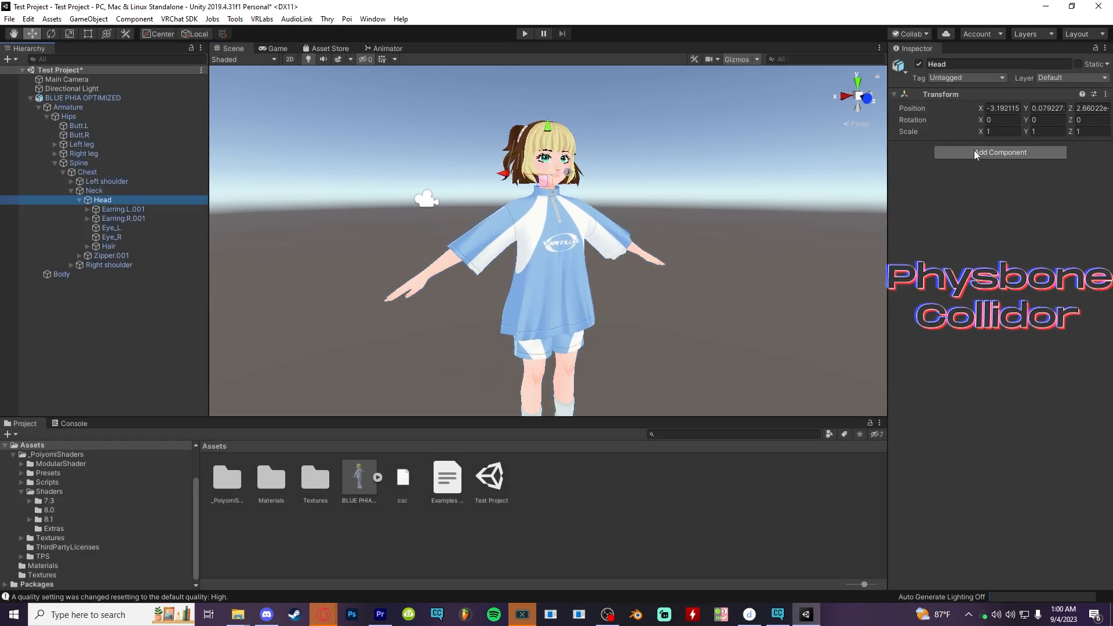
pyautogui.click(999, 152)
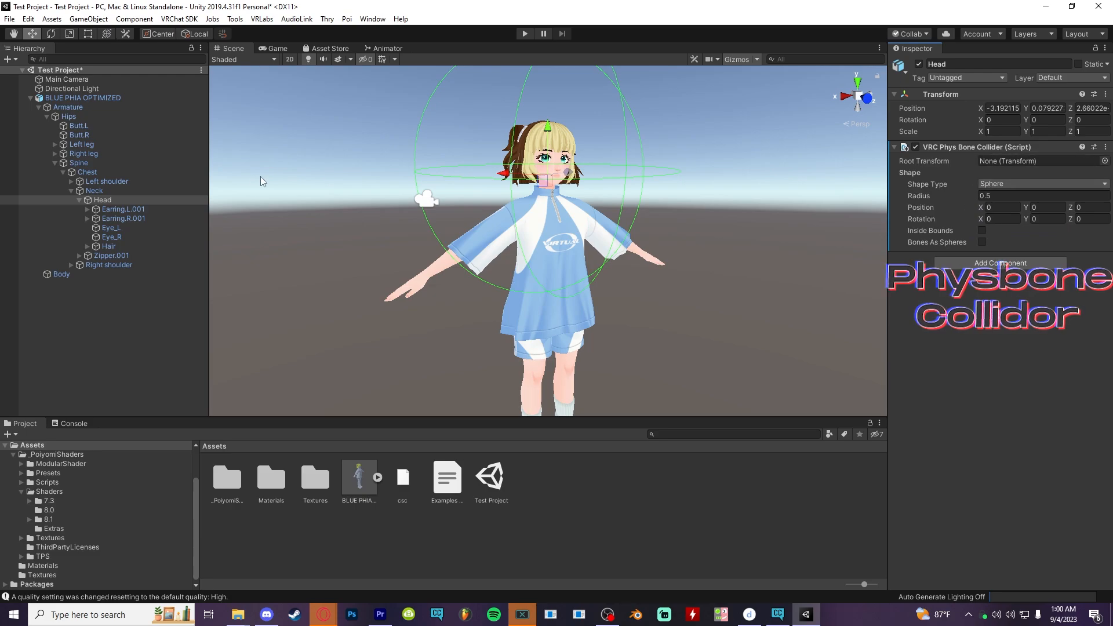
pyautogui.click(1039, 184)
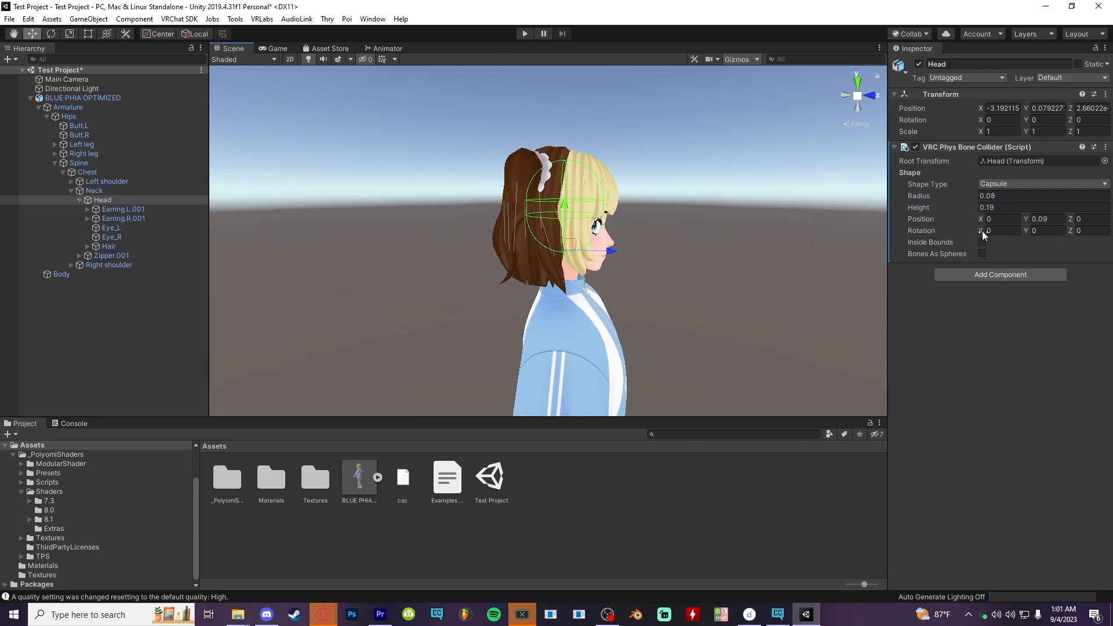
pyautogui.click(108, 246)
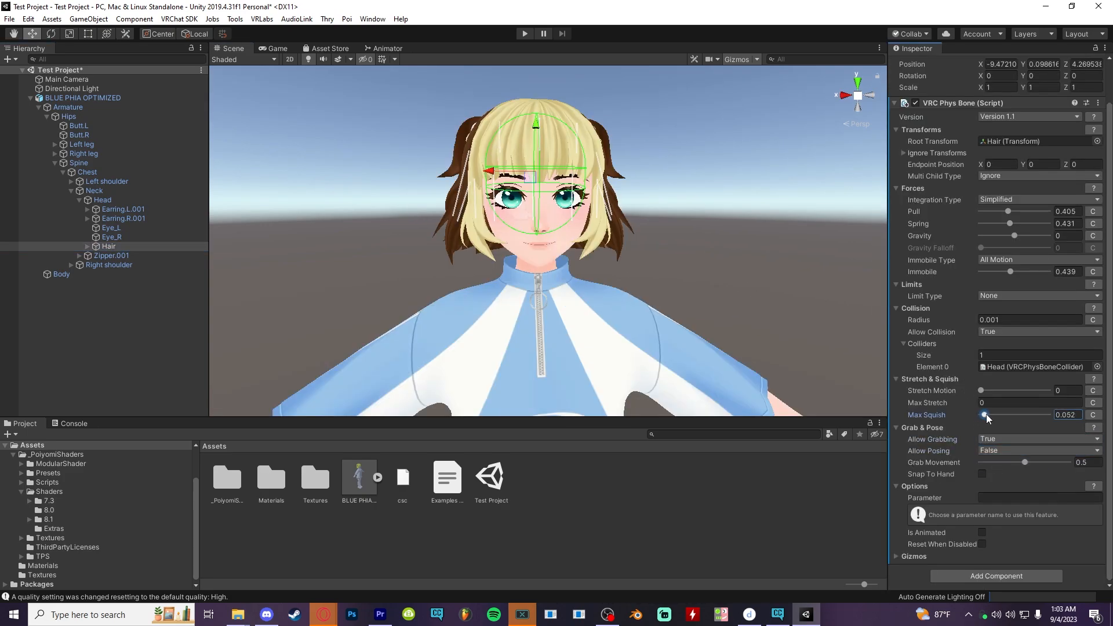
# Link the Head collider into the Hair phys bone and tune its squish and collision radius
pyautogui.click(1029, 320)
pyautogui.write('0.006')
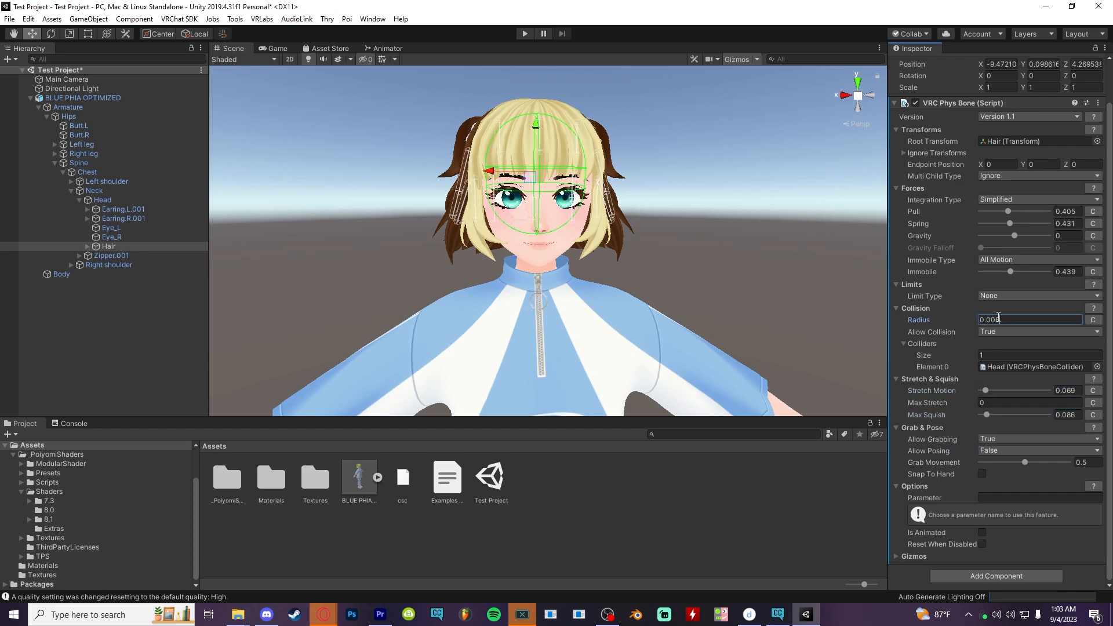
pyautogui.click(523, 34)
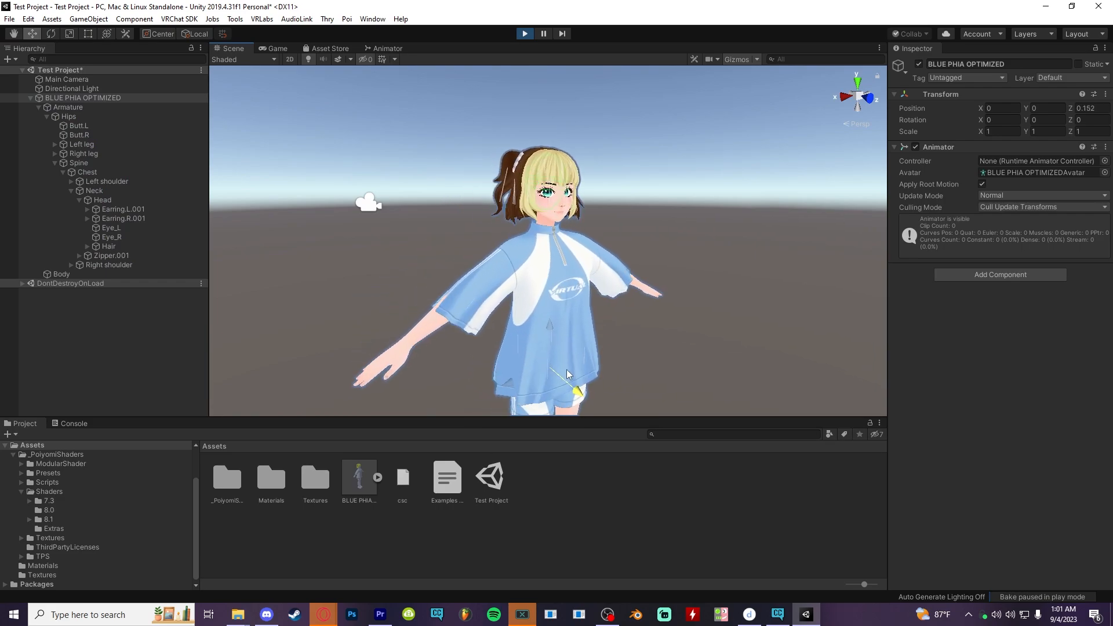
# Bring up the Animation timeline with the avatar's Body mesh selected
pyautogui.click(372, 19)
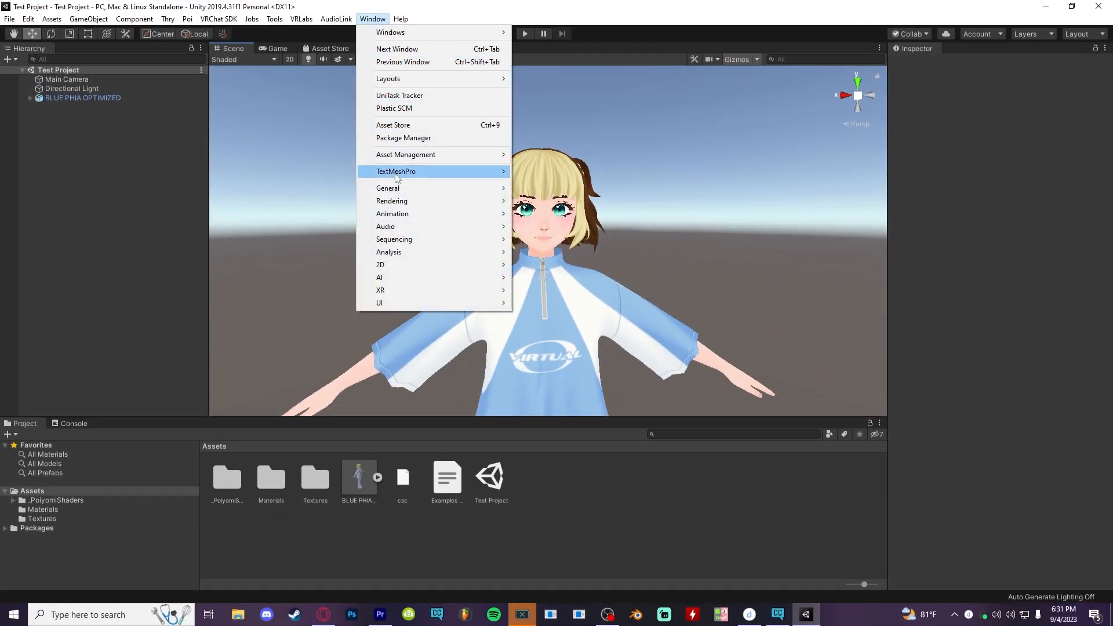
pyautogui.click(392, 213)
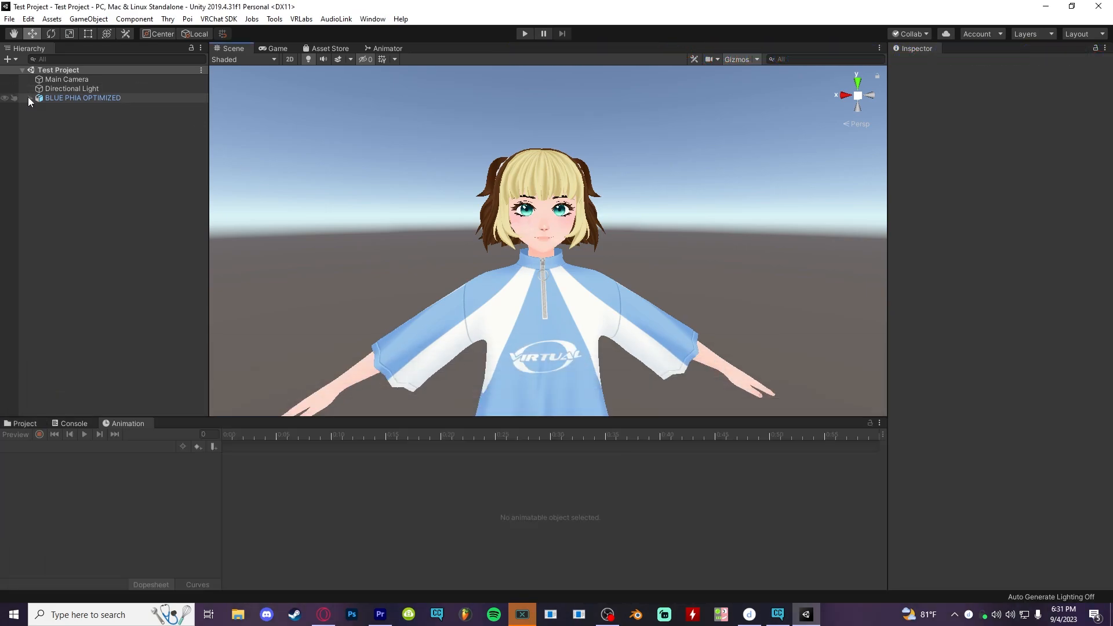
pyautogui.click(60, 116)
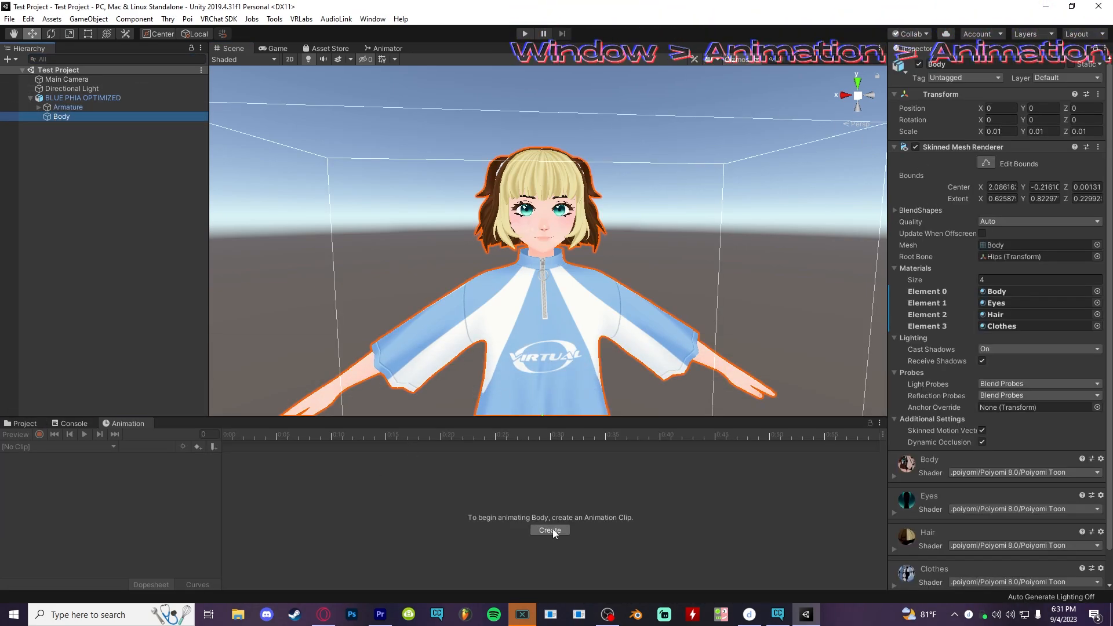
# Create a new clip saved as 'smile' and add the Smile blend shape property to it
pyautogui.click(550, 530)
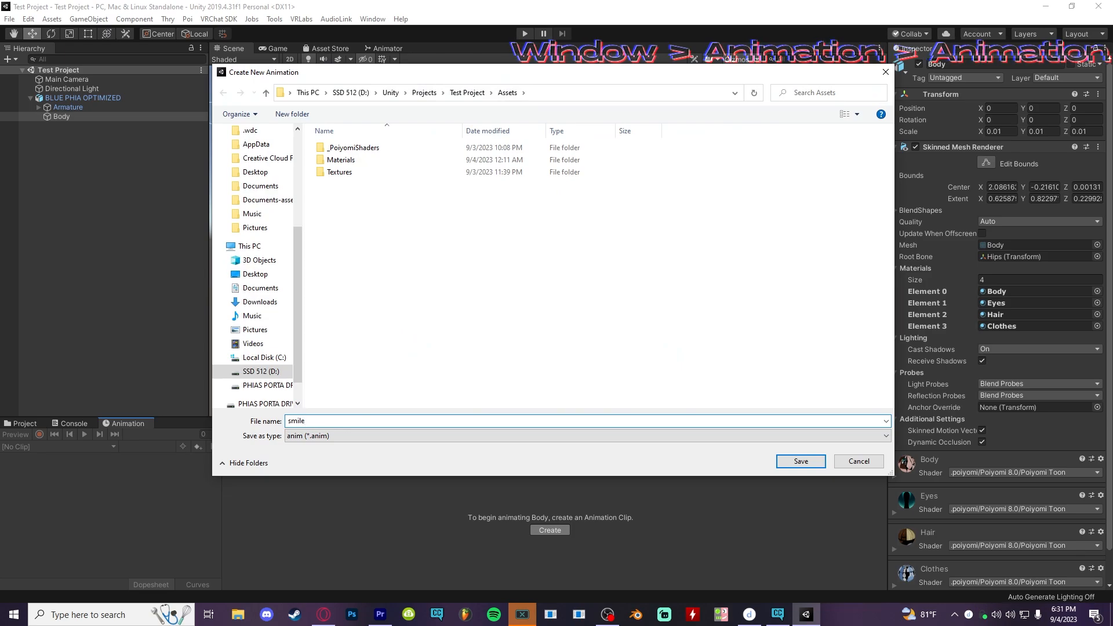
pyautogui.click(798, 460)
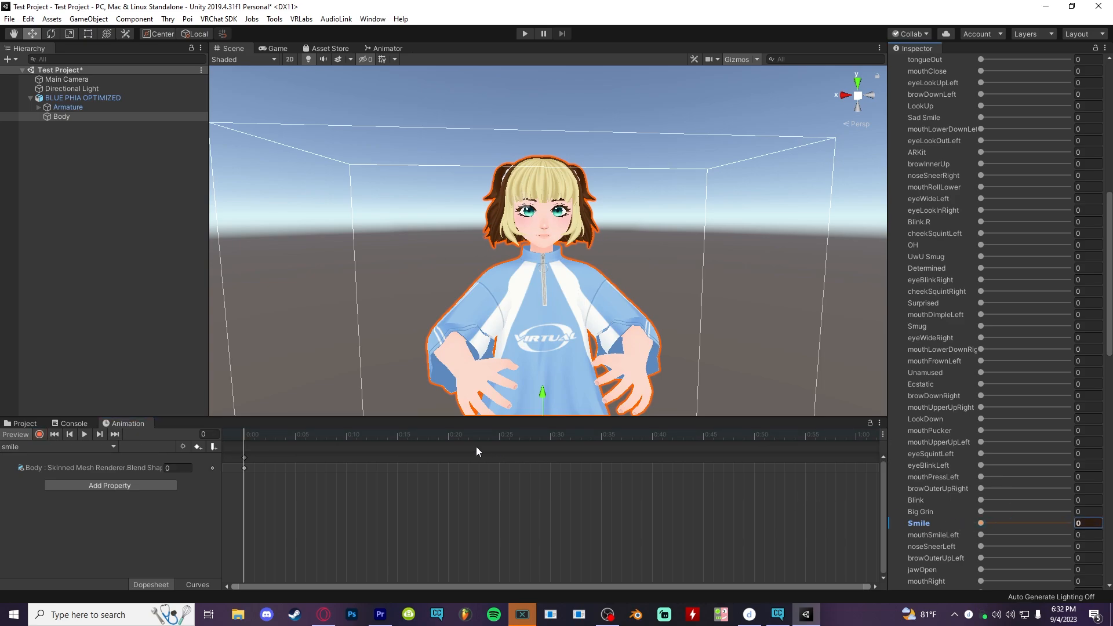
pyautogui.click(57, 445)
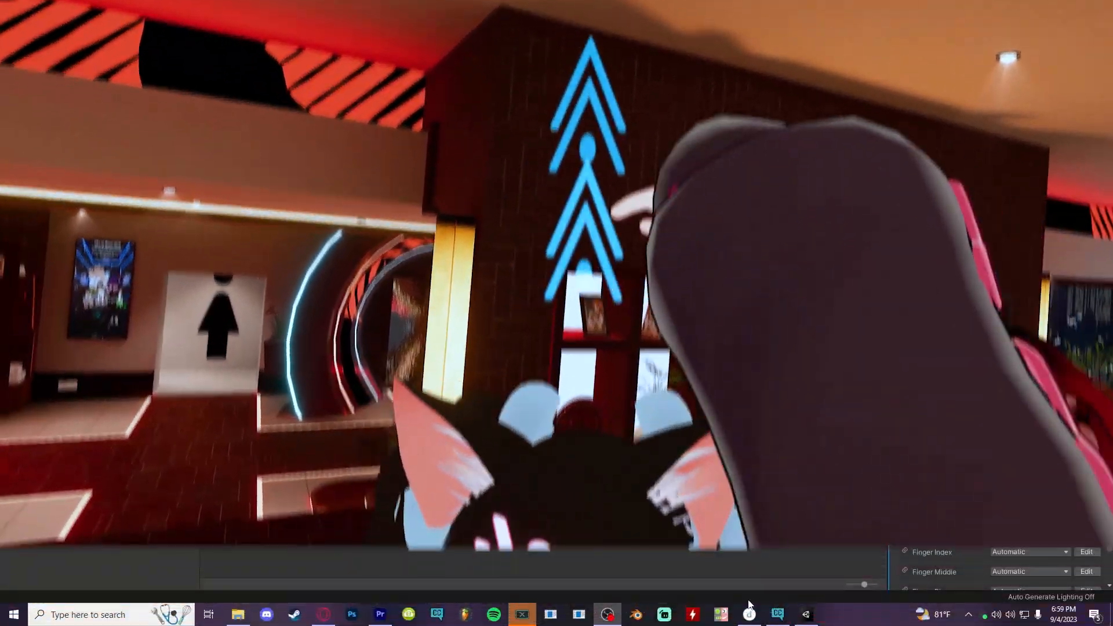
# Duplicate the vrc_AvatarV3HandsLayer controller and rename the copy PHIA HANDS
pyautogui.click(804, 615)
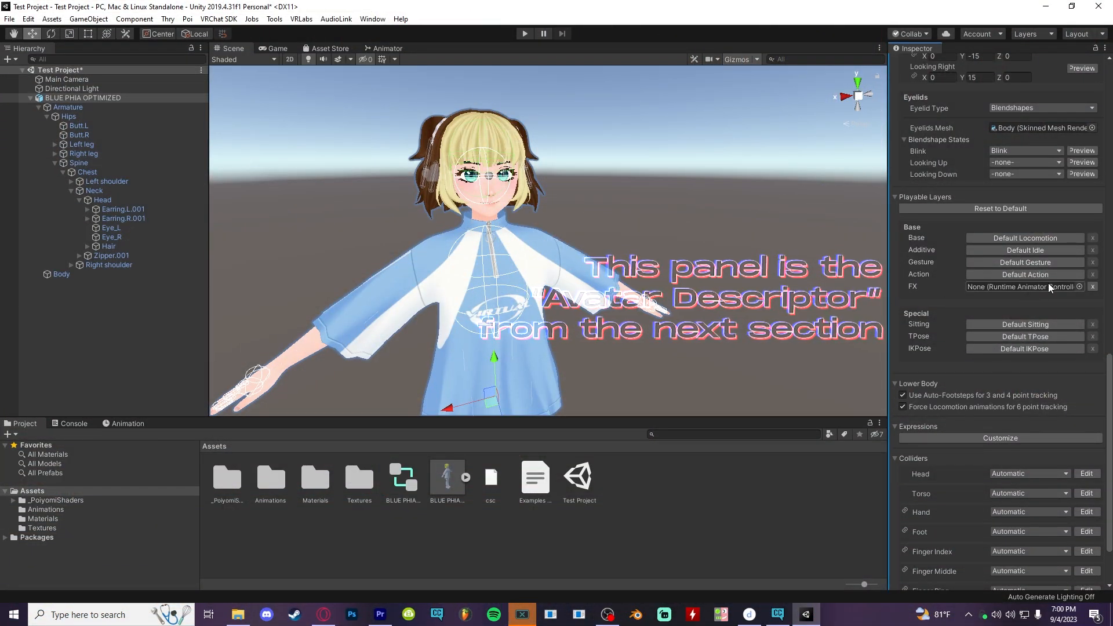
pyautogui.click(1078, 286)
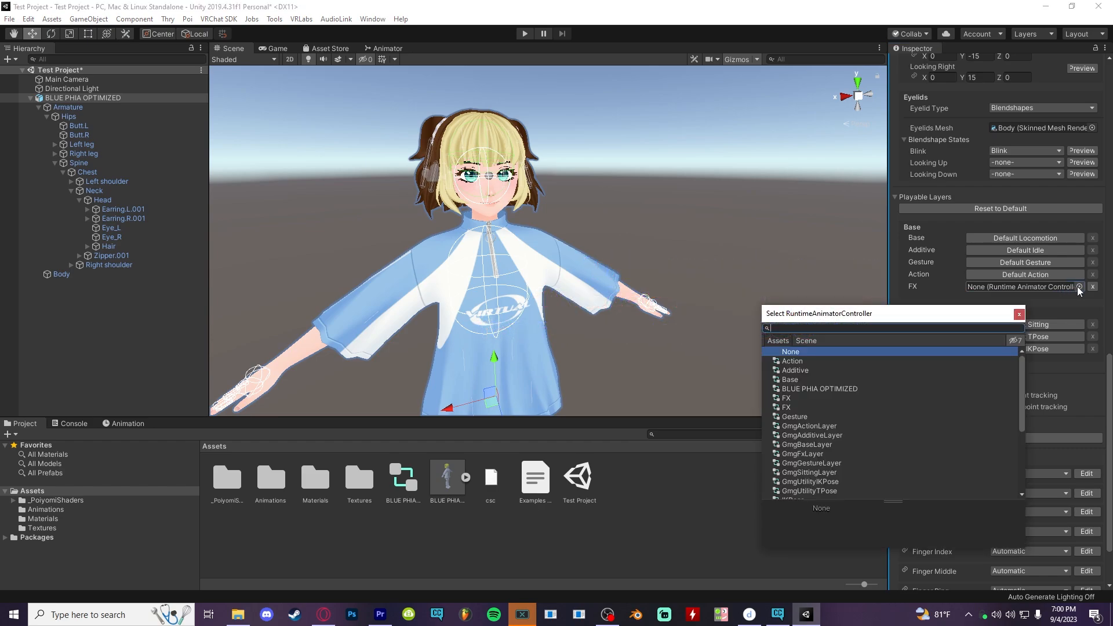
pyautogui.write('hands')
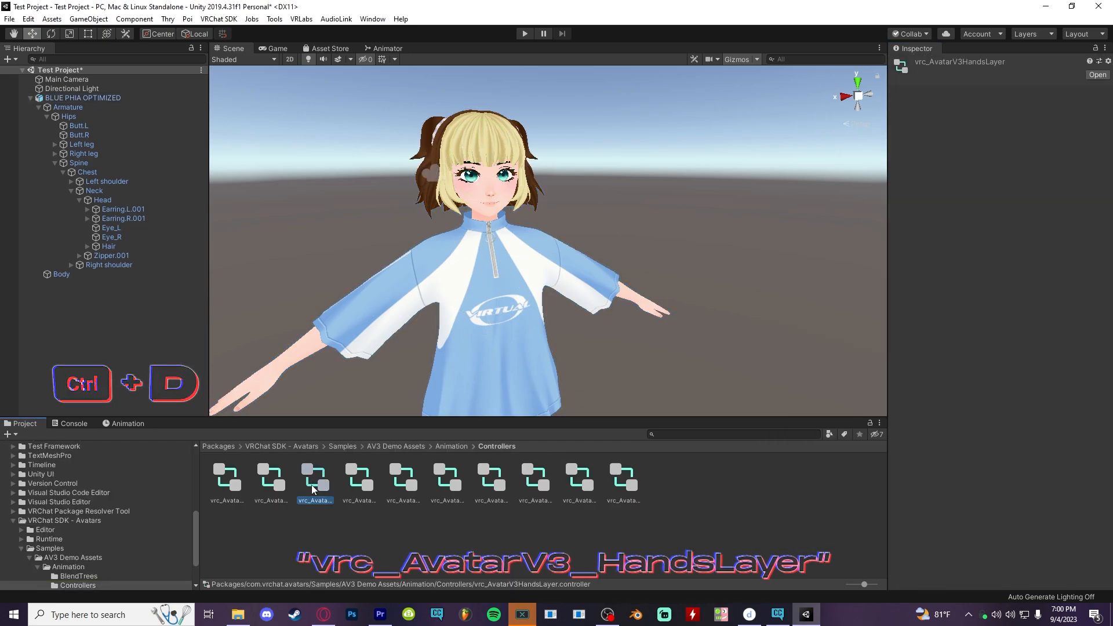
pyautogui.rightClick(313, 479)
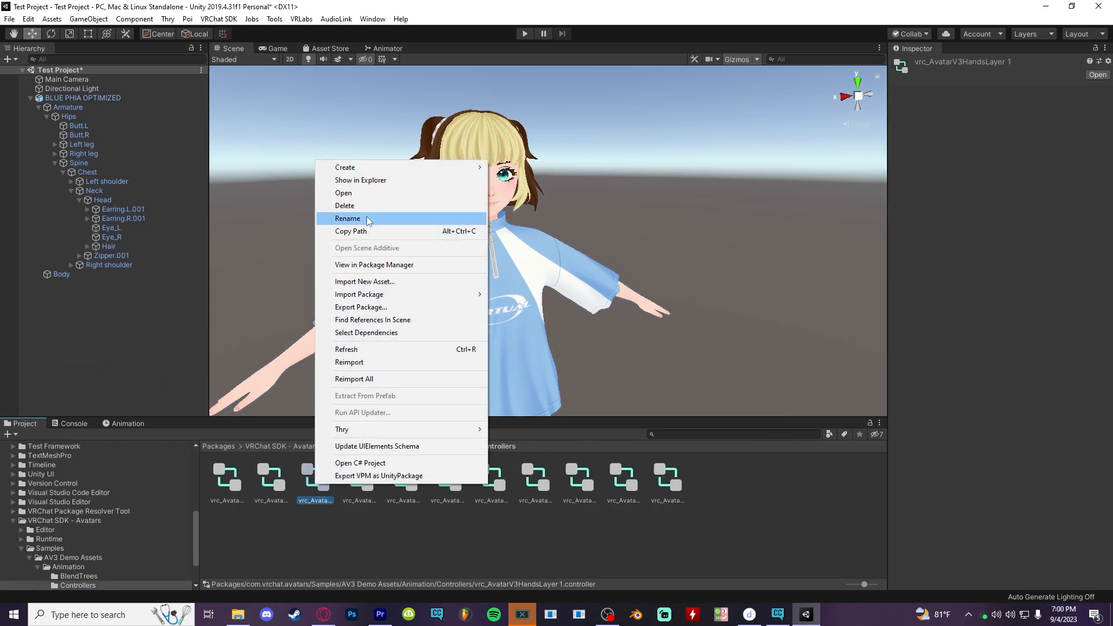
pyautogui.click(346, 218)
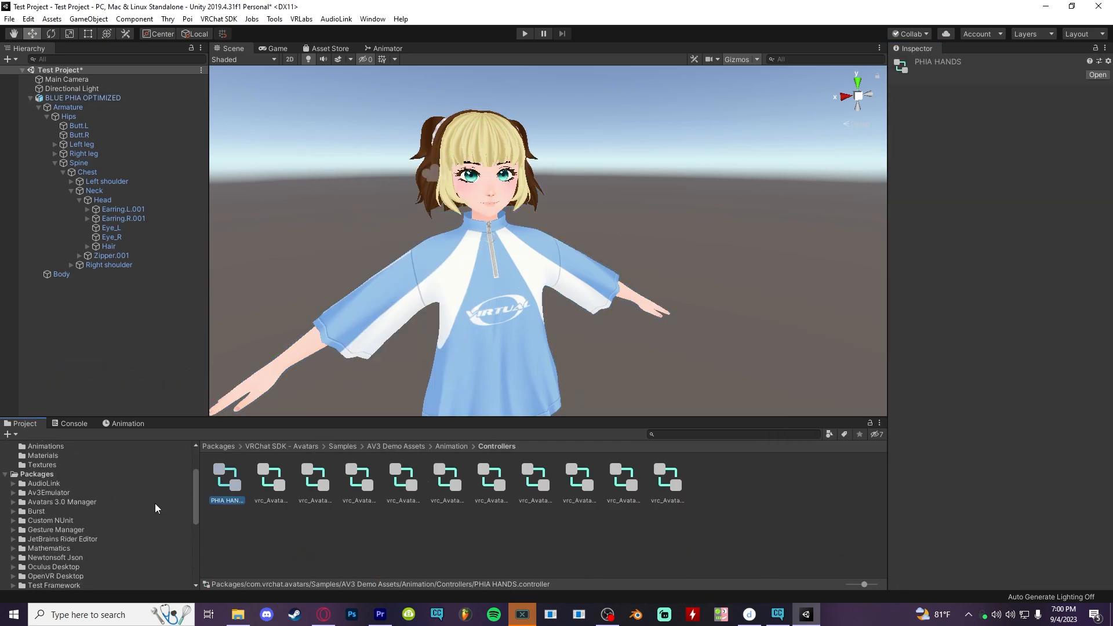
pyautogui.scroll(3)
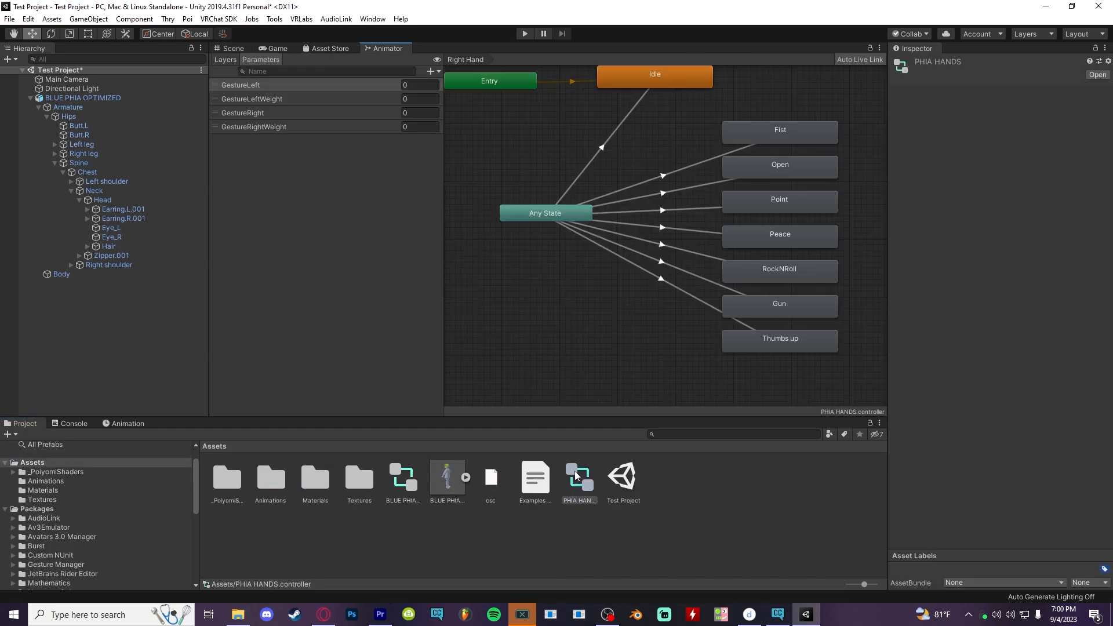
# Enable Write Defaults on all gesture states and set Thumbs up's motion to the smile clip
pyautogui.moveTo(588, 213); pyautogui.dragTo(546, 249)
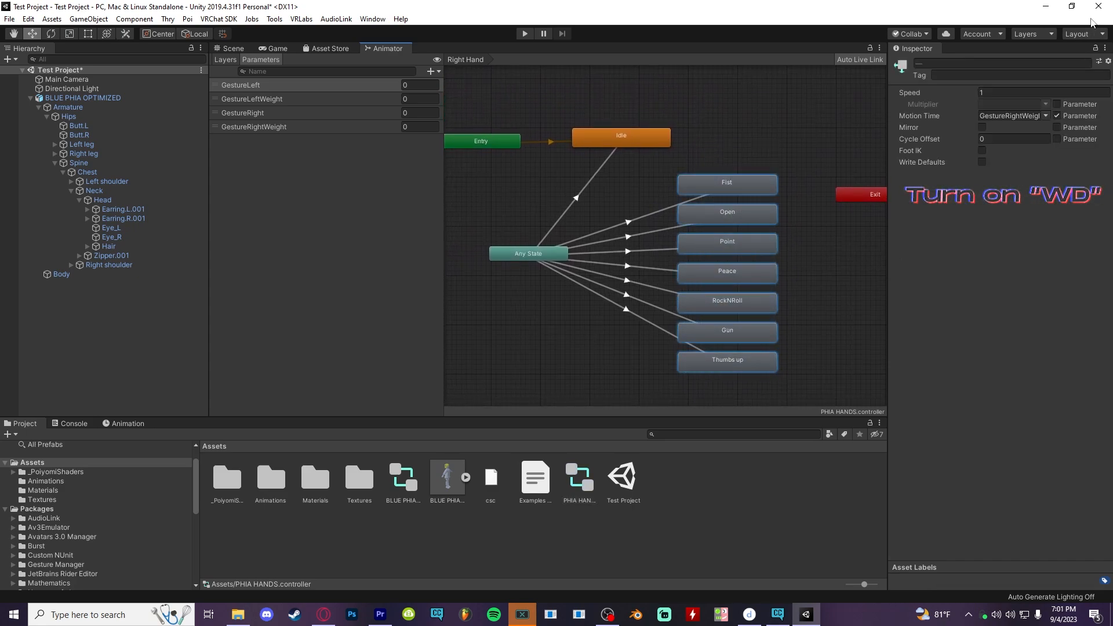
pyautogui.click(982, 162)
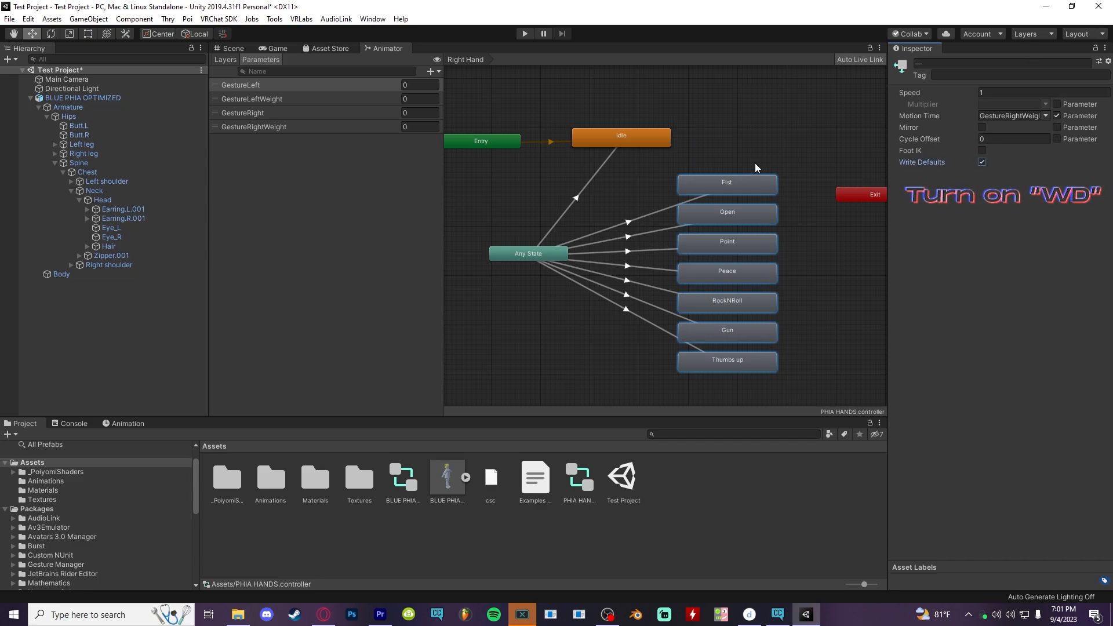
pyautogui.click(617, 136)
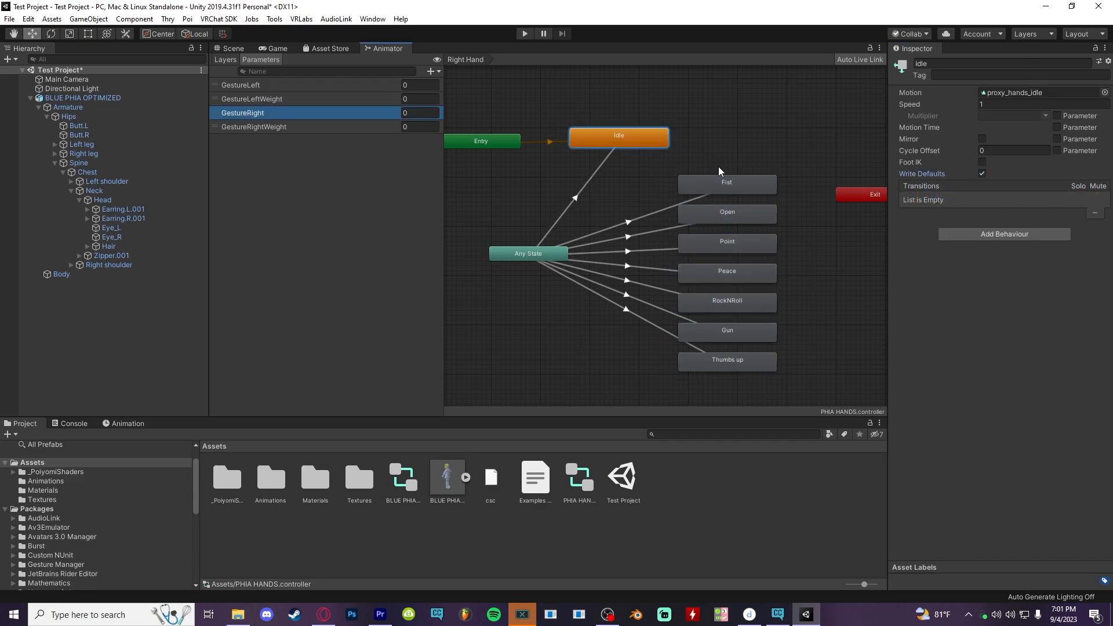
pyautogui.click(726, 359)
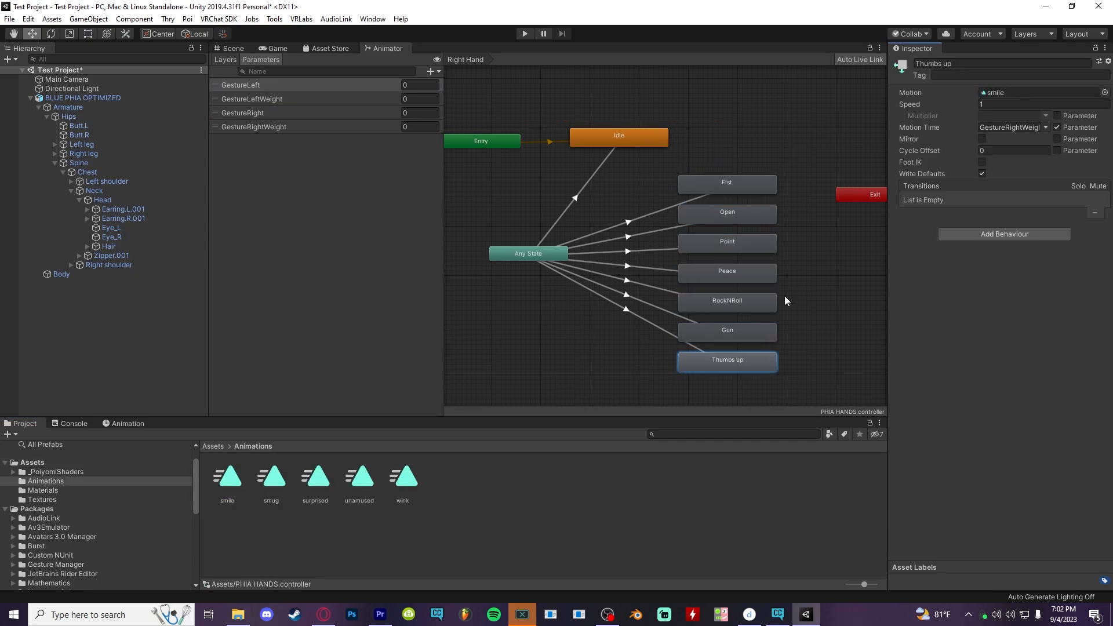
pyautogui.click(726, 300)
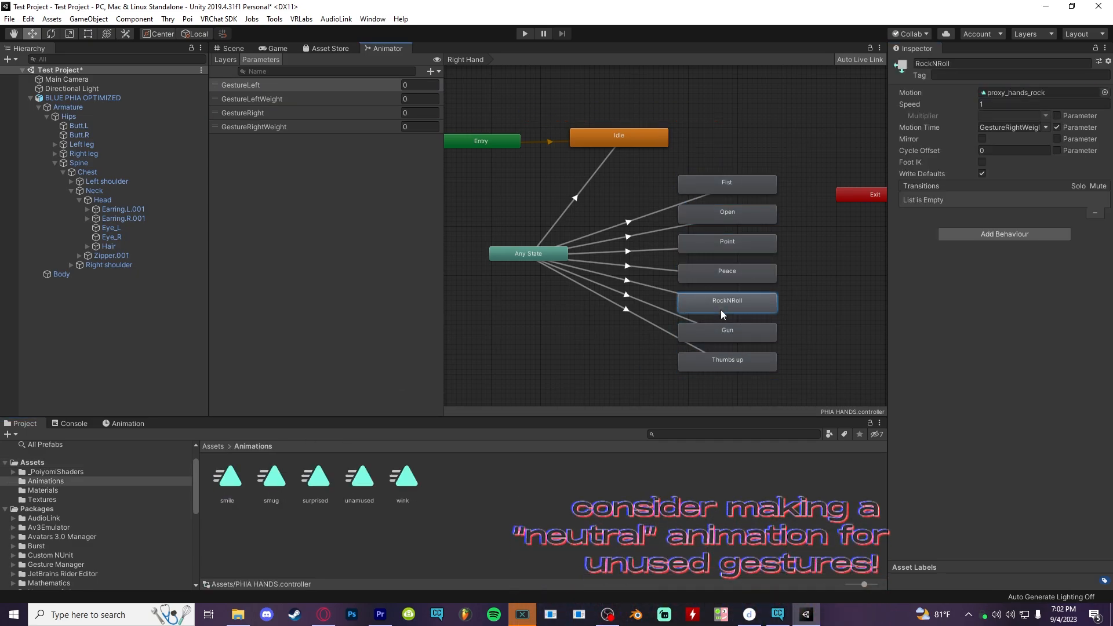
pyautogui.click(726, 241)
pyautogui.write('avat')
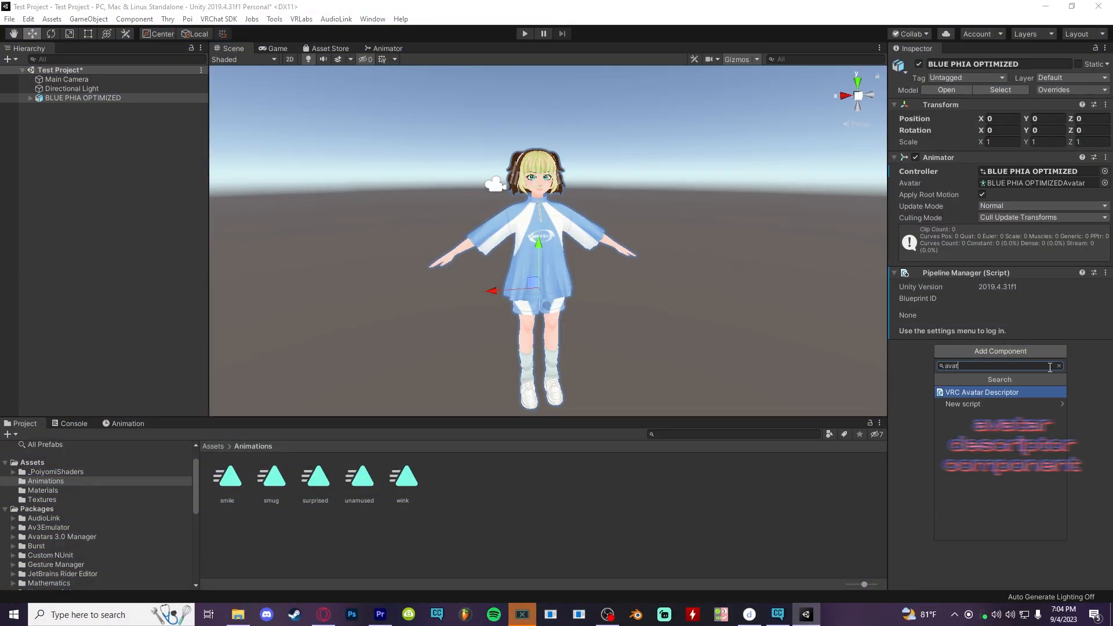
# Add a VRC Avatar Descriptor with view position, viseme lip sync and Eye_L/Eye_R eye look
pyautogui.click(981, 391)
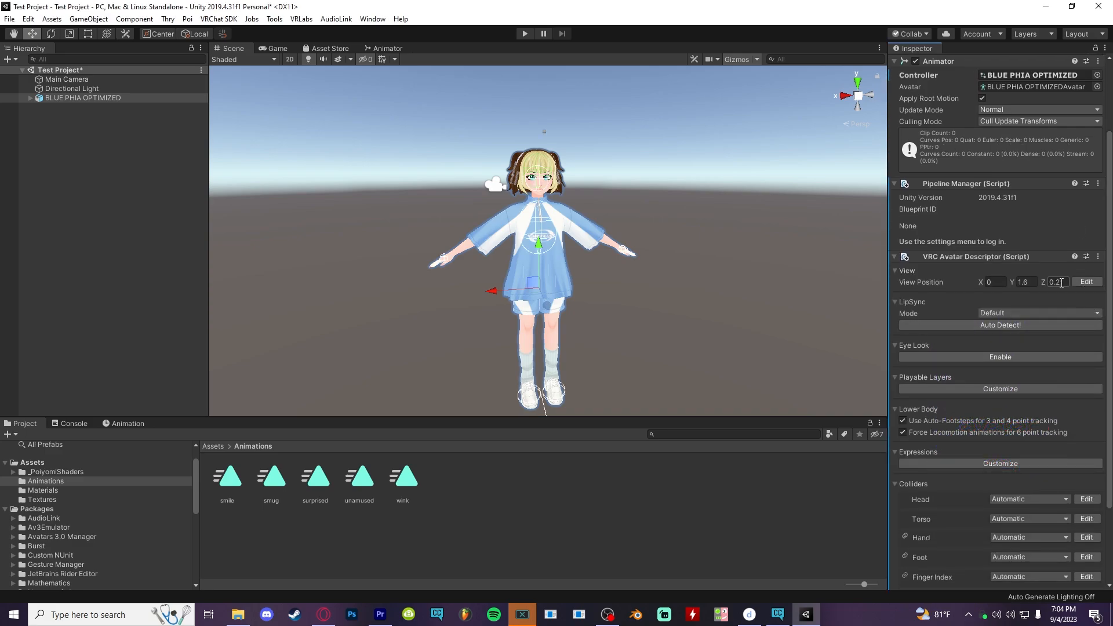
pyautogui.click(1085, 281)
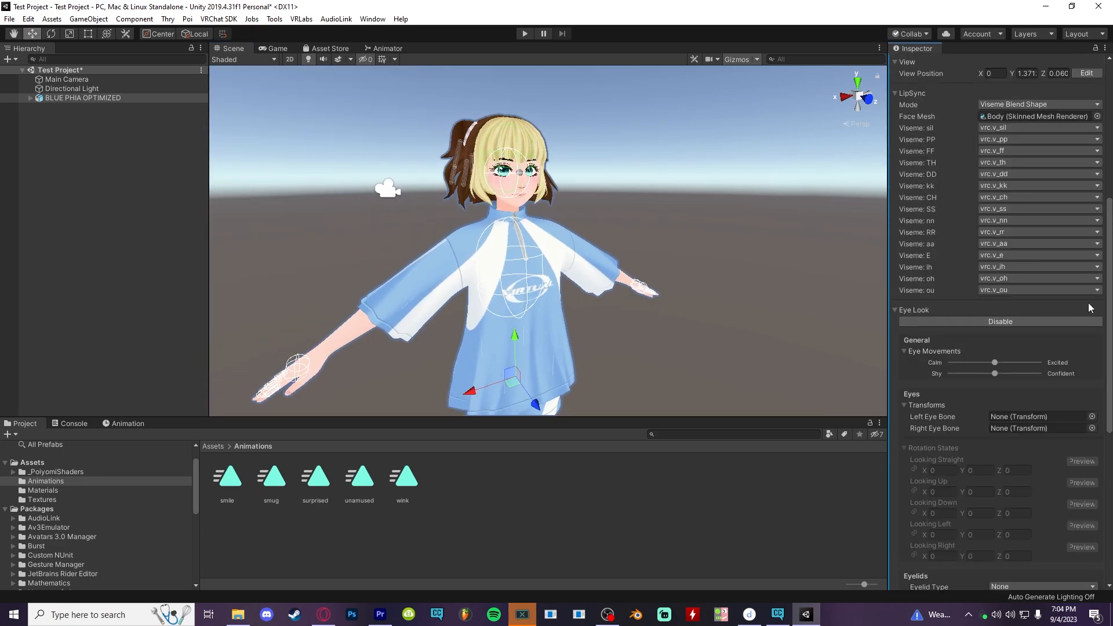
pyautogui.scroll(-3)
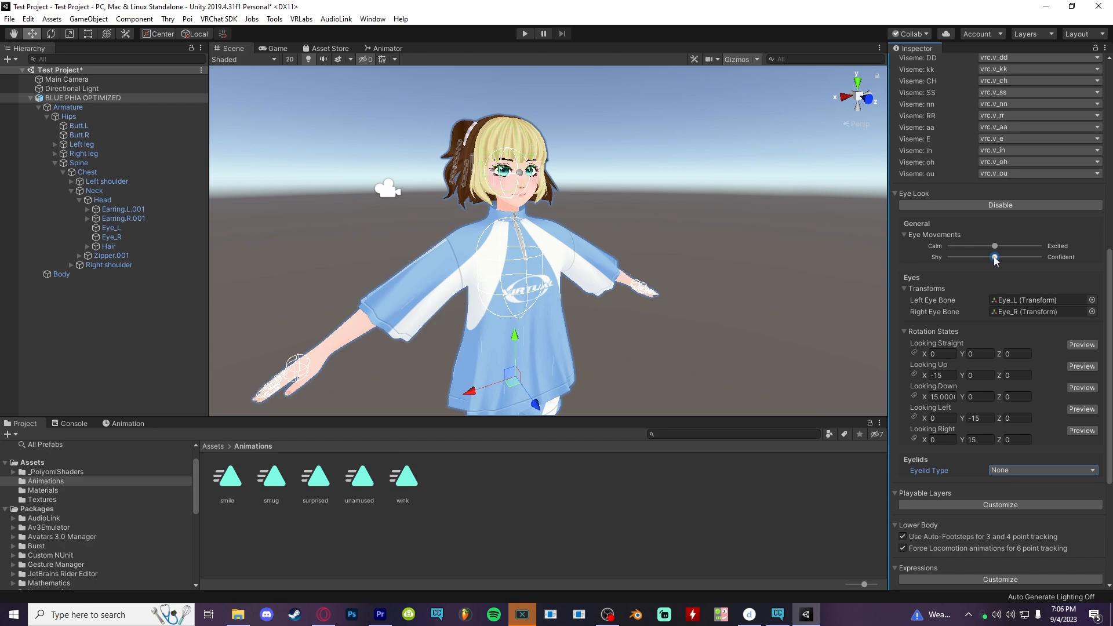
# Set eyelids to Blendshapes with Blink, then assign PHIA HANDS as the custom FX playable layer
pyautogui.click(1041, 469)
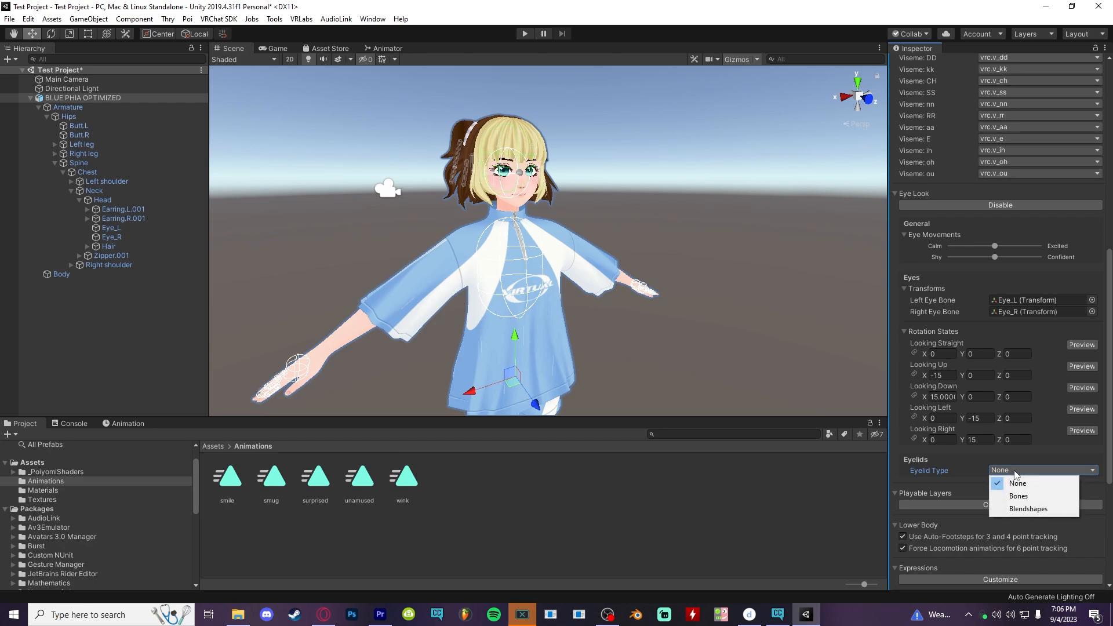
pyautogui.click(1028, 509)
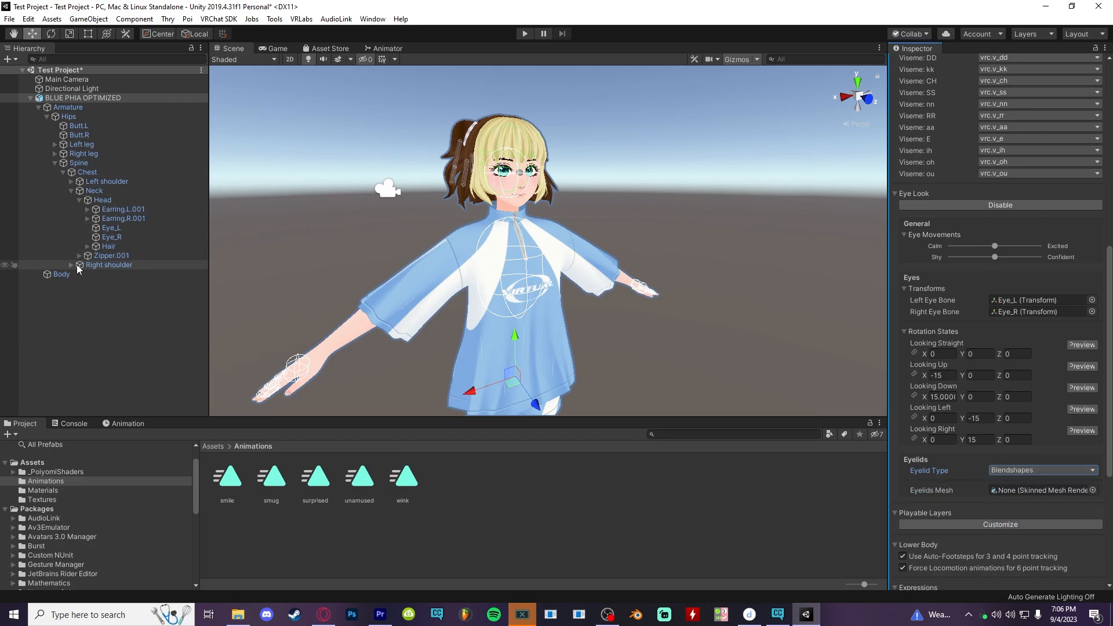
pyautogui.click(1040, 489)
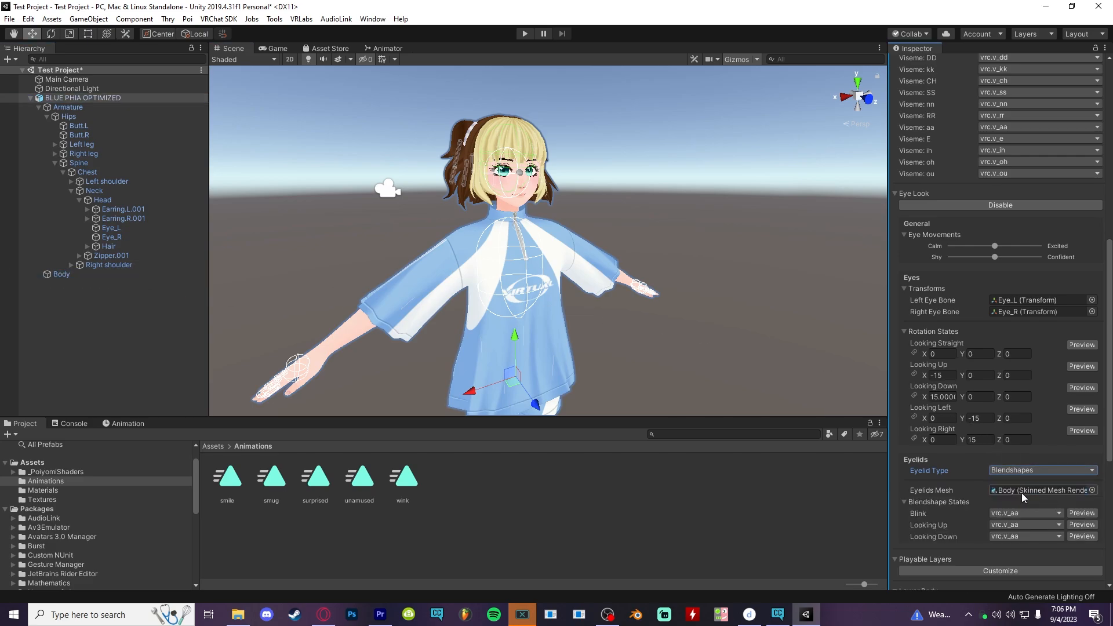
pyautogui.click(1024, 512)
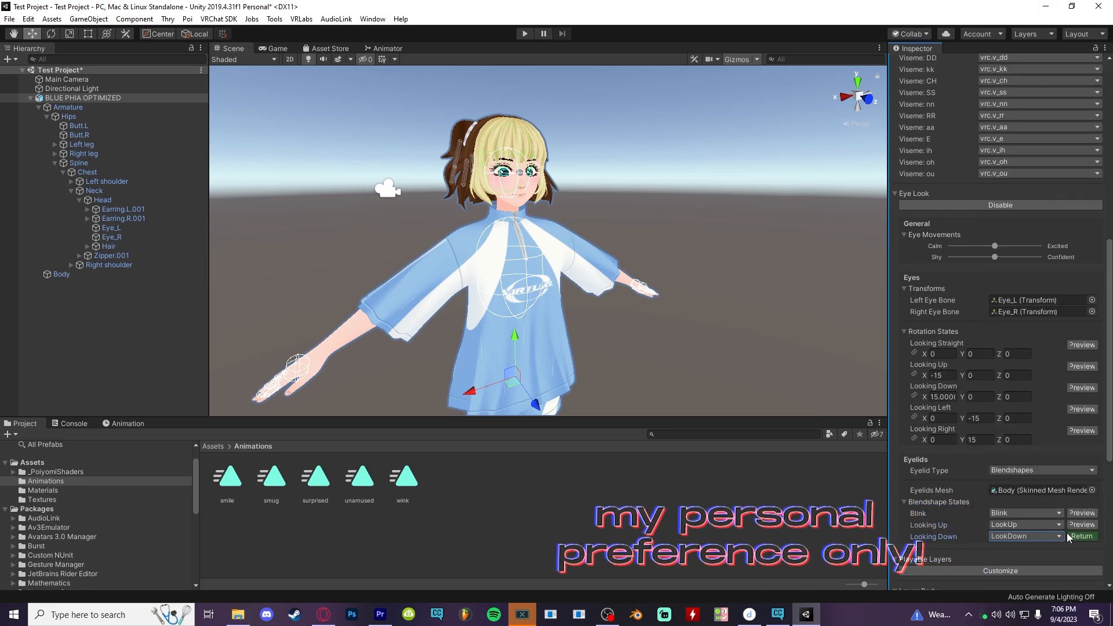
pyautogui.click(1023, 535)
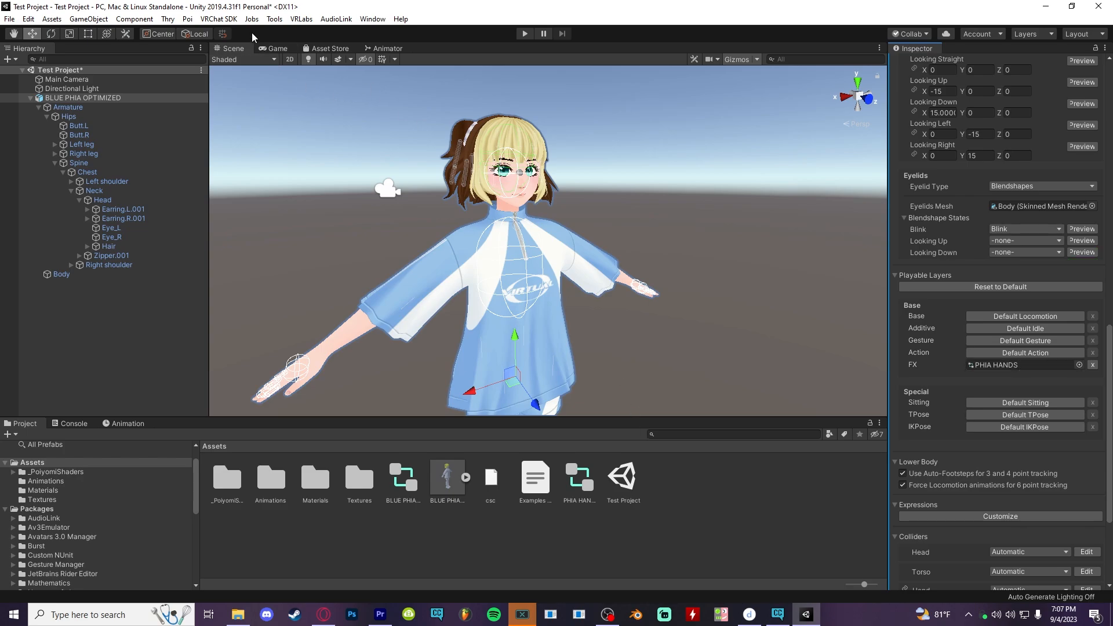
# In the SDK control panel capture a filled-background thumbnail, Auto Fix validations, and Build & Publish
pyautogui.click(218, 20)
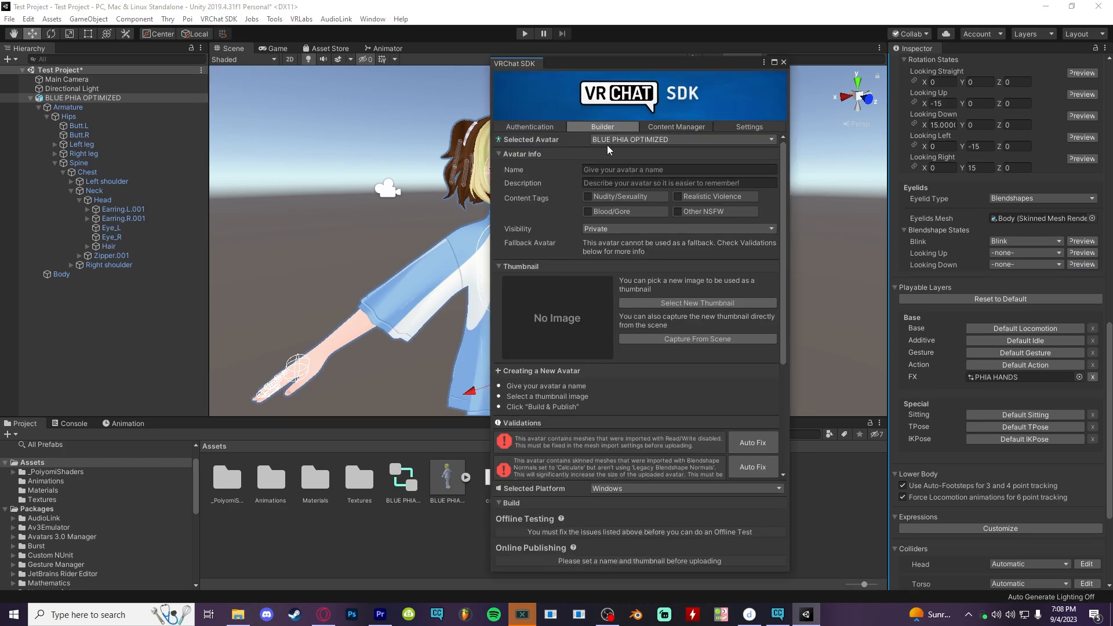
pyautogui.click(697, 339)
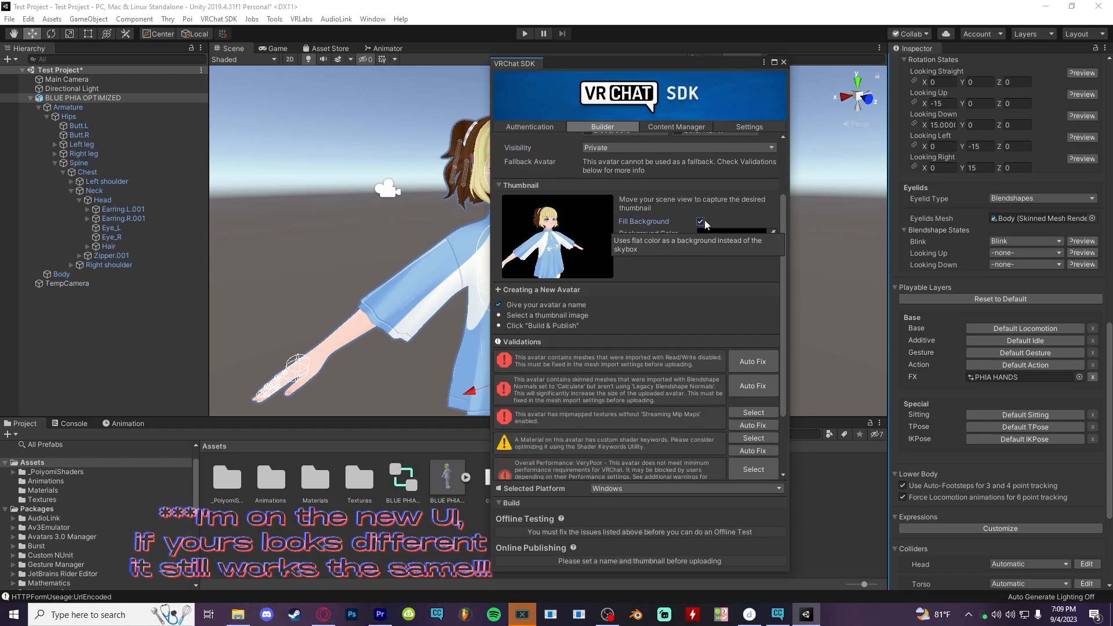
pyautogui.click(700, 221)
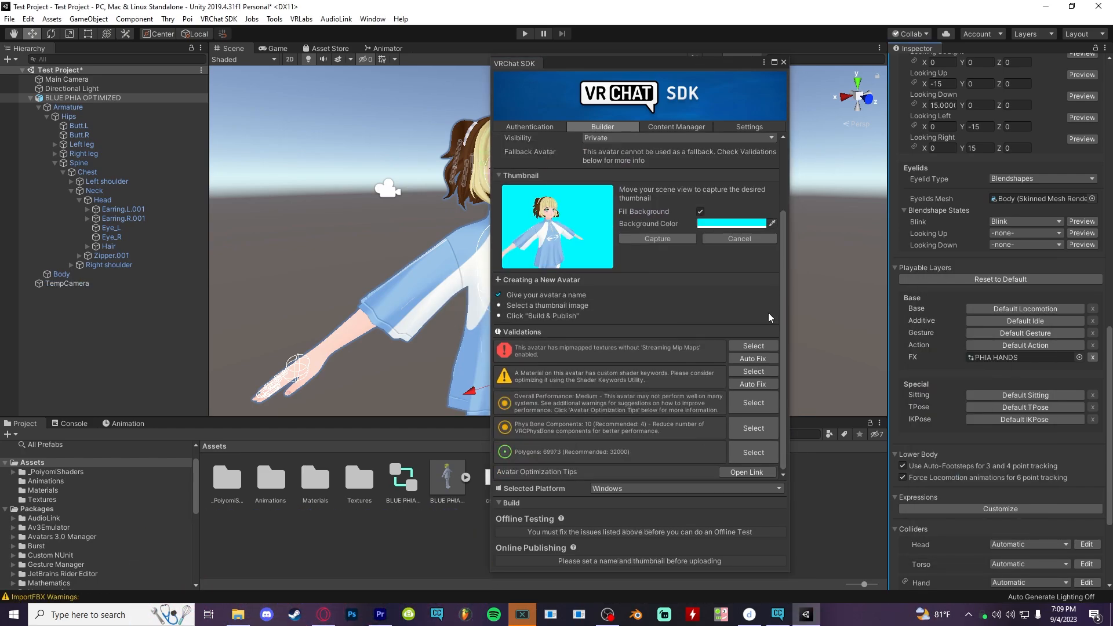
pyautogui.click(752, 358)
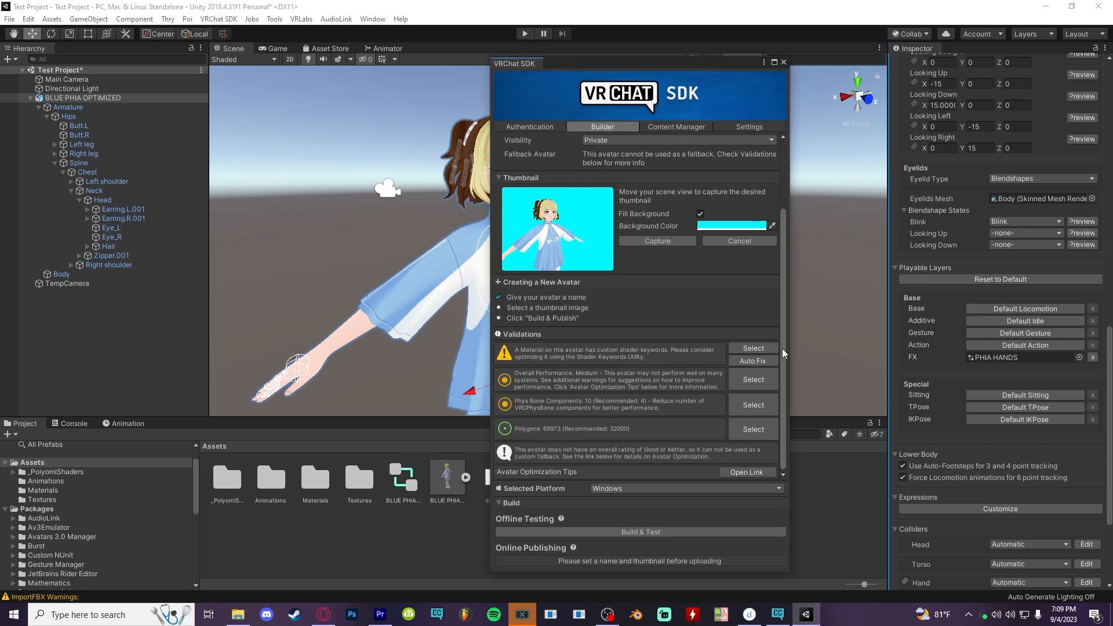
pyautogui.click(656, 241)
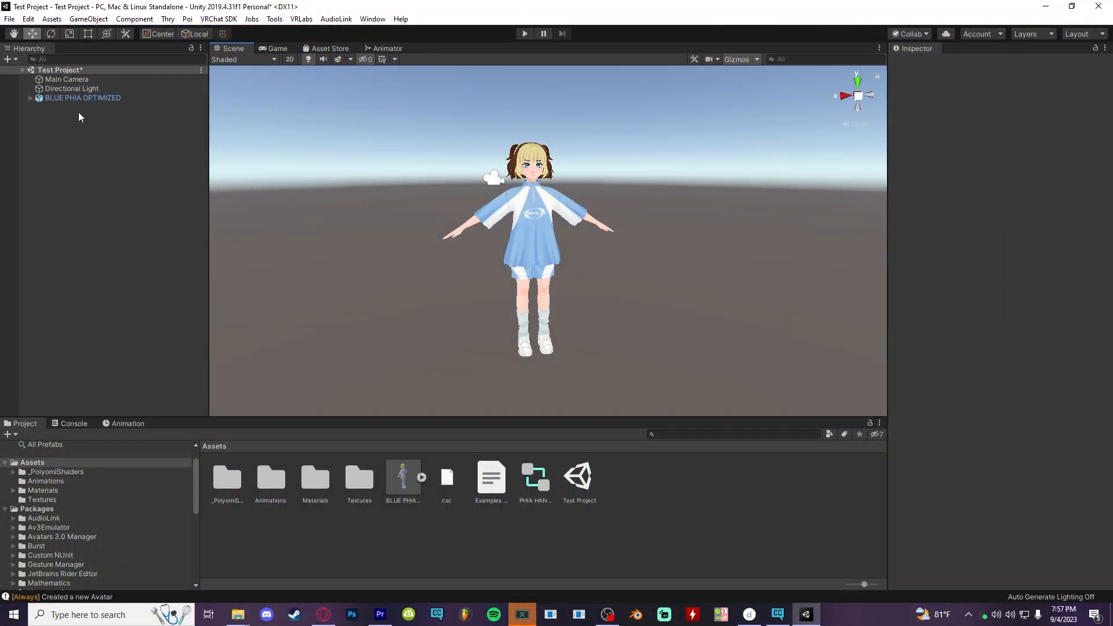
# Duplicate for PHIA Master Quest and set its material shader to VRChat > Mobile > Toon Lit
pyautogui.press('ctrl+d')
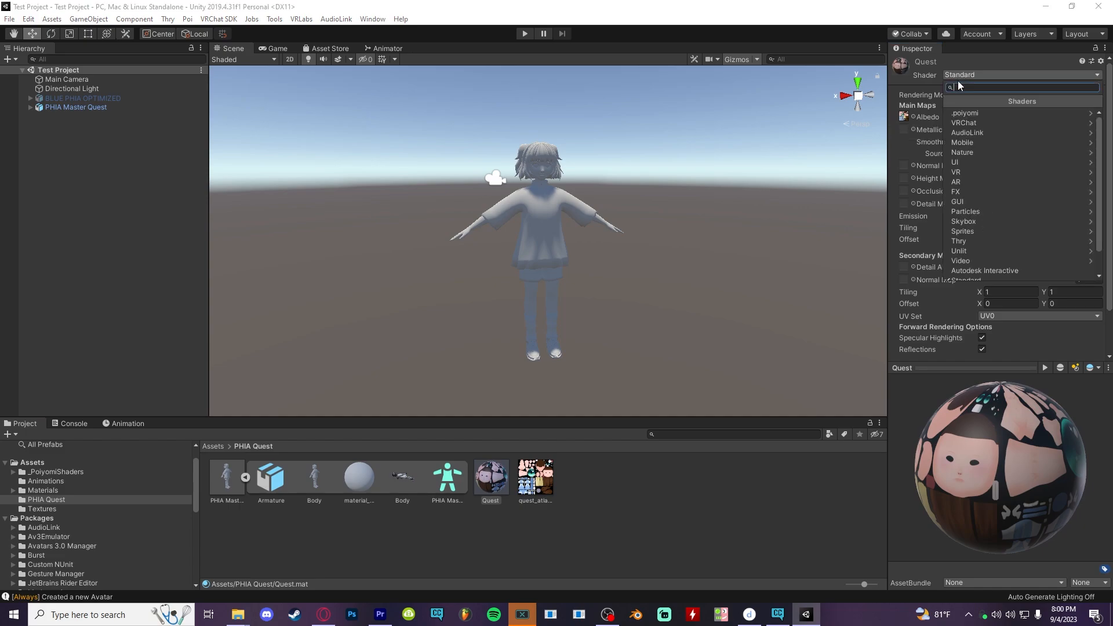
pyautogui.click(963, 123)
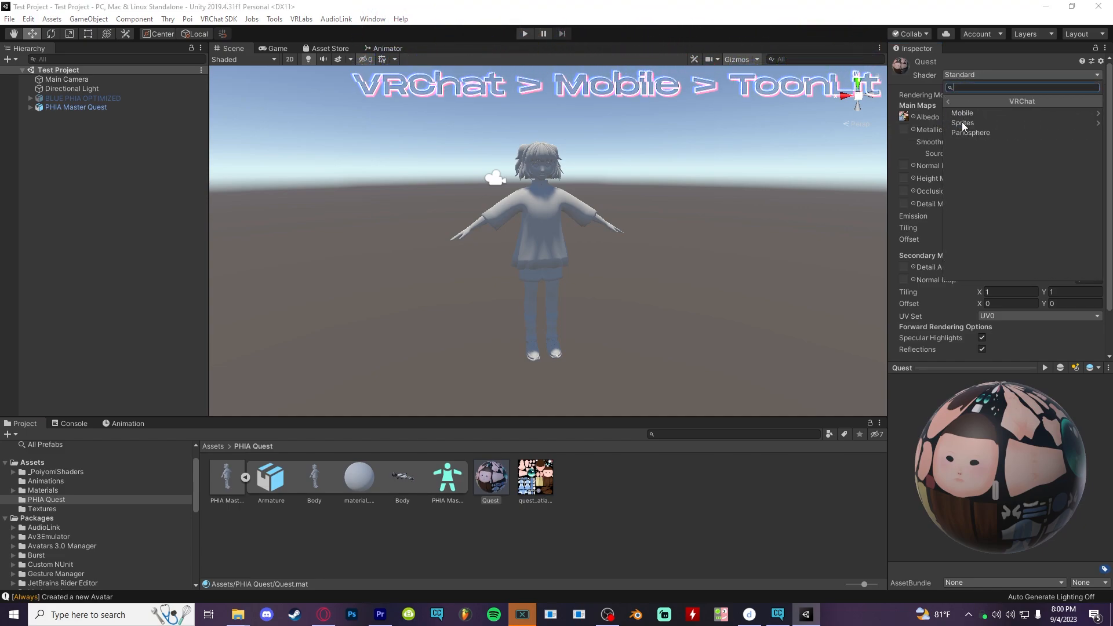
pyautogui.click(962, 112)
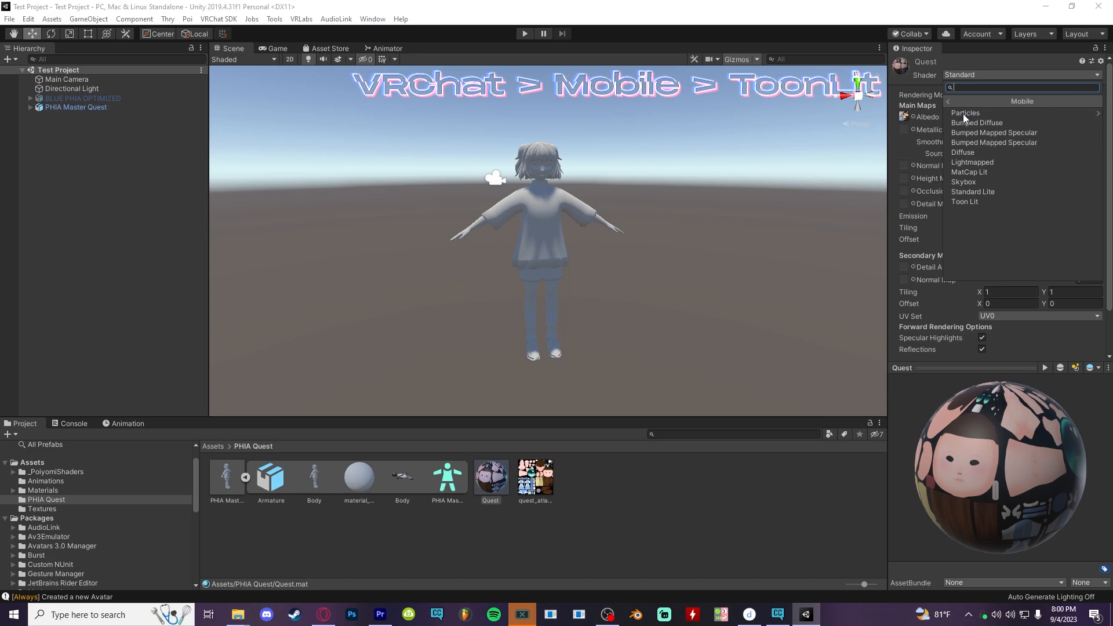
pyautogui.click(965, 202)
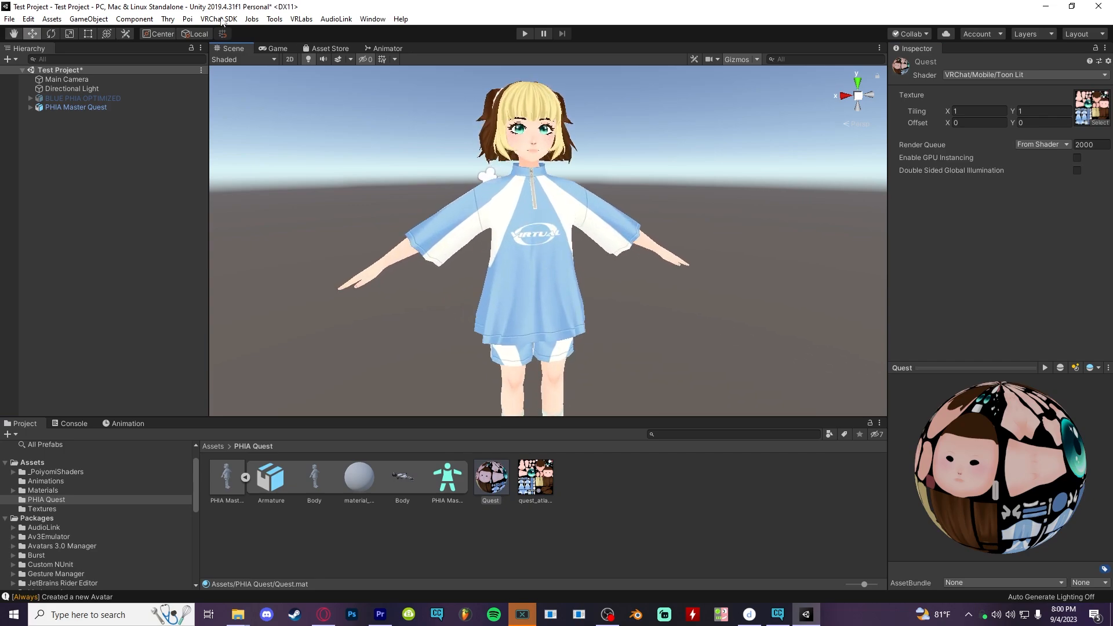
pyautogui.moveTo(308, 59)
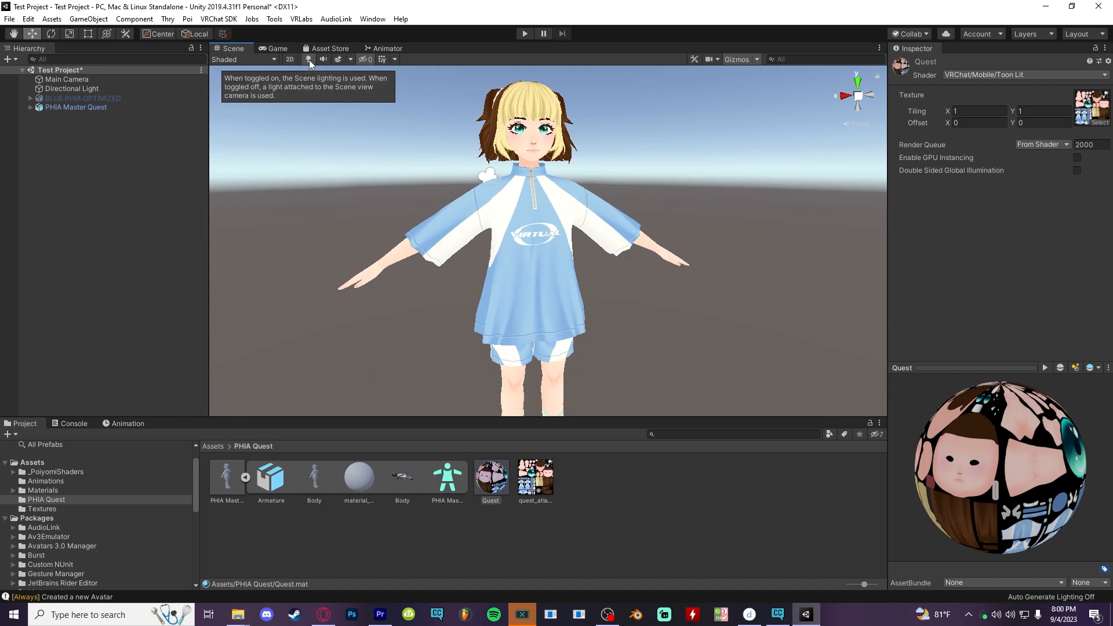
# Turn on scene lighting to check the Quest avatar's Toon Lit look
pyautogui.click(309, 59)
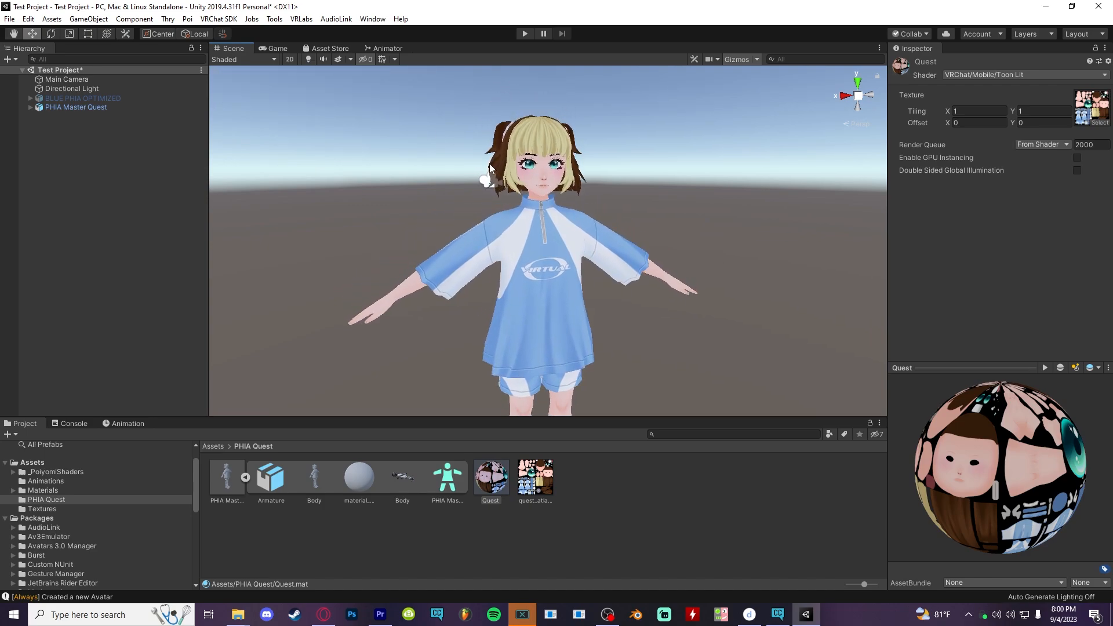
pyautogui.click(76, 106)
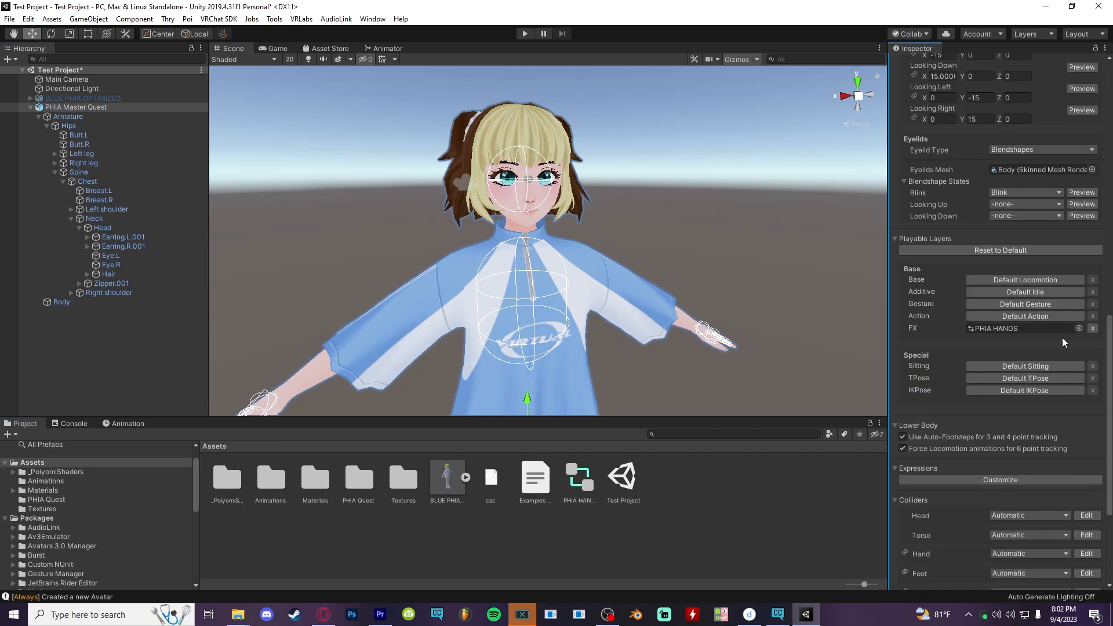
# Assign PHIA HANDS to the Quest descriptor's FX layer and enter the existing blueprint ID
pyautogui.scroll(-3)
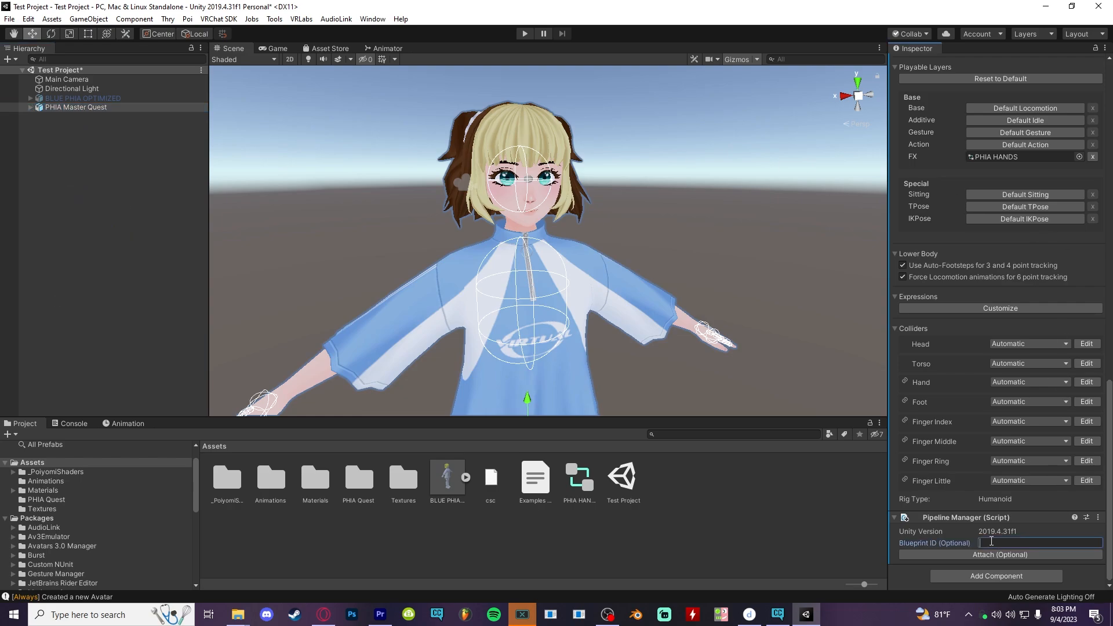
pyautogui.click(218, 19)
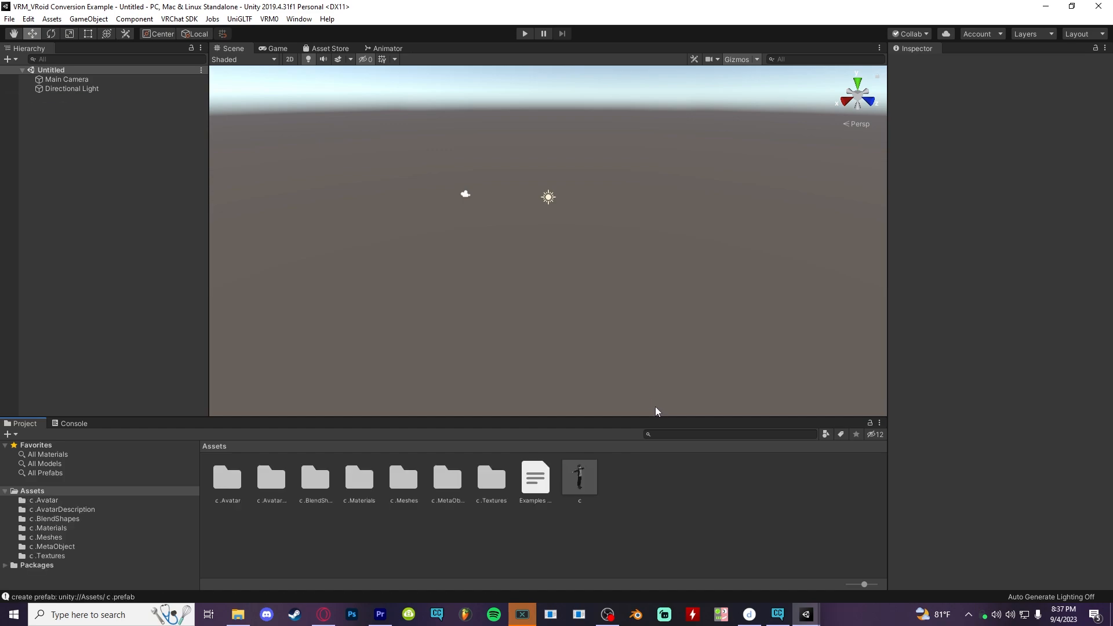
# Run VRM0 > Duplicate and Convert for VRChat on the c VRoid prefab
pyautogui.click(579, 475)
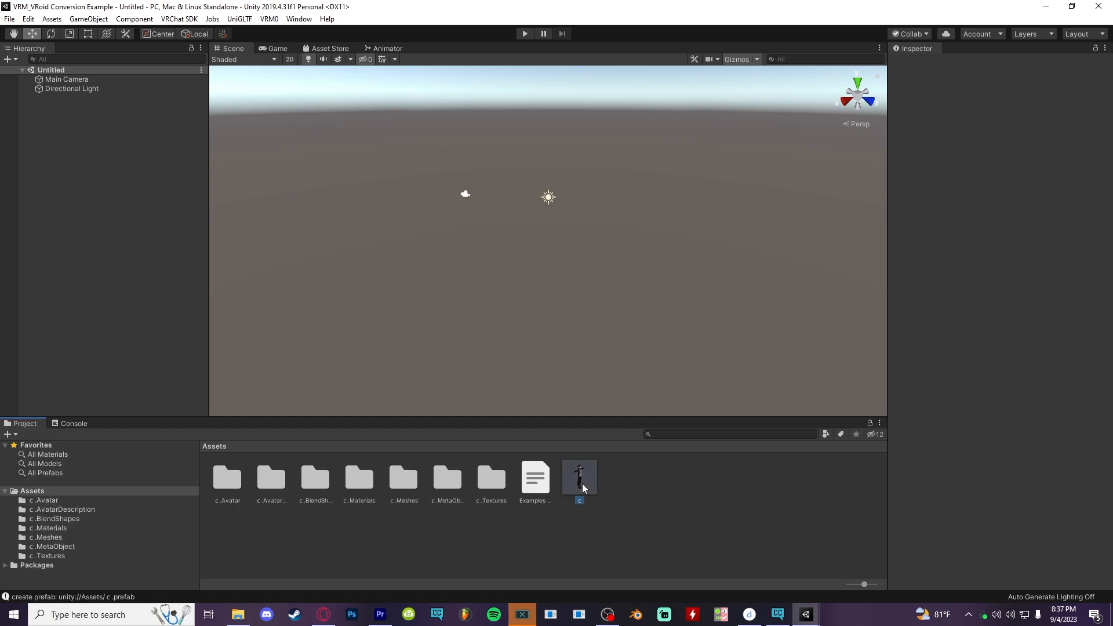
pyautogui.click(268, 18)
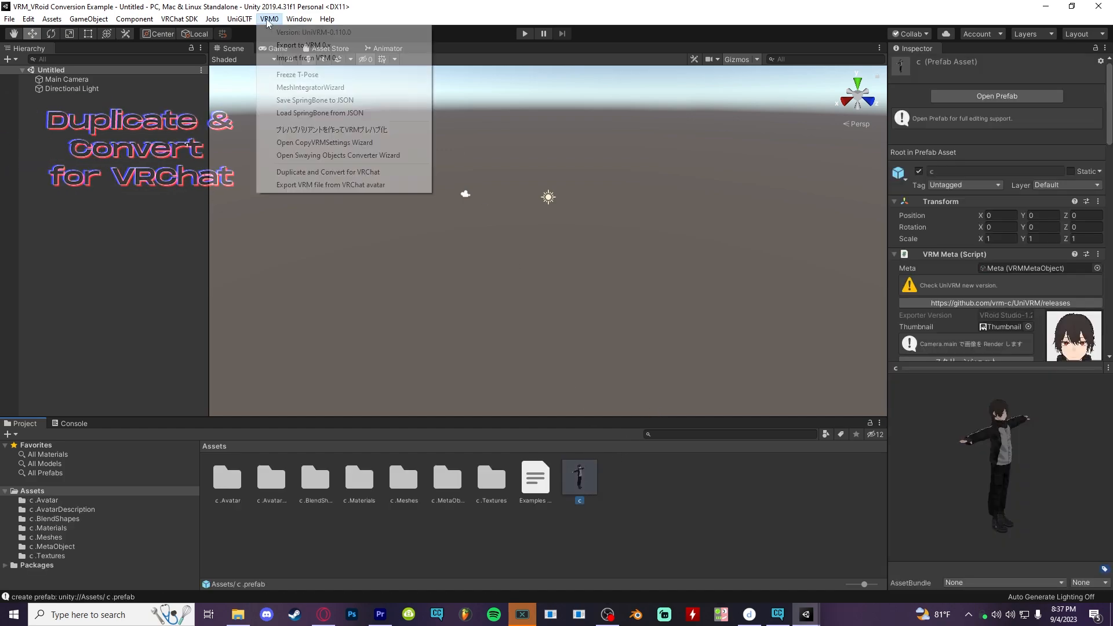
pyautogui.click(327, 171)
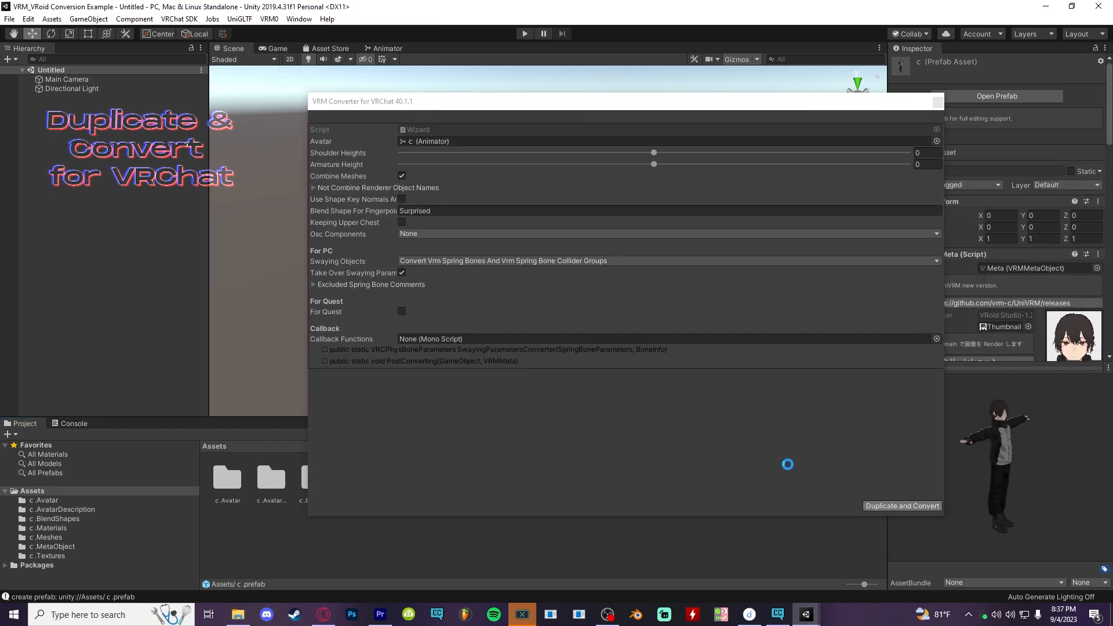
pyautogui.click(902, 506)
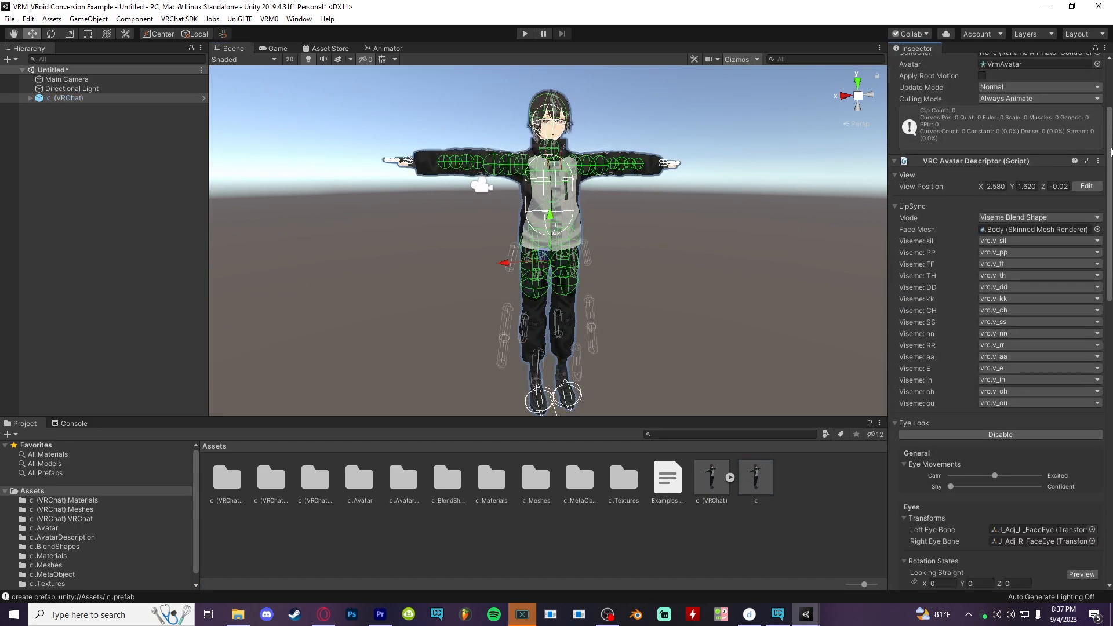
# Scroll through the converted avatar's settings in the VRChat SDK builder
pyautogui.scroll(-3)
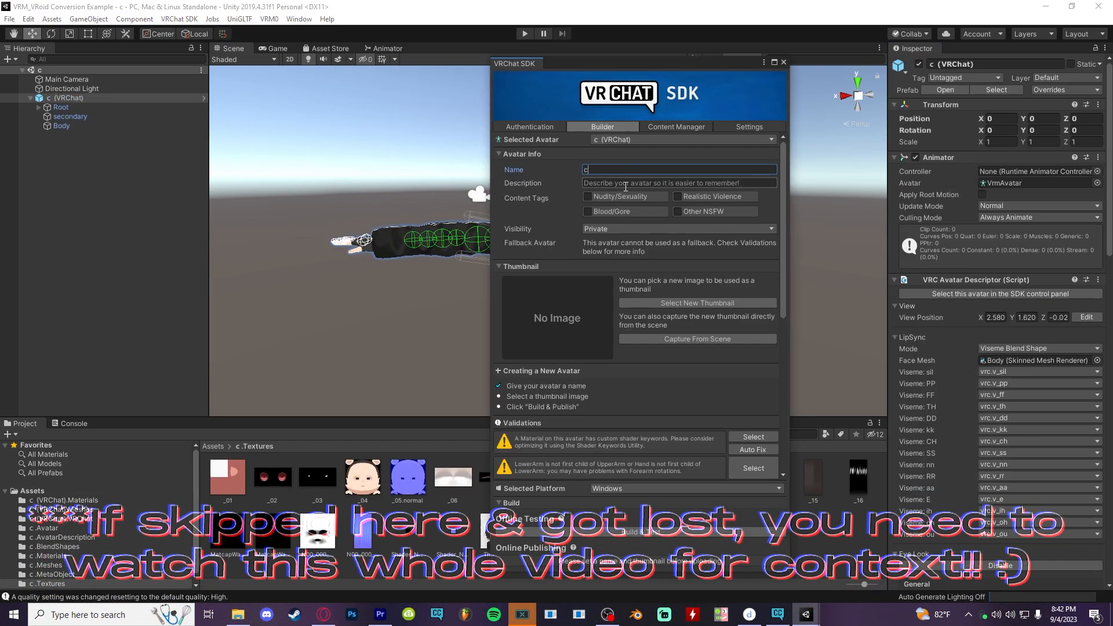
pyautogui.scroll(-3)
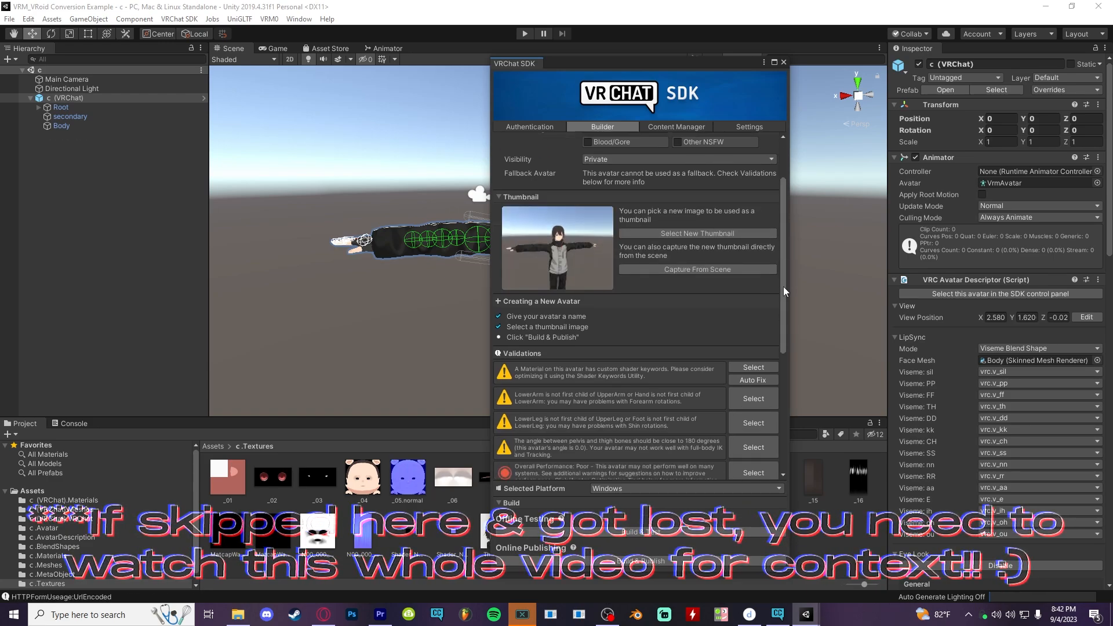
pyautogui.scroll(-3)
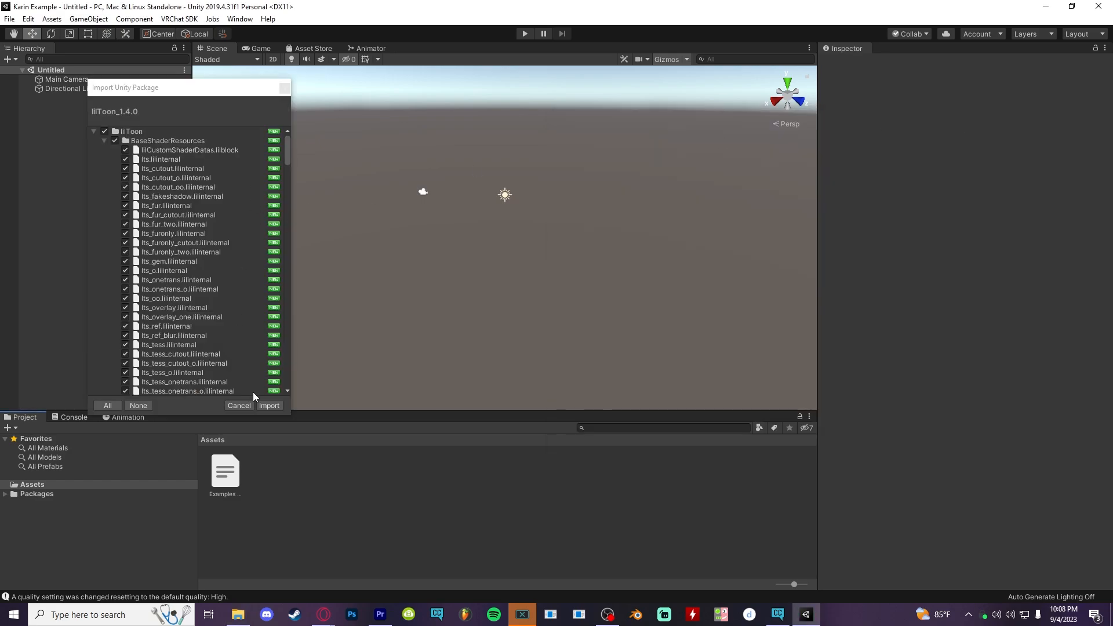
# Import the lilToon_1.4.0 package and place the Karin prefab in the Hierarchy
pyautogui.click(269, 406)
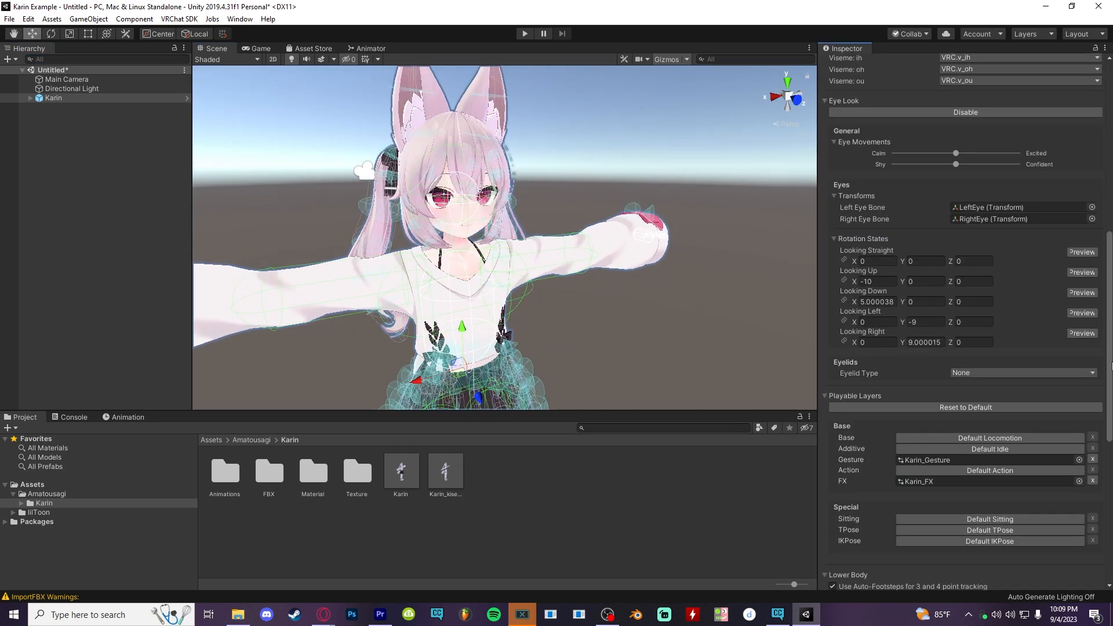
pyautogui.click(178, 18)
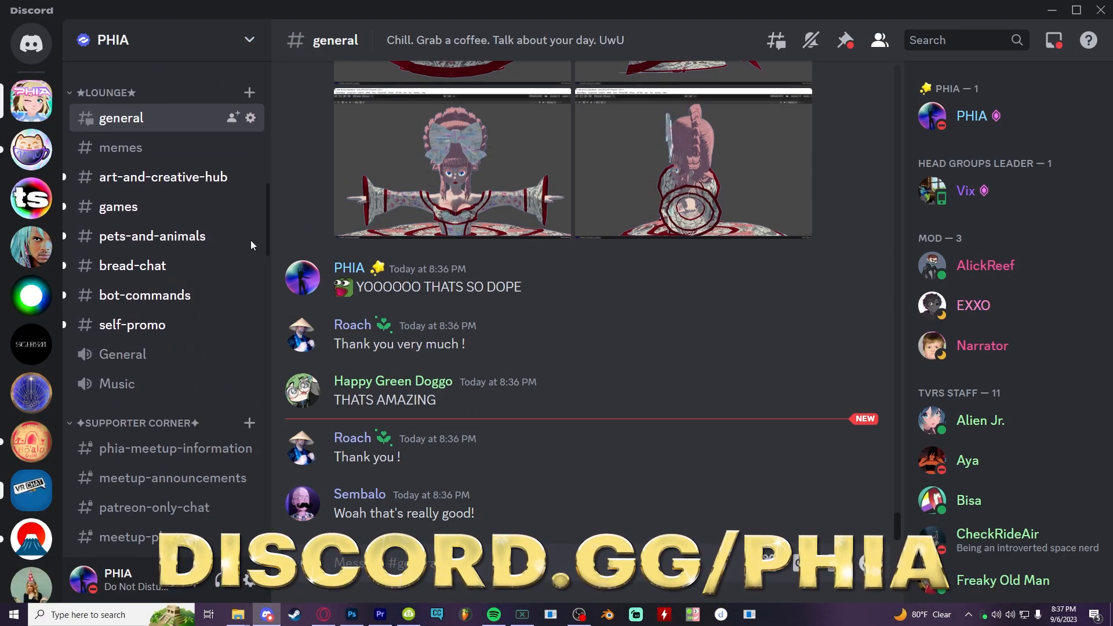
# Open the PHIA server's tech-support forum channel listing Blender/Unity help threads
pyautogui.click(139, 332)
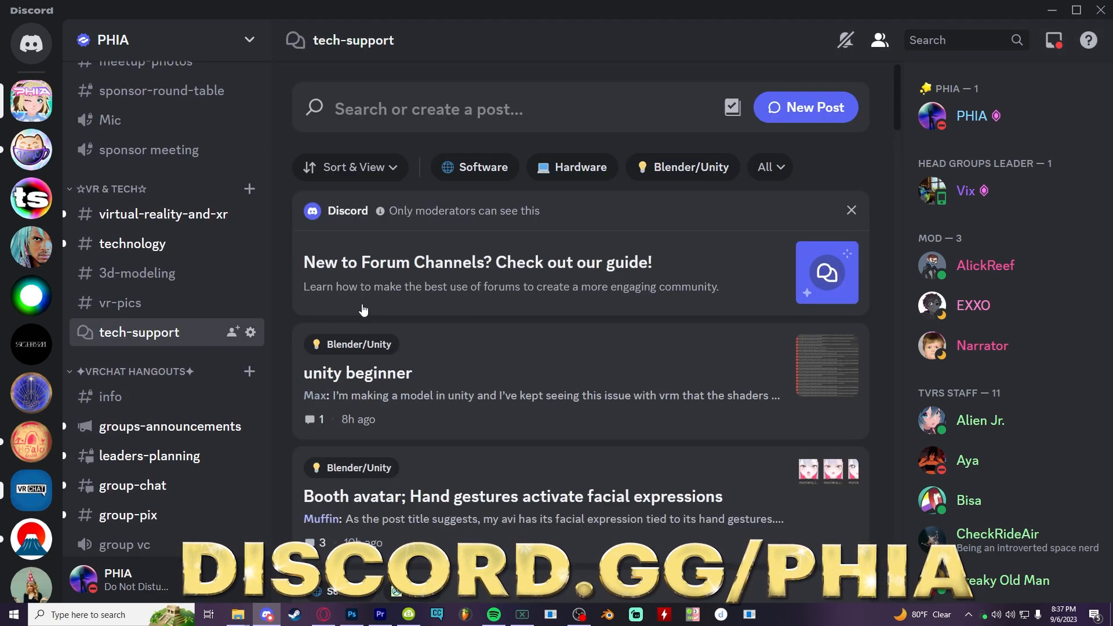